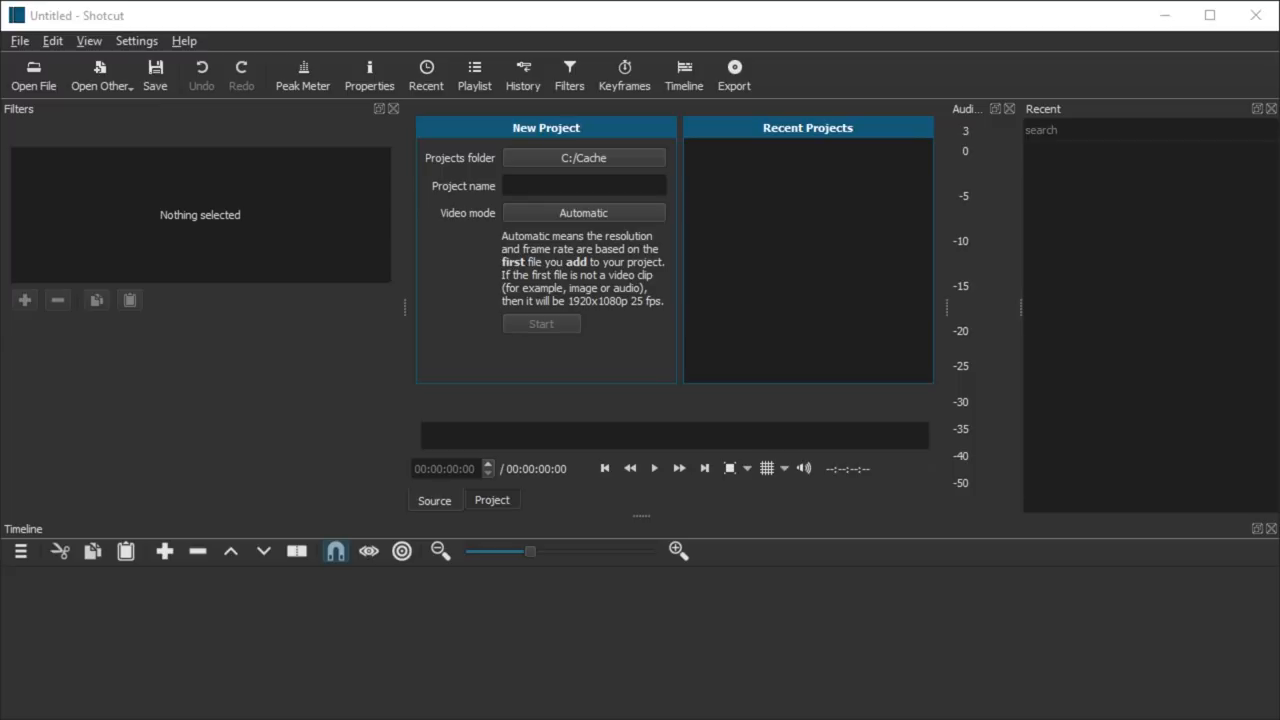
mouse_move(205, 47)
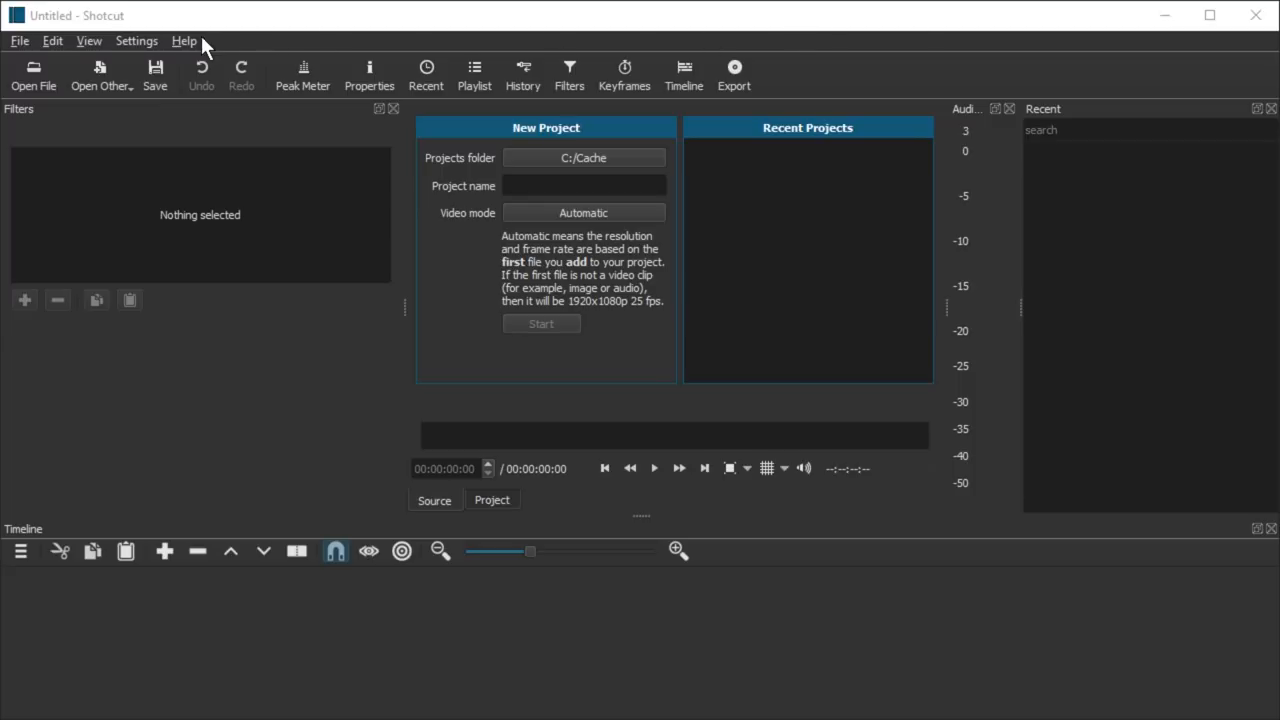
Open Help > About Shotcut to display version 18.11.18
click(184, 41)
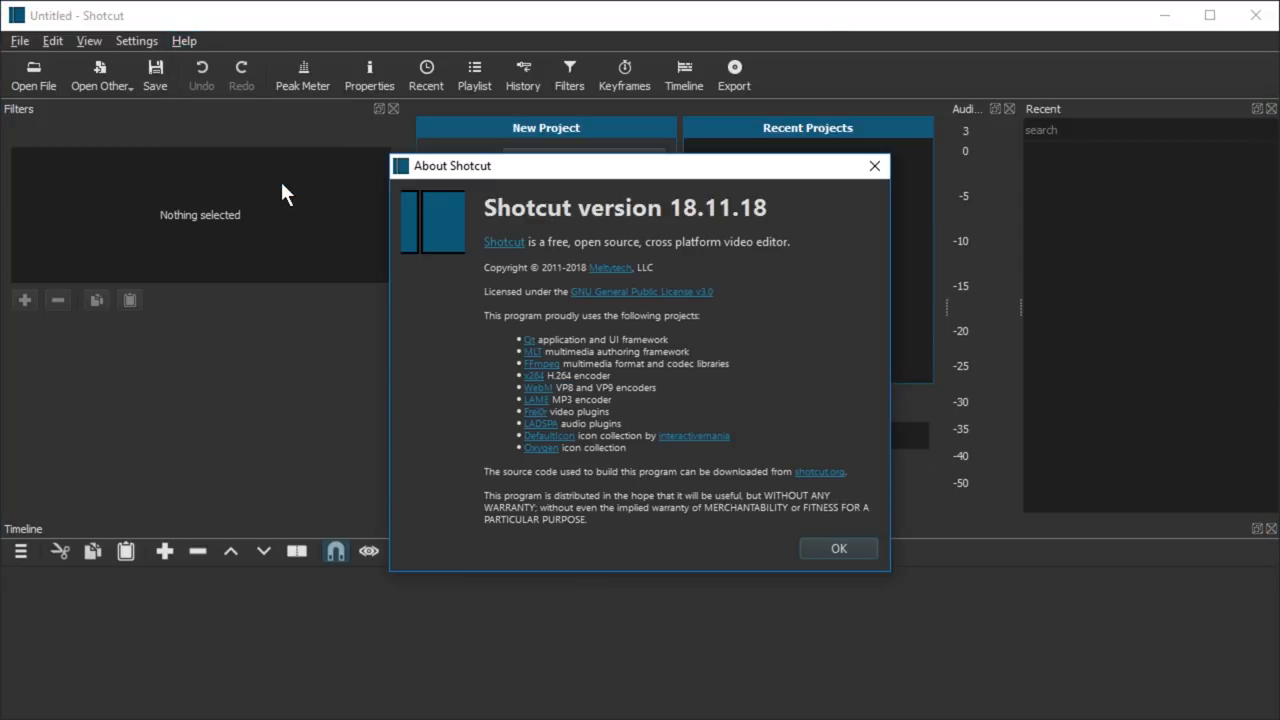
mouse_move(290, 130)
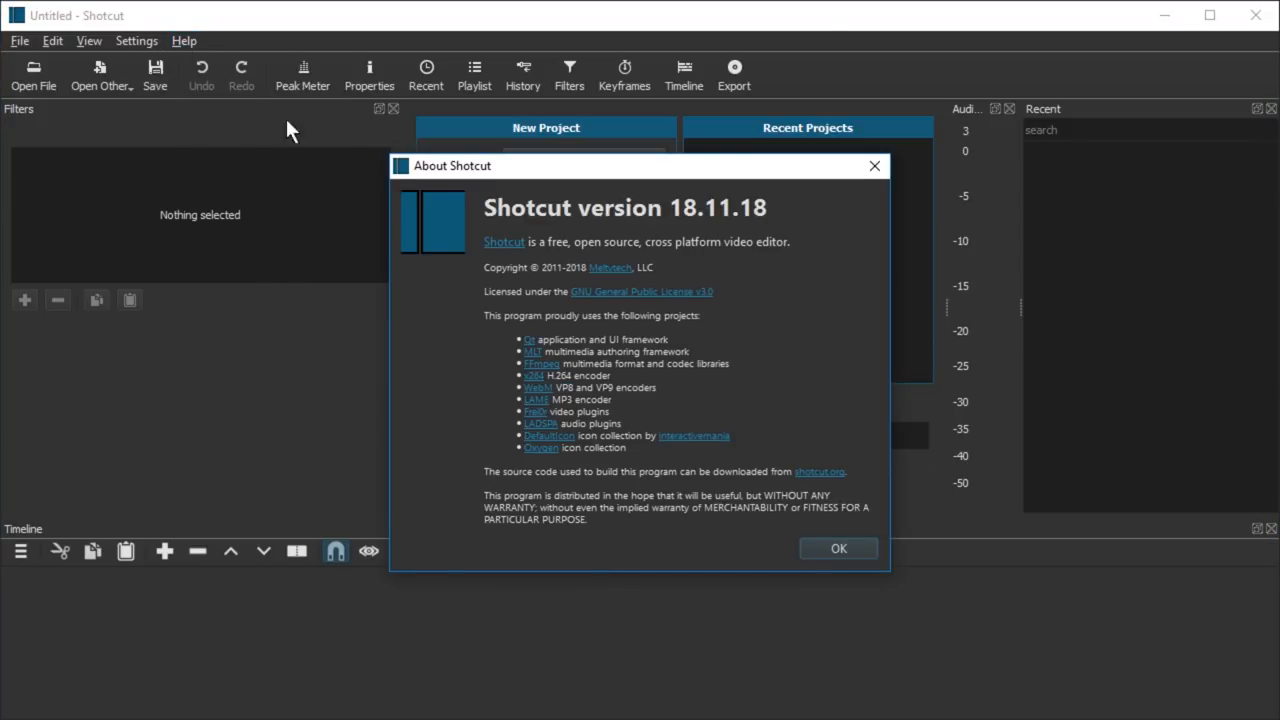
mouse_move(697, 218)
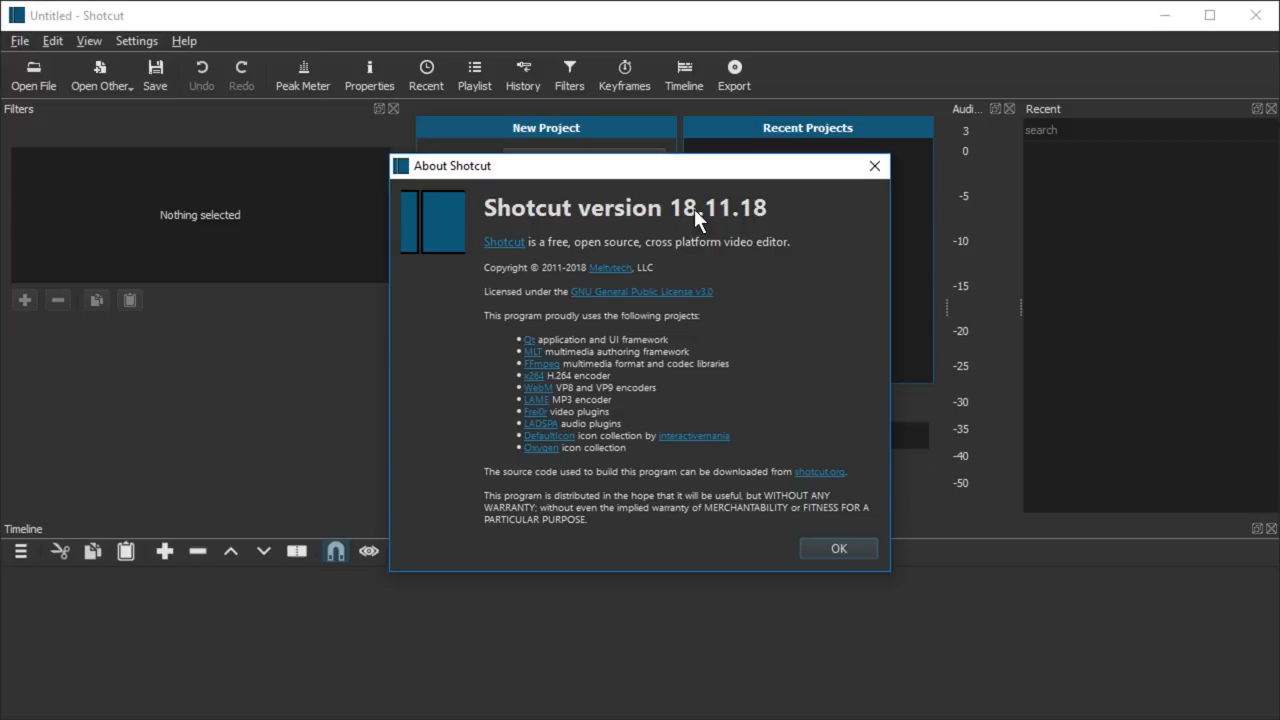
mouse_move(843, 472)
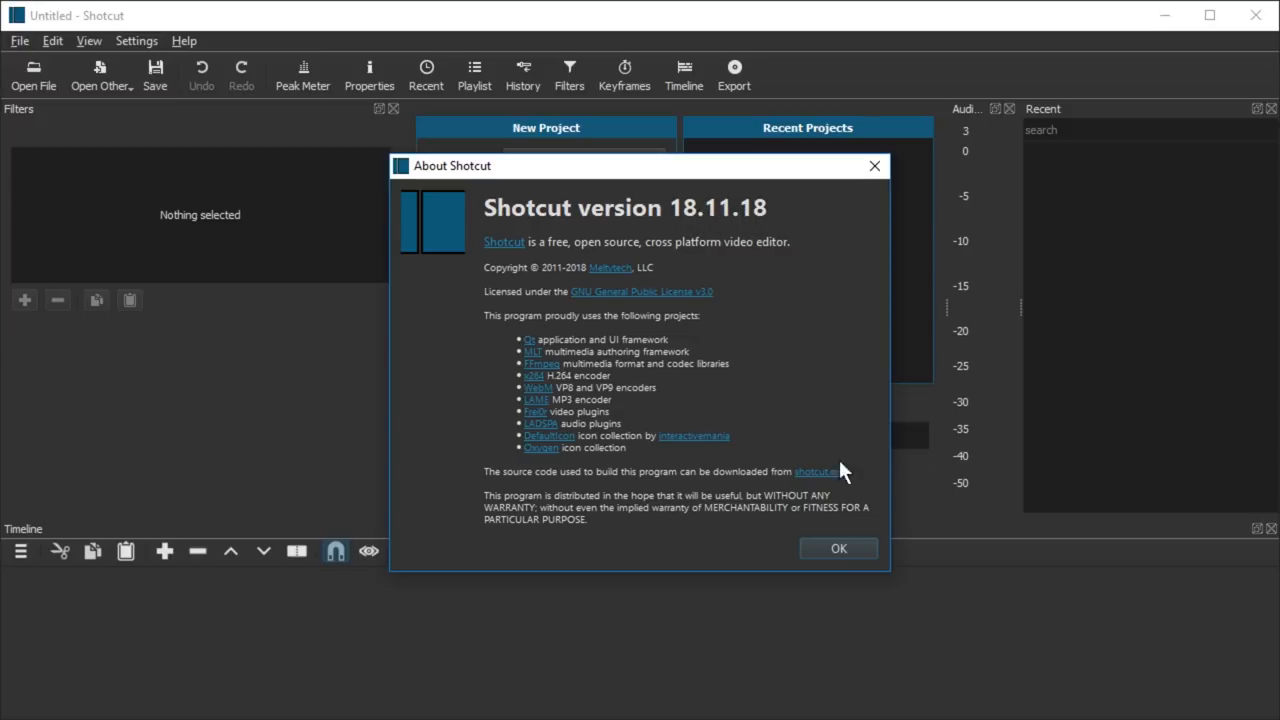
mouse_move(755, 213)
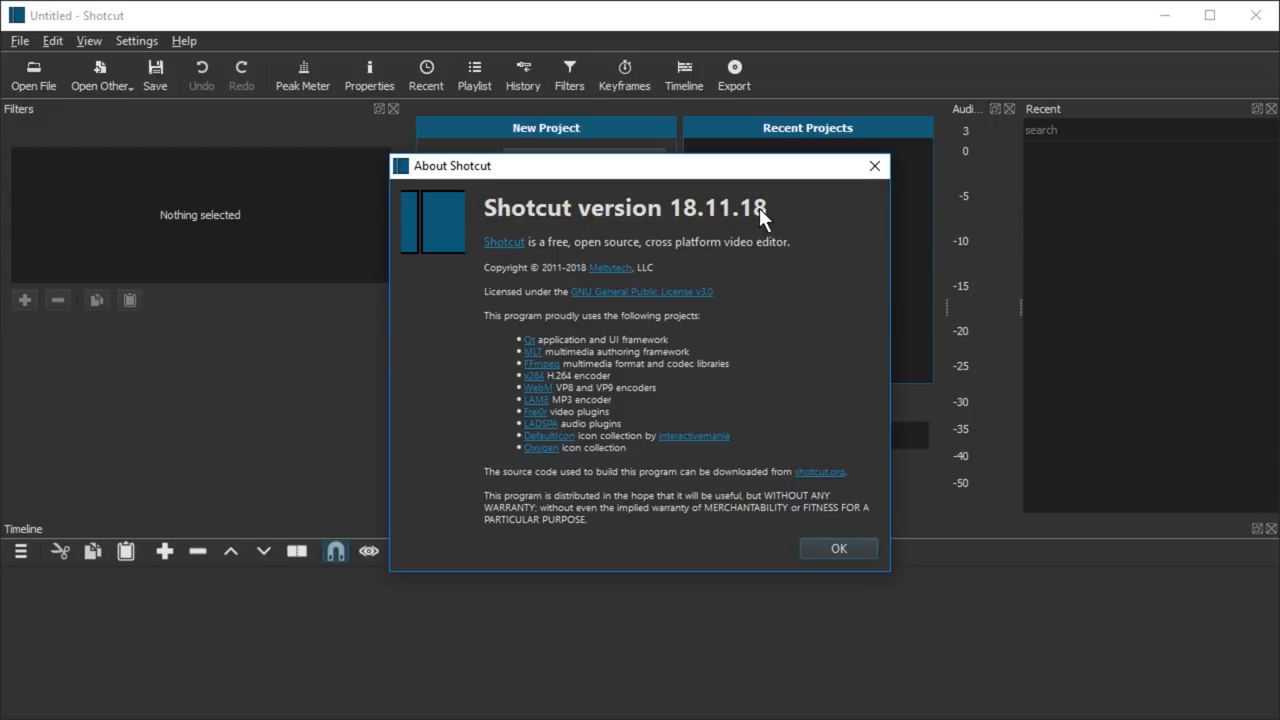
mouse_move(874, 166)
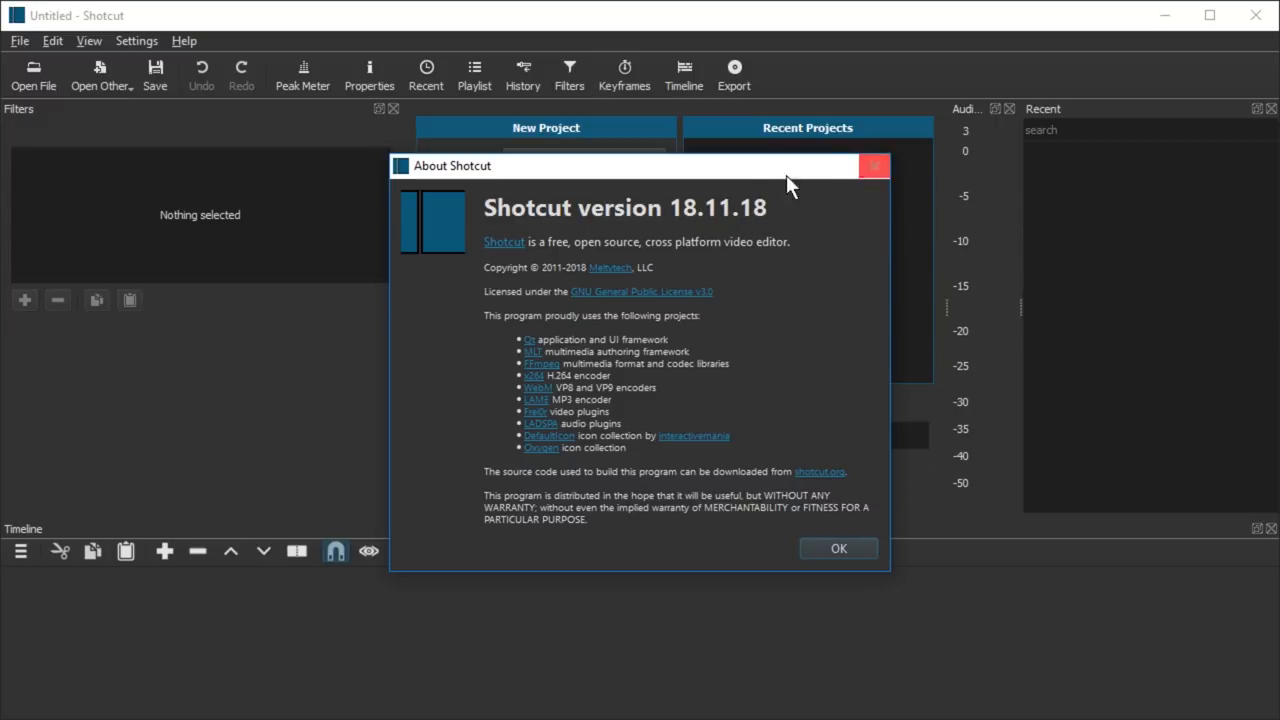
Dismiss the About dialog and add bats, crowd, minivan and supermarket clips to V1
click(838, 548)
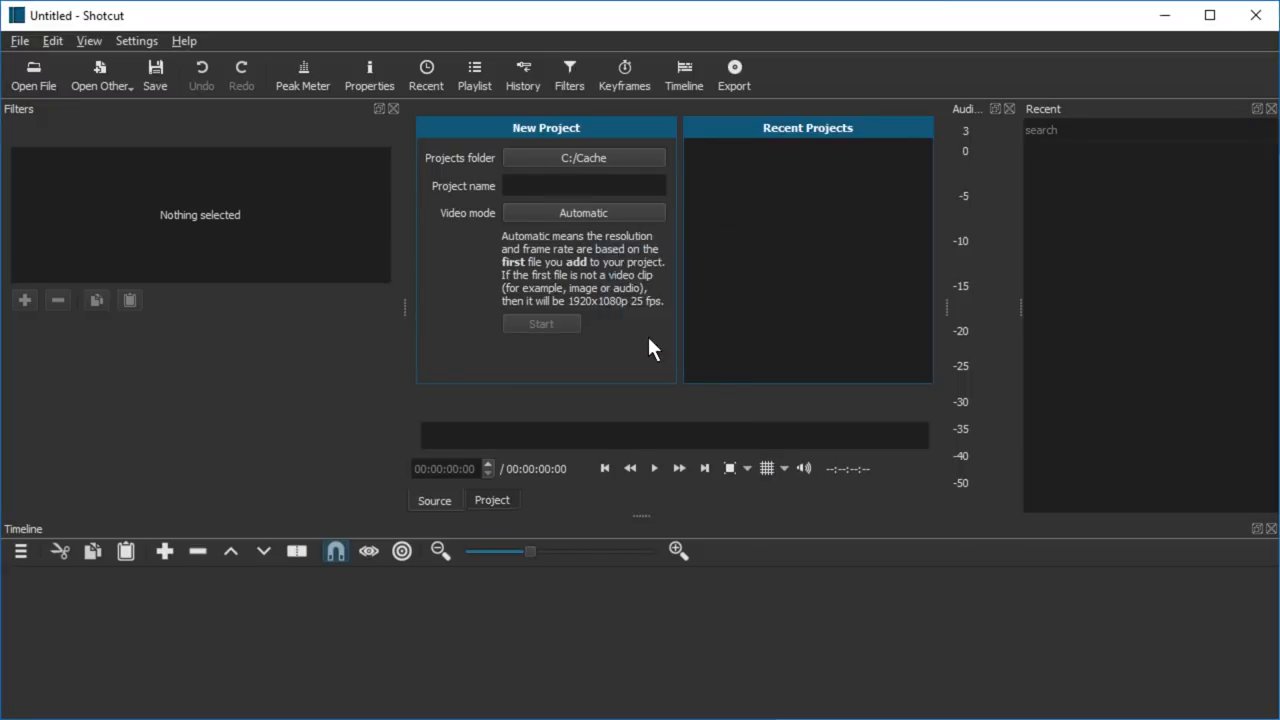
click(33, 75)
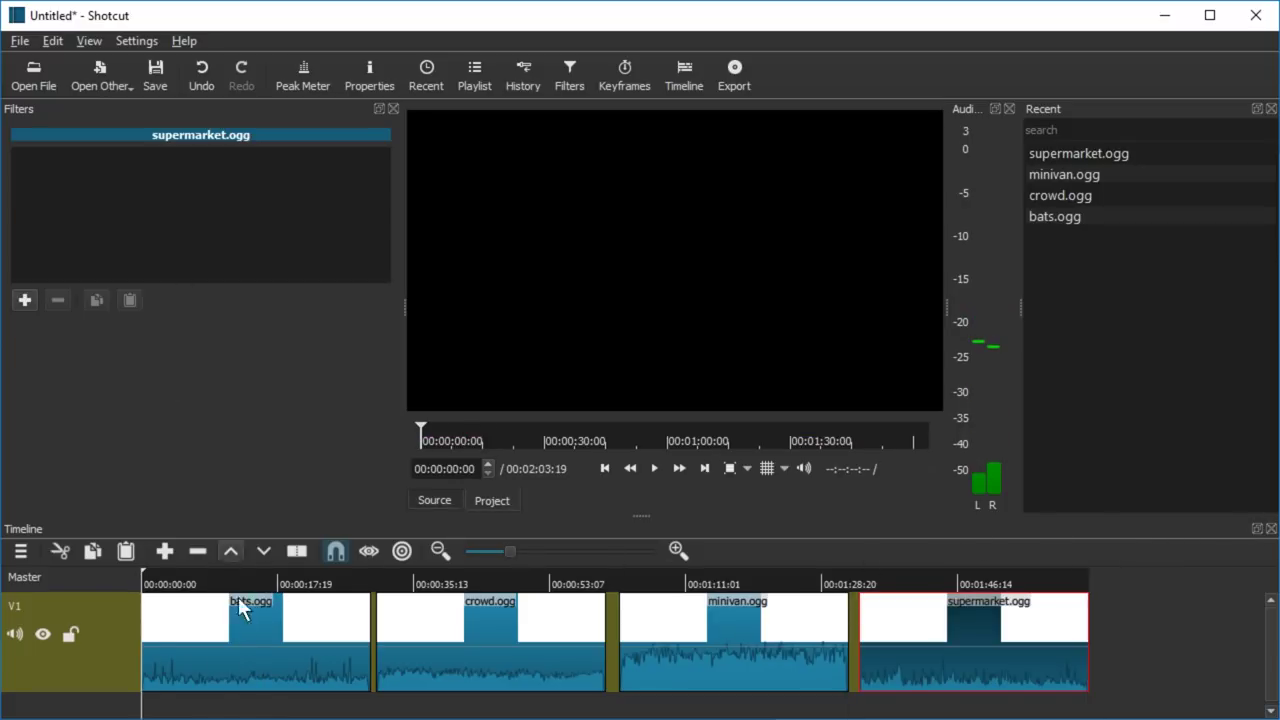
Select the bats clip and browse its filters: search 'visu', then list audio, then video filters
click(250, 615)
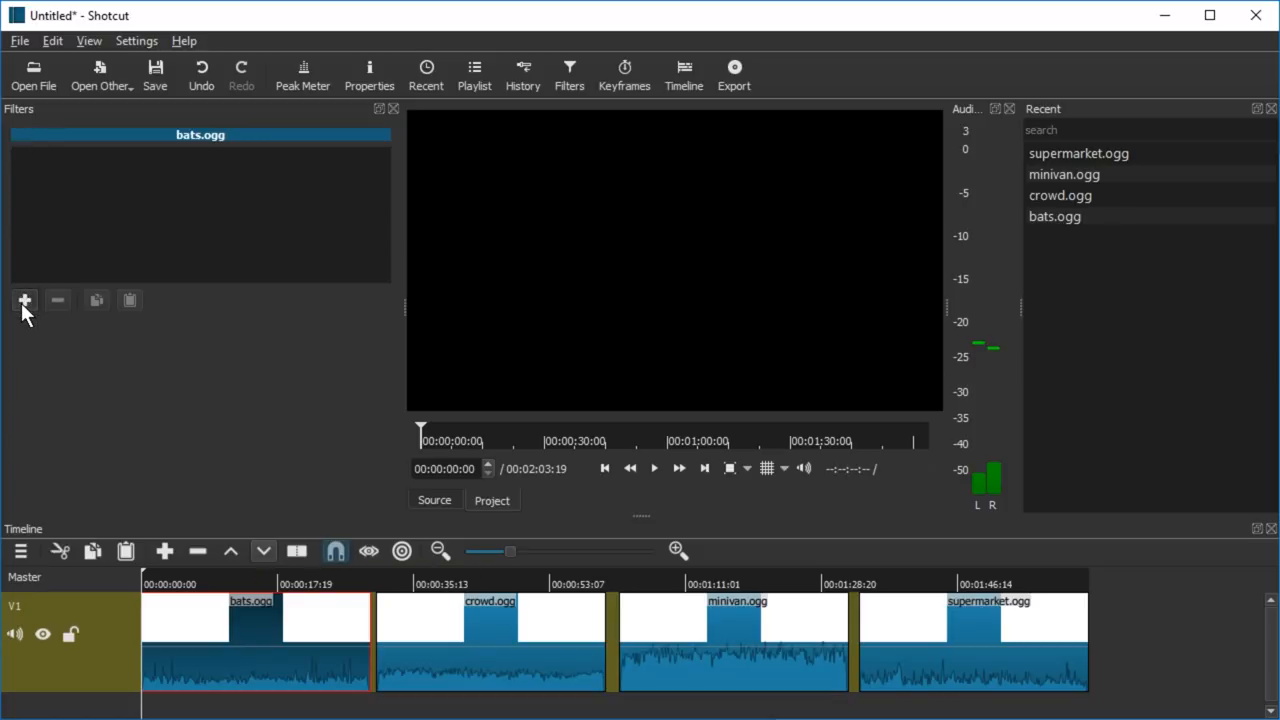
click(24, 300)
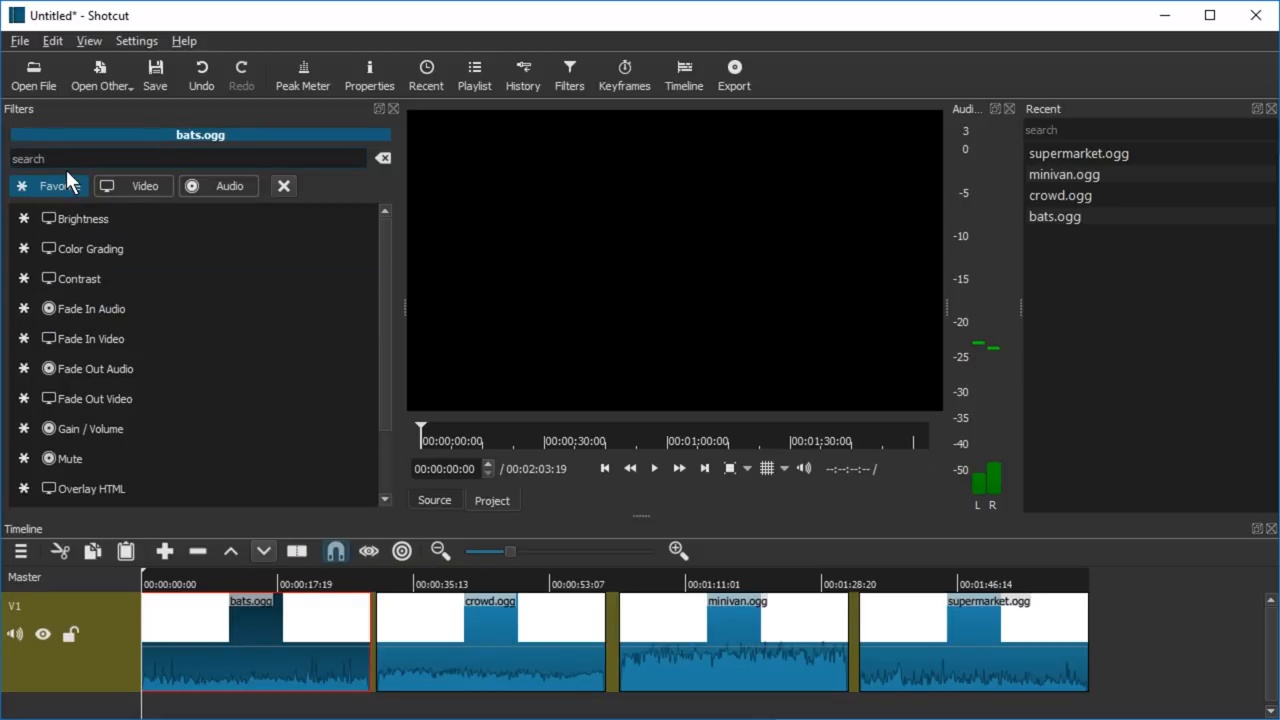
text(visu)
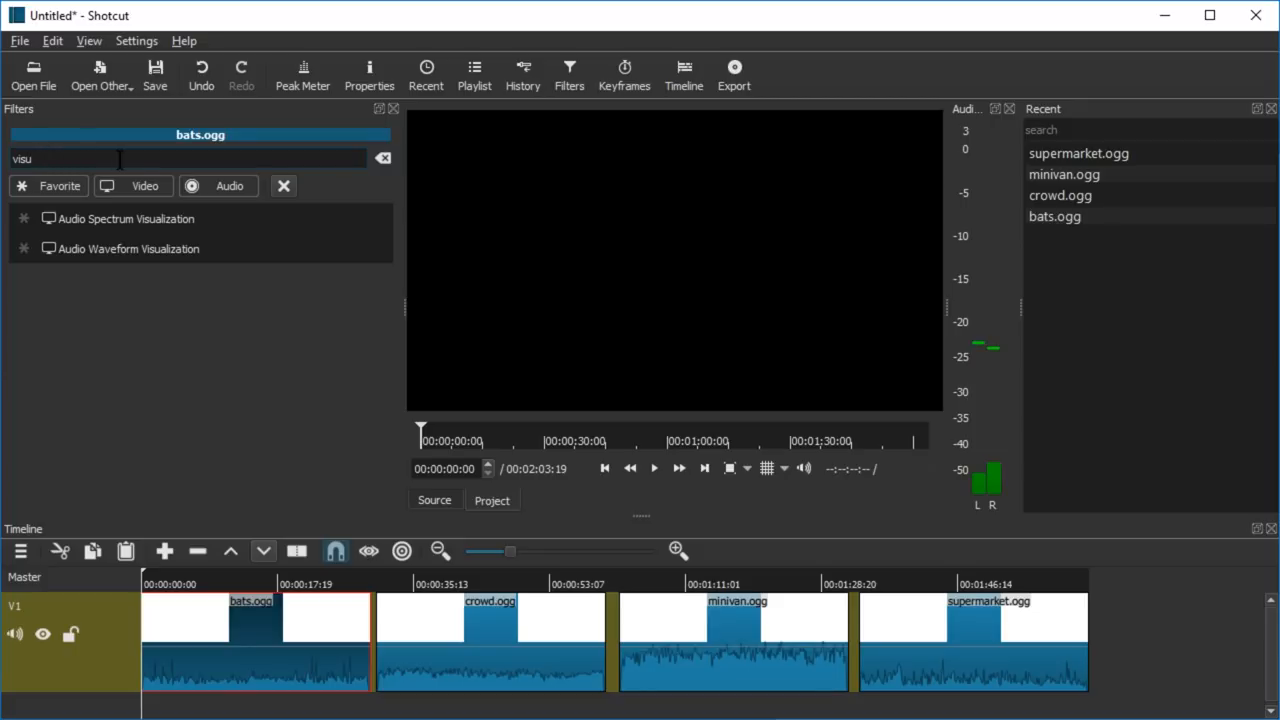
click(383, 158)
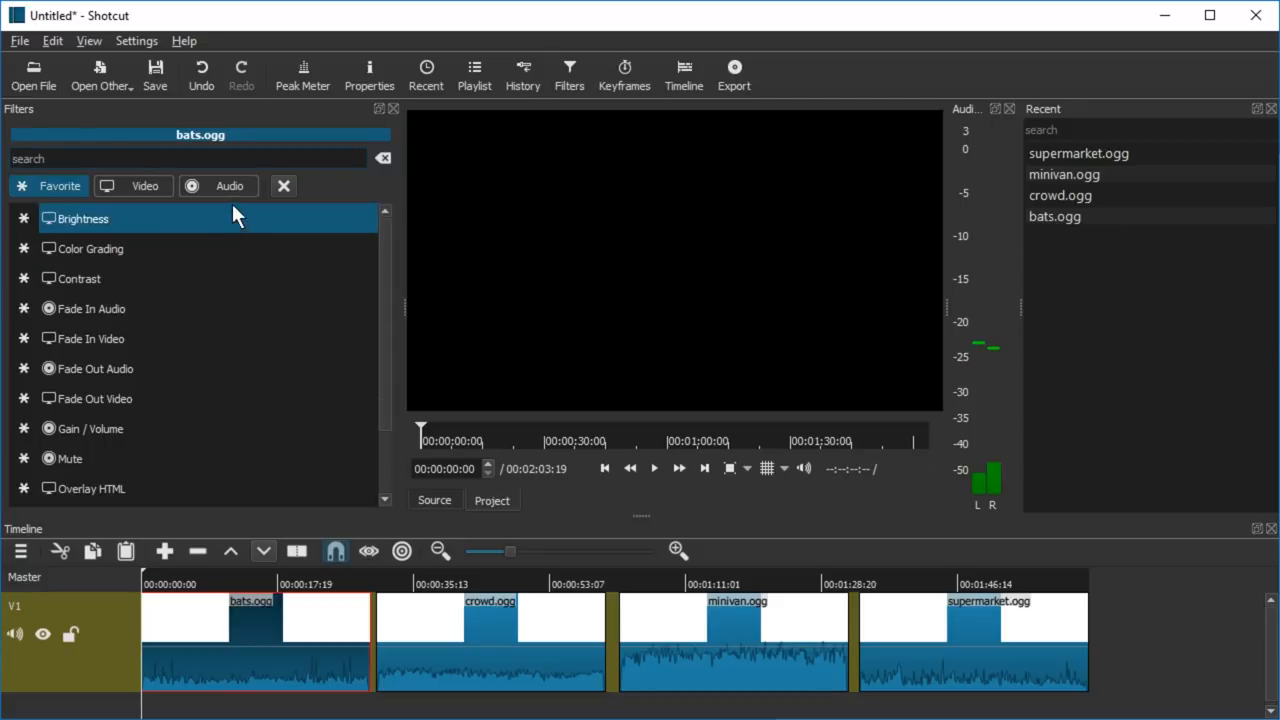
click(229, 186)
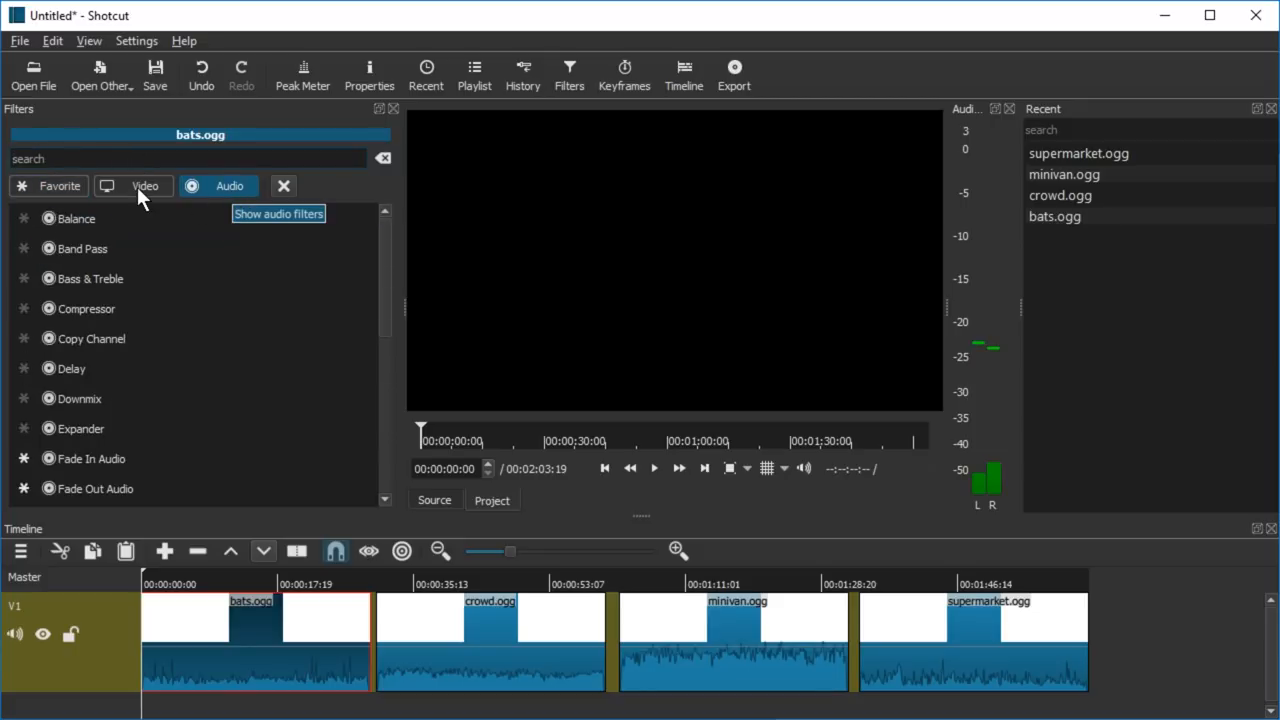
mouse_move(192, 187)
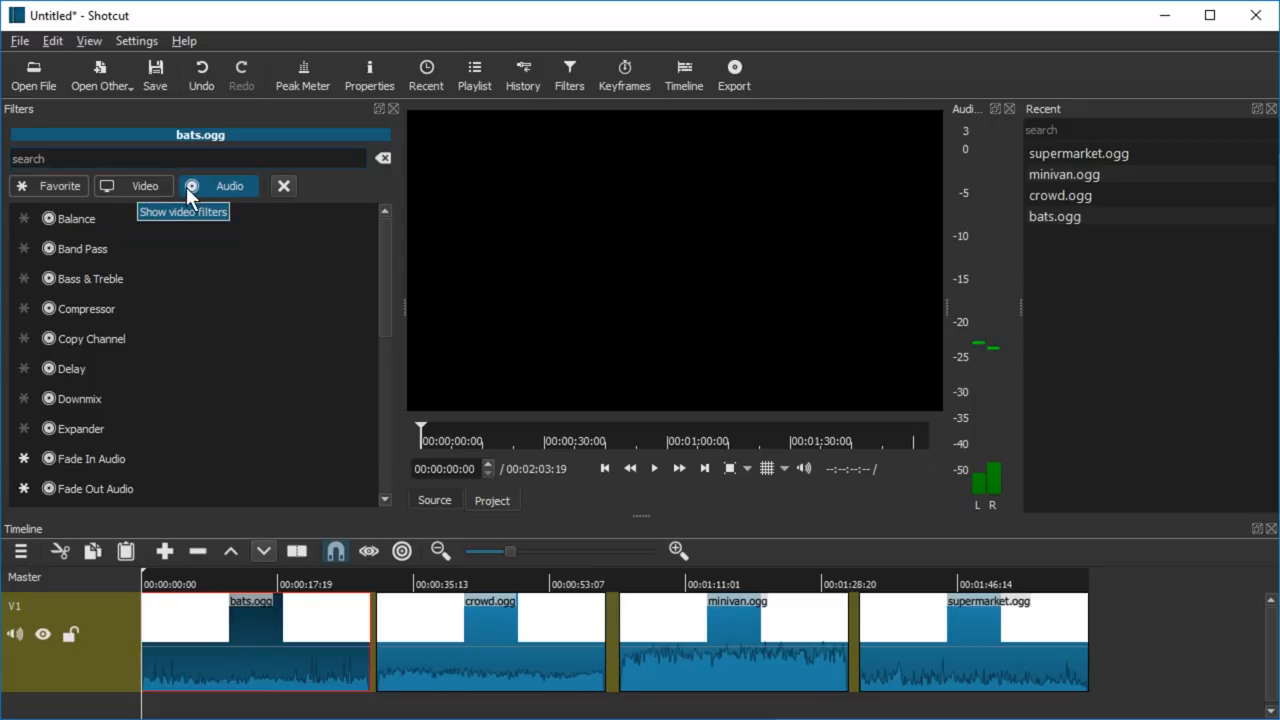
mouse_move(184, 268)
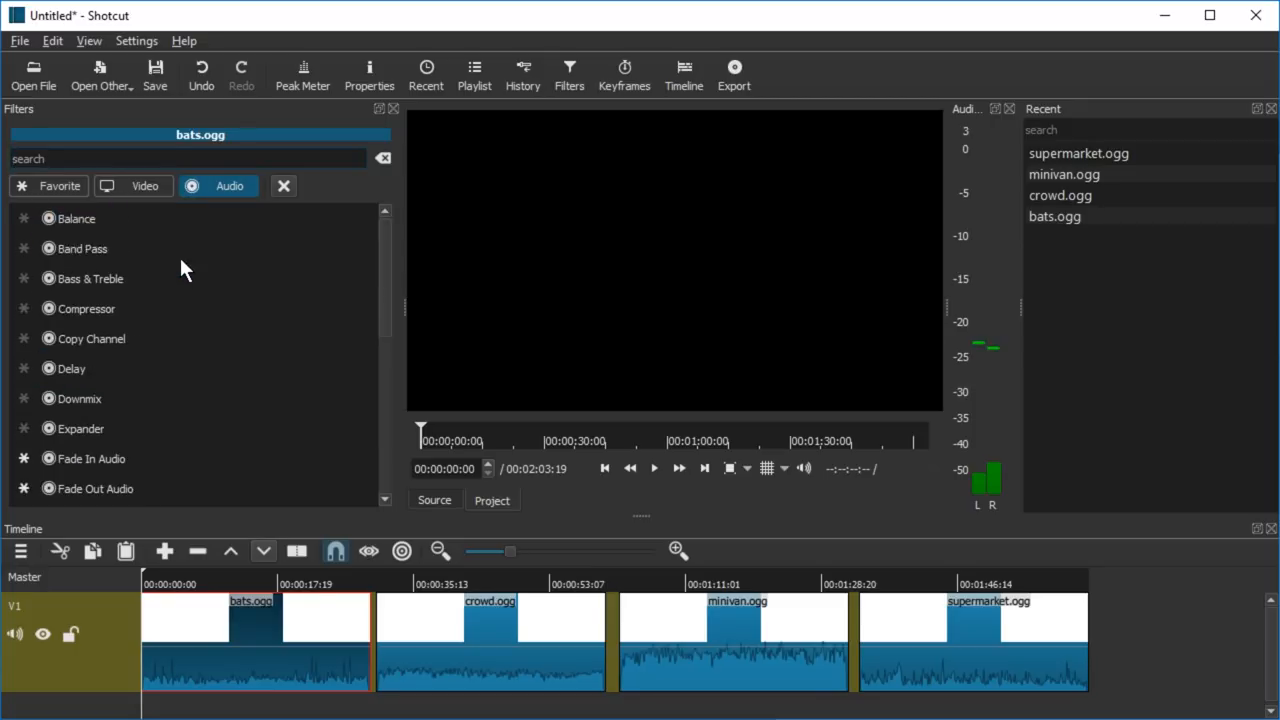
mouse_move(145, 186)
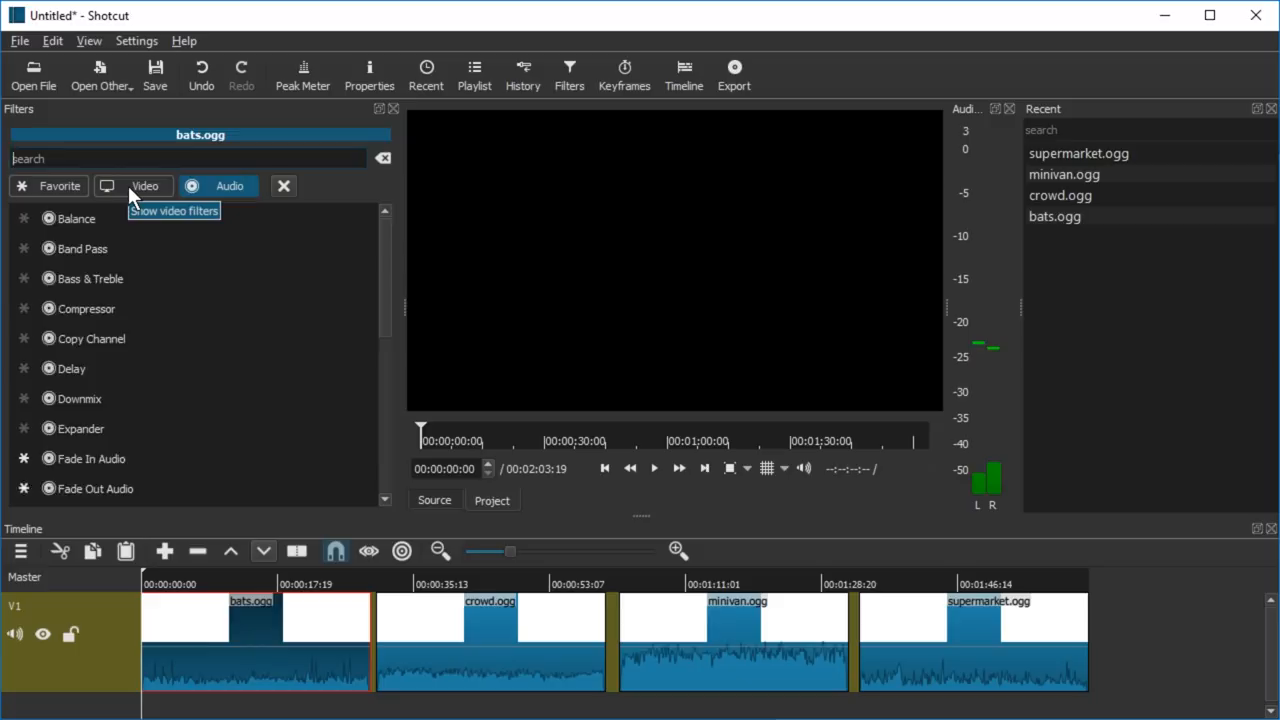
click(145, 186)
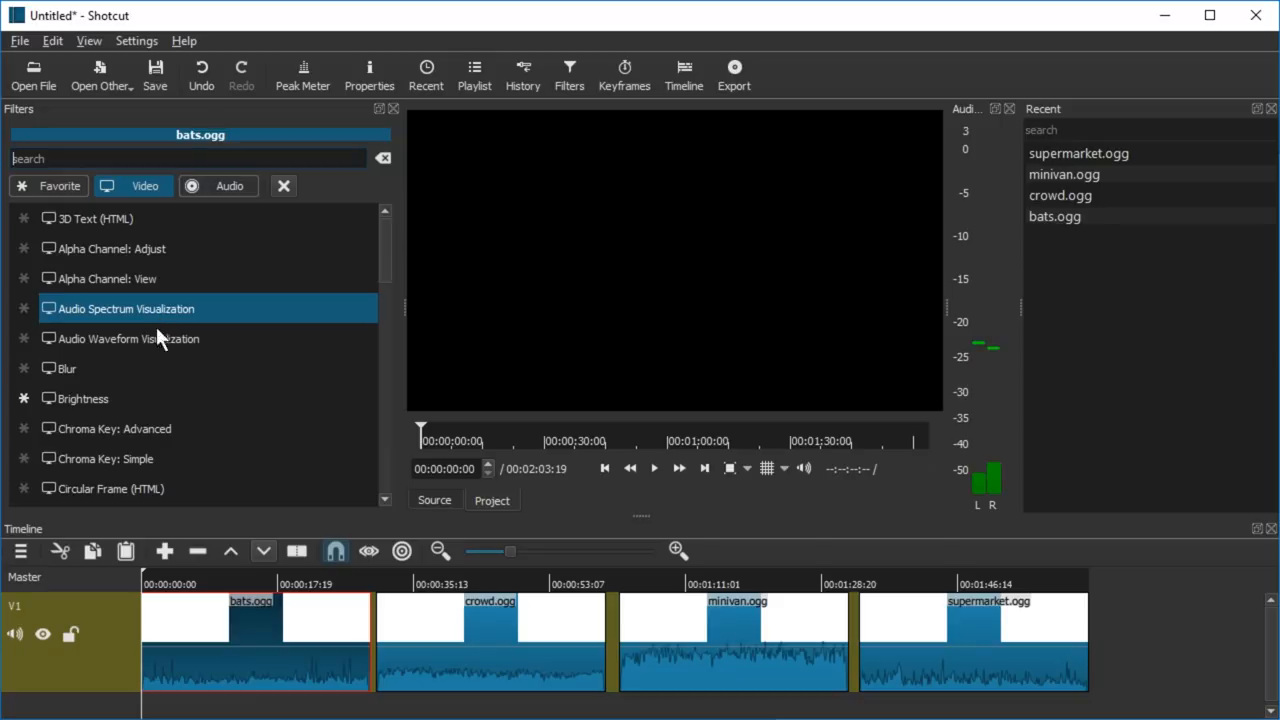
Add Audio Spectrum Visualization to bats and size it to 1920 x 1080
double_click(124, 308)
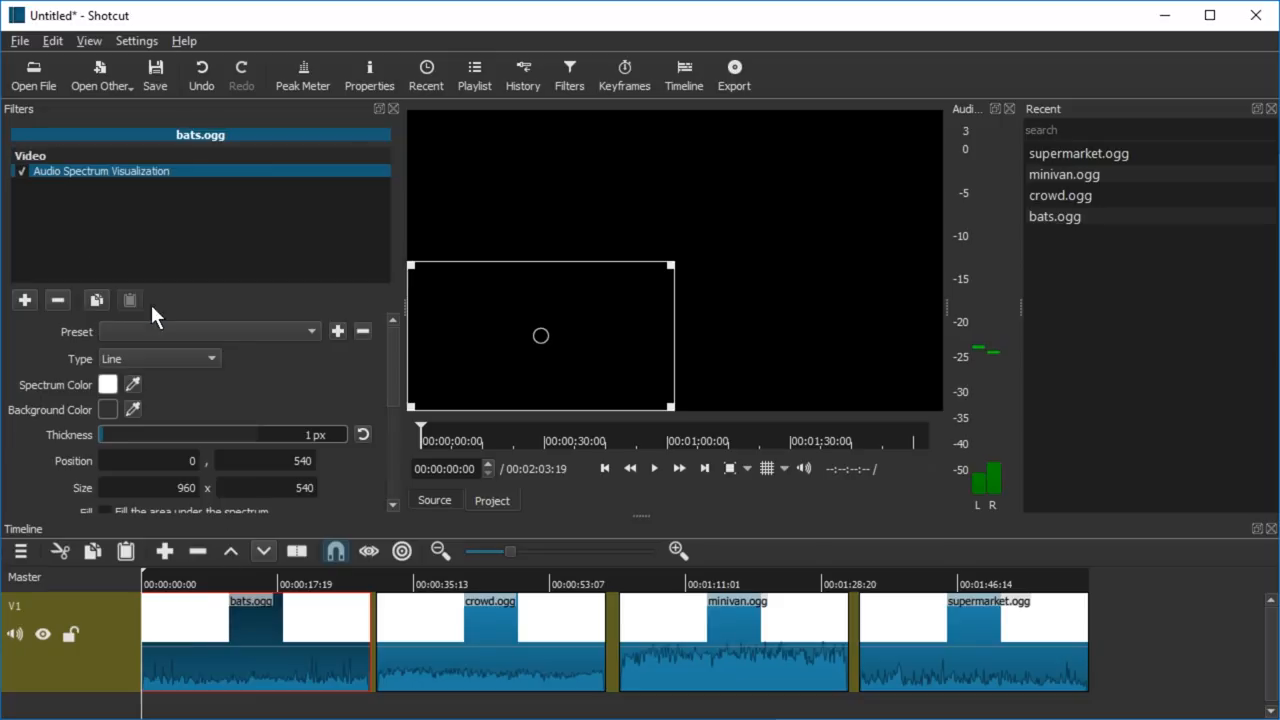
mouse_move(550, 233)
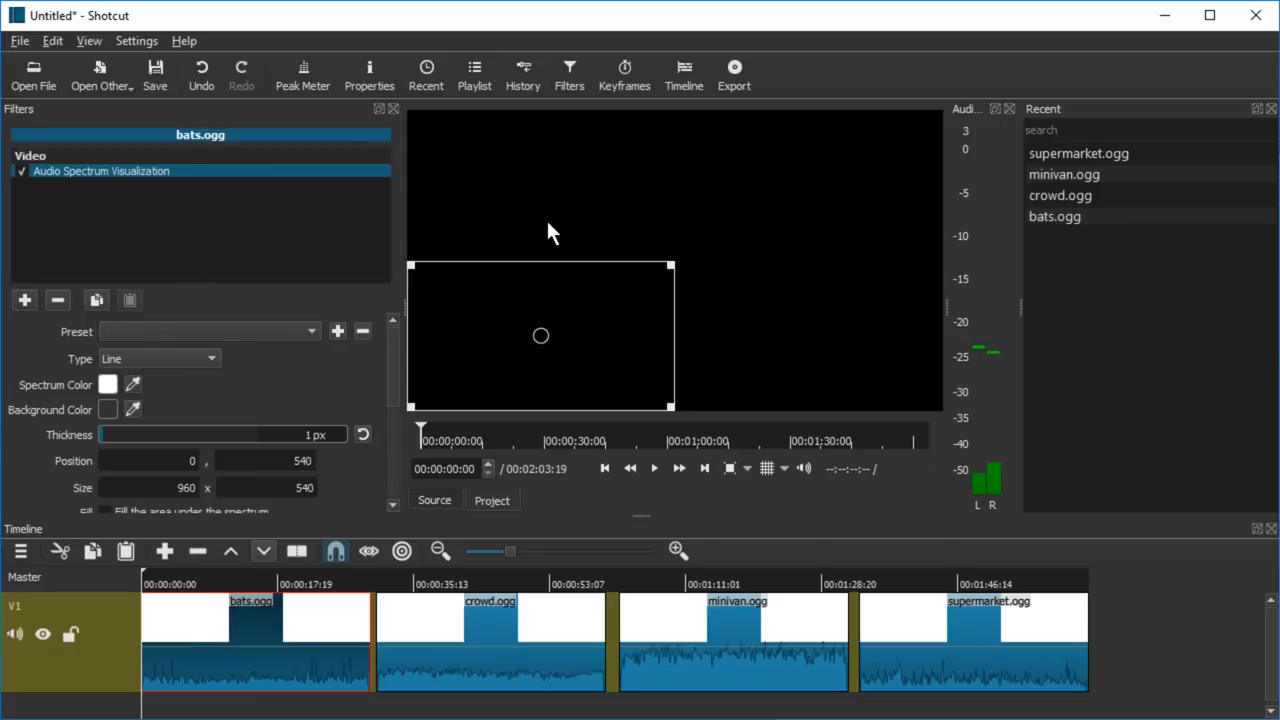
mouse_move(583, 332)
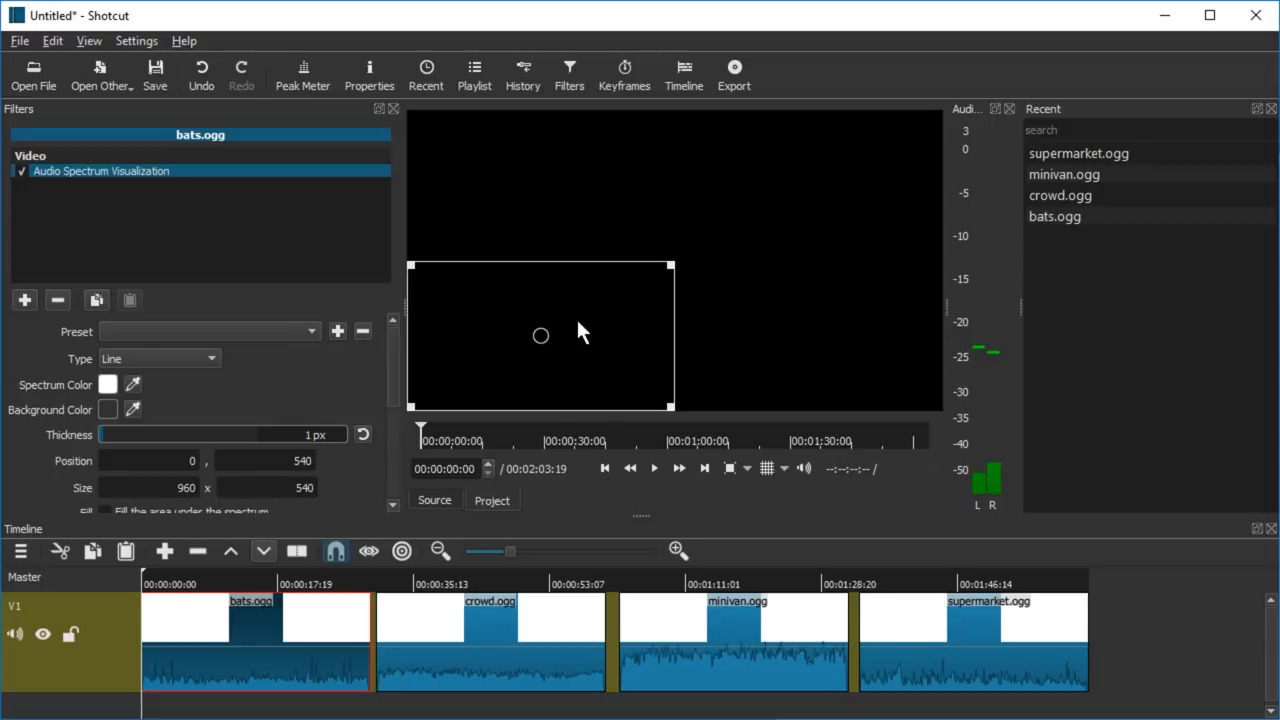
mouse_move(670, 273)
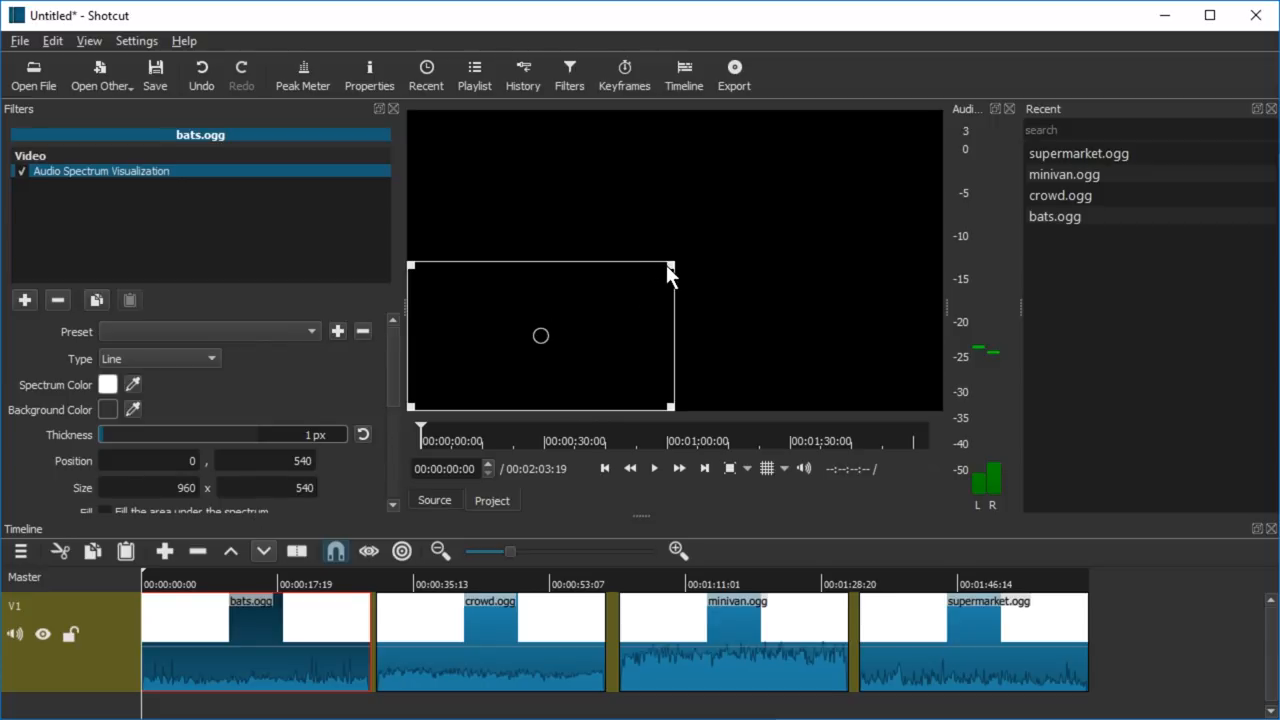
drag(670, 267, 897, 407)
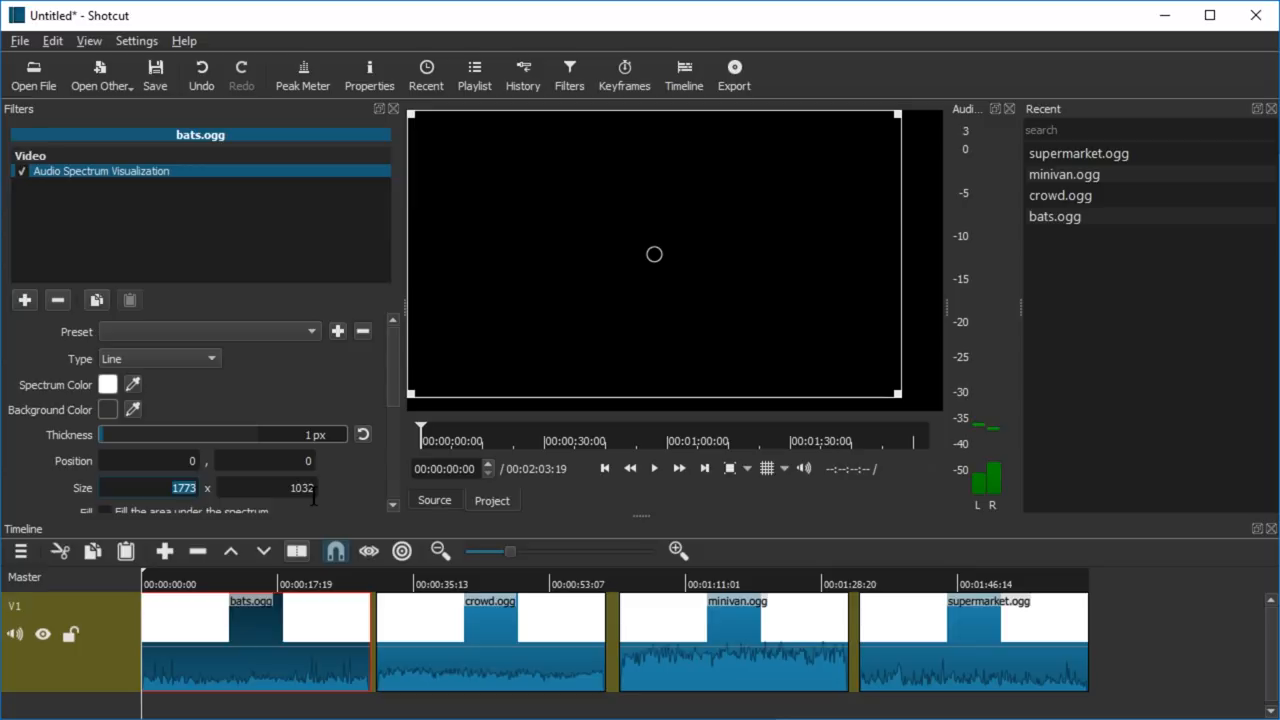
text(1920)
click(267, 488)
text(1080)
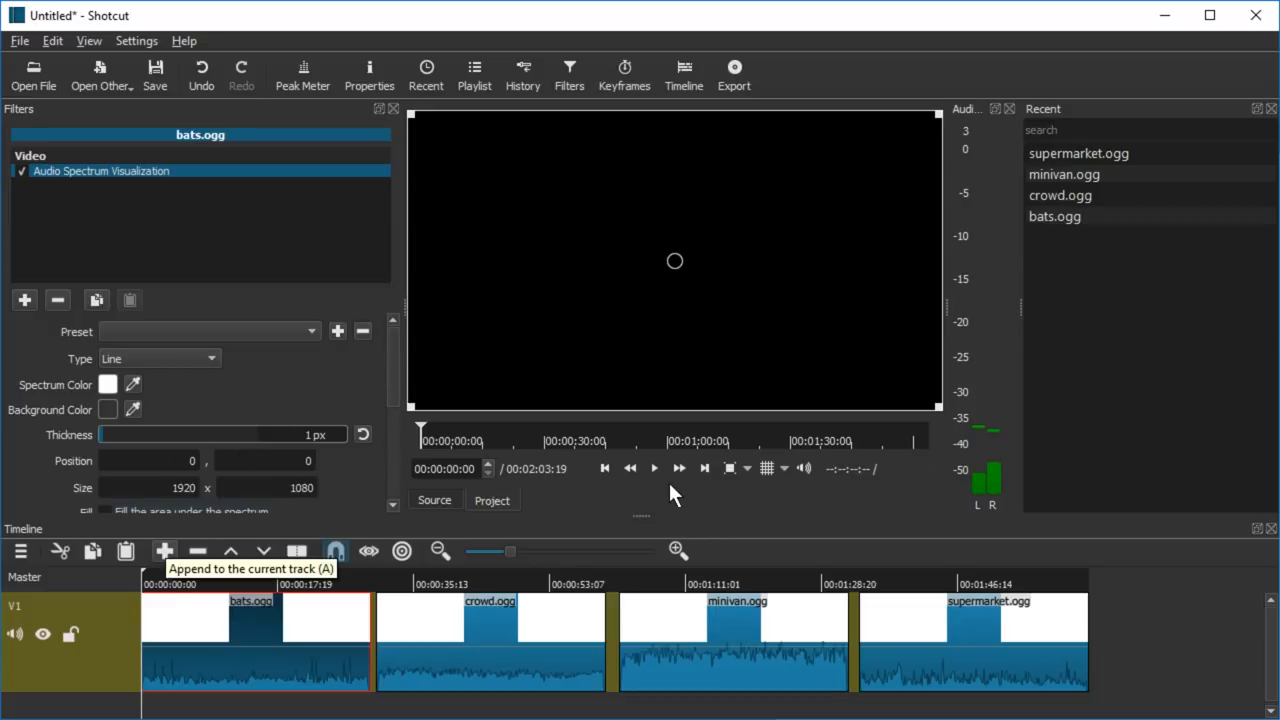
Preview playback and raise the spectrum line thickness through 6 and 10 to 20 px
click(654, 468)
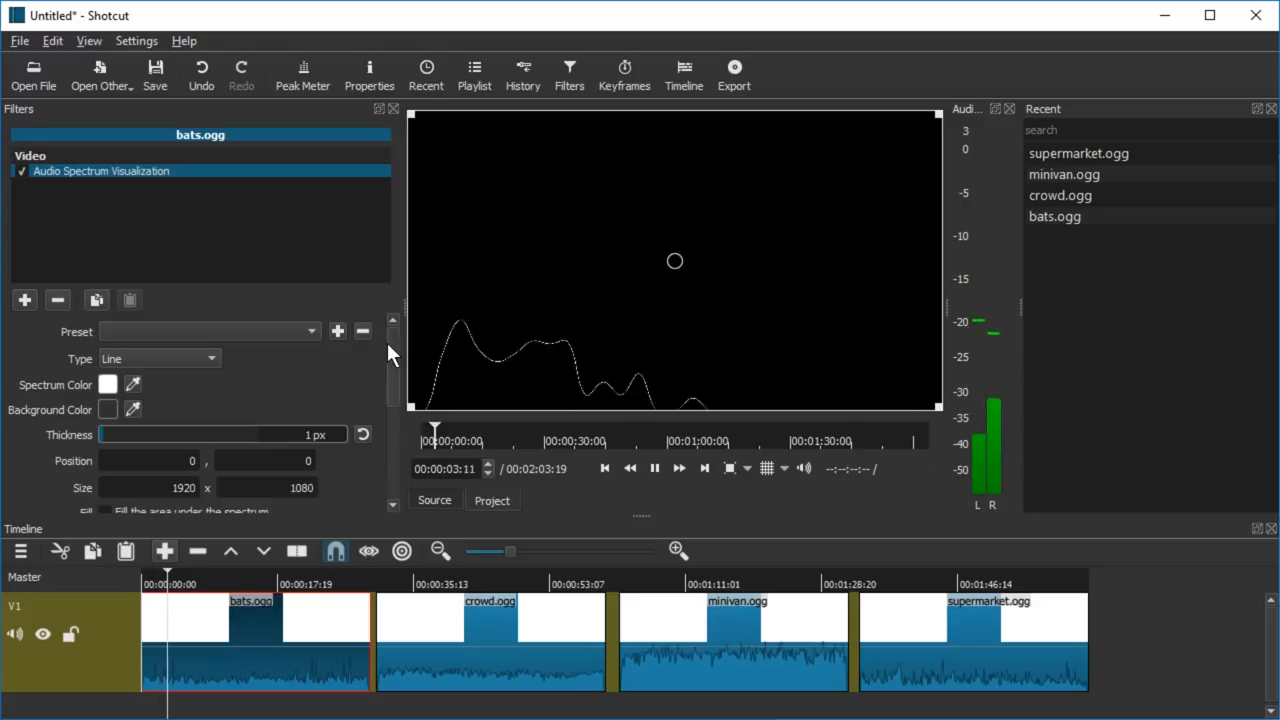
scroll(down, 3)
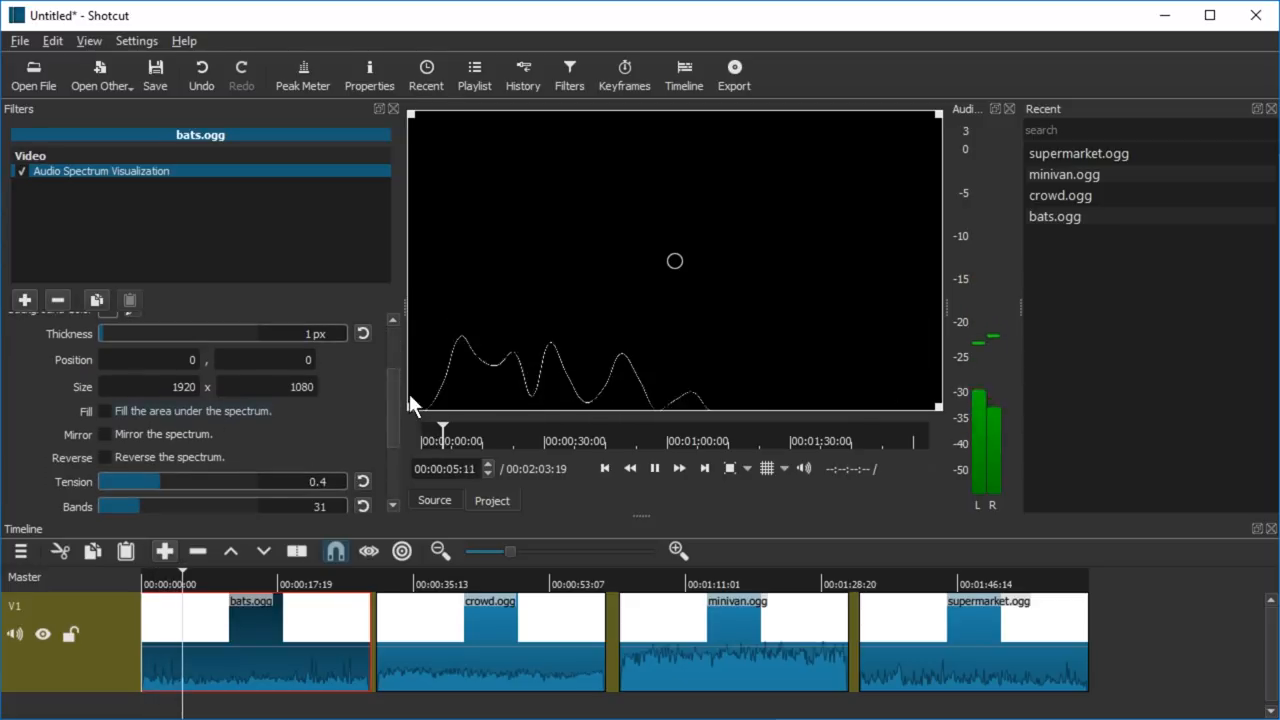
scroll(down, 3)
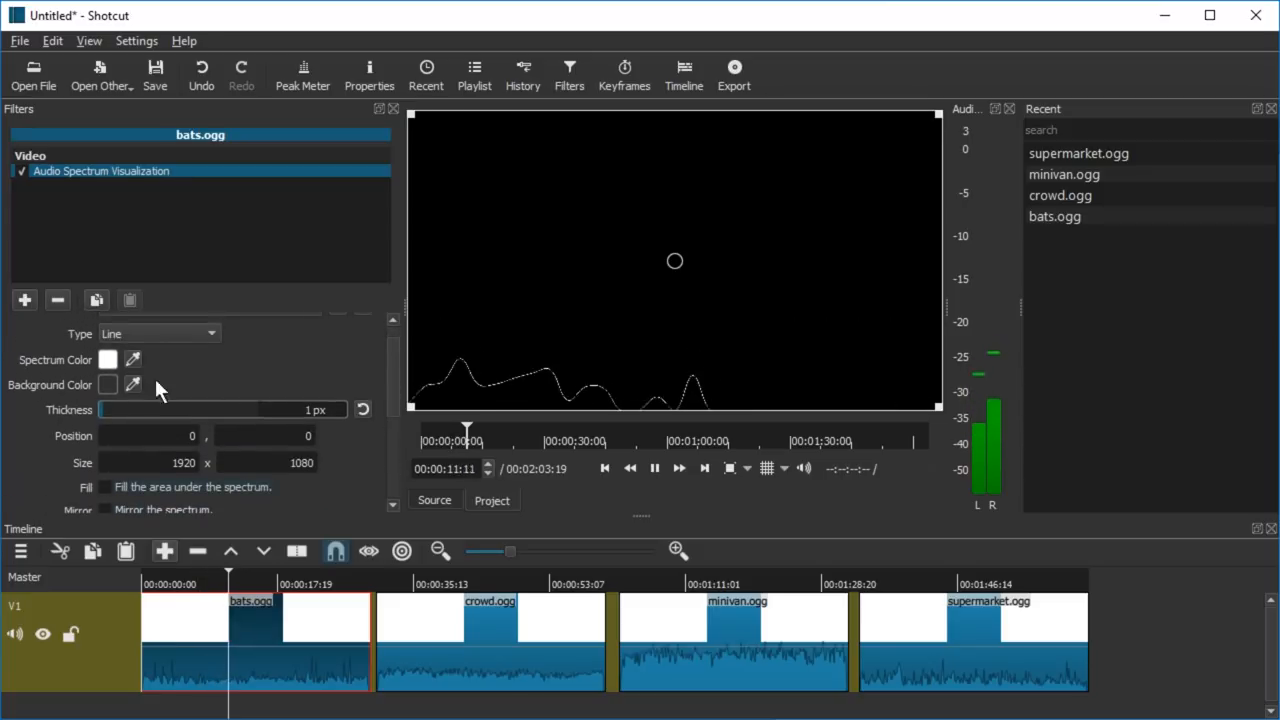
drag(100, 410, 150, 410)
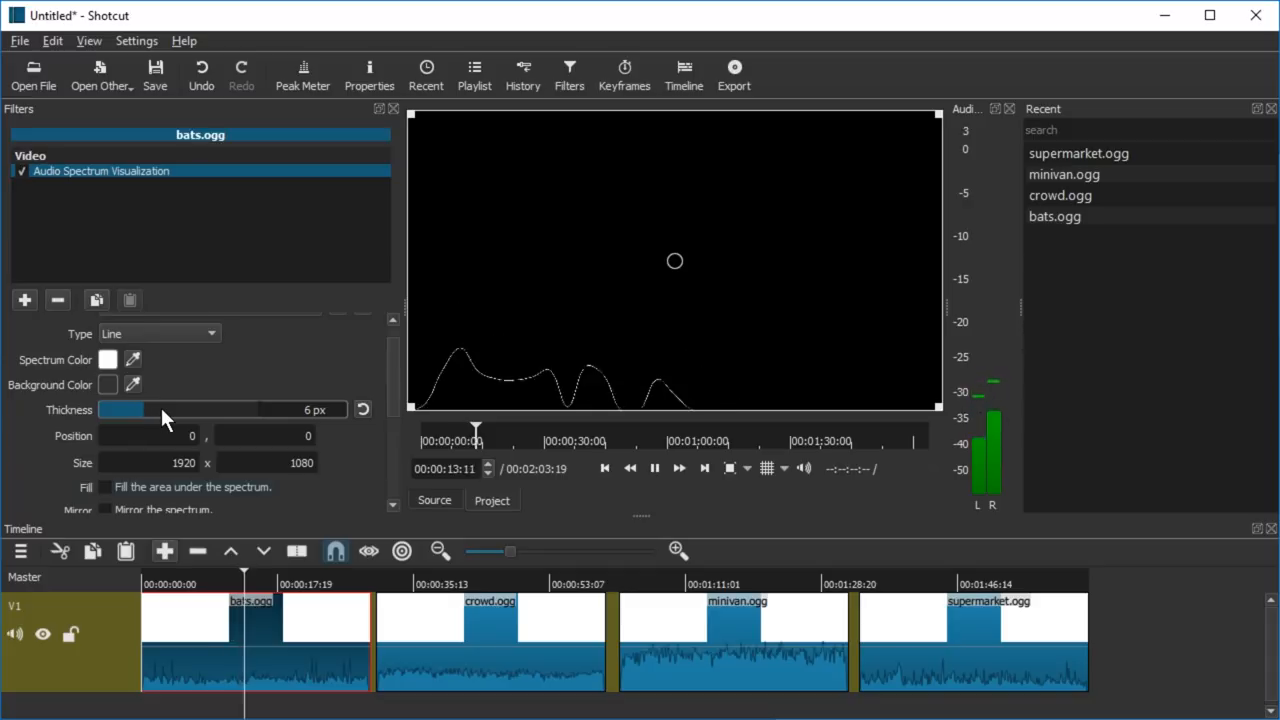
drag(150, 410, 185, 410)
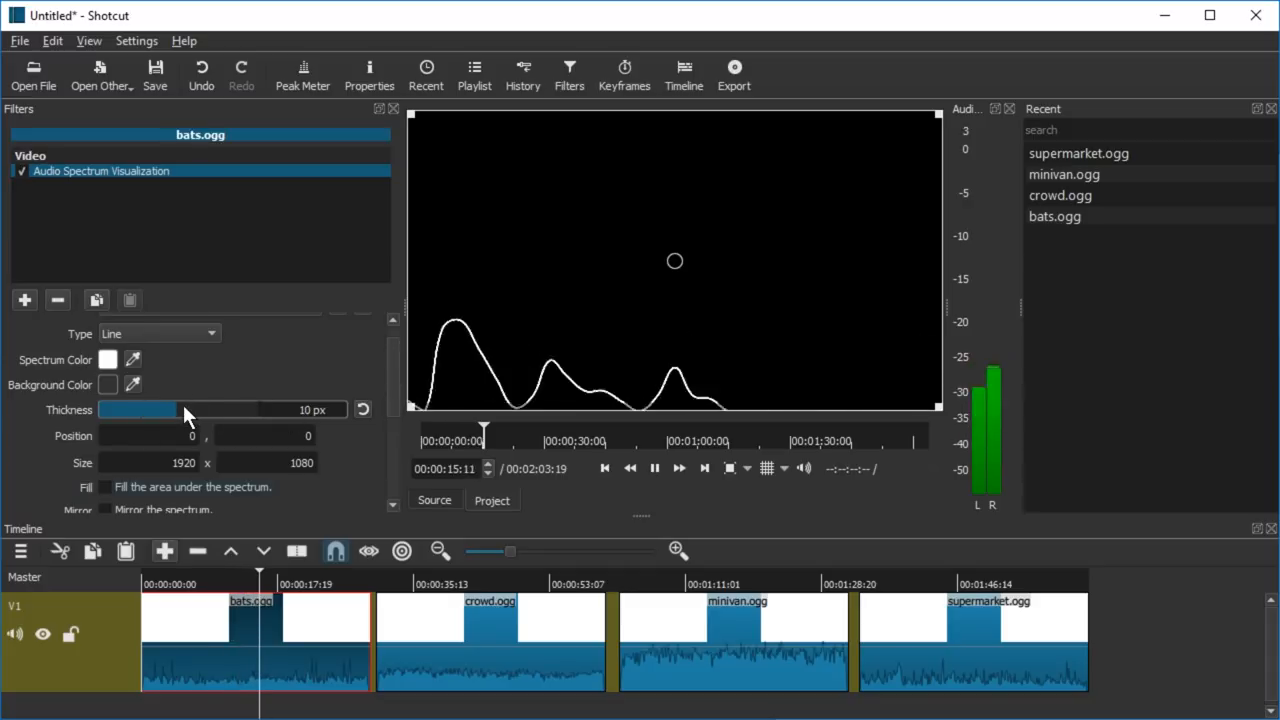
drag(185, 410, 300, 410)
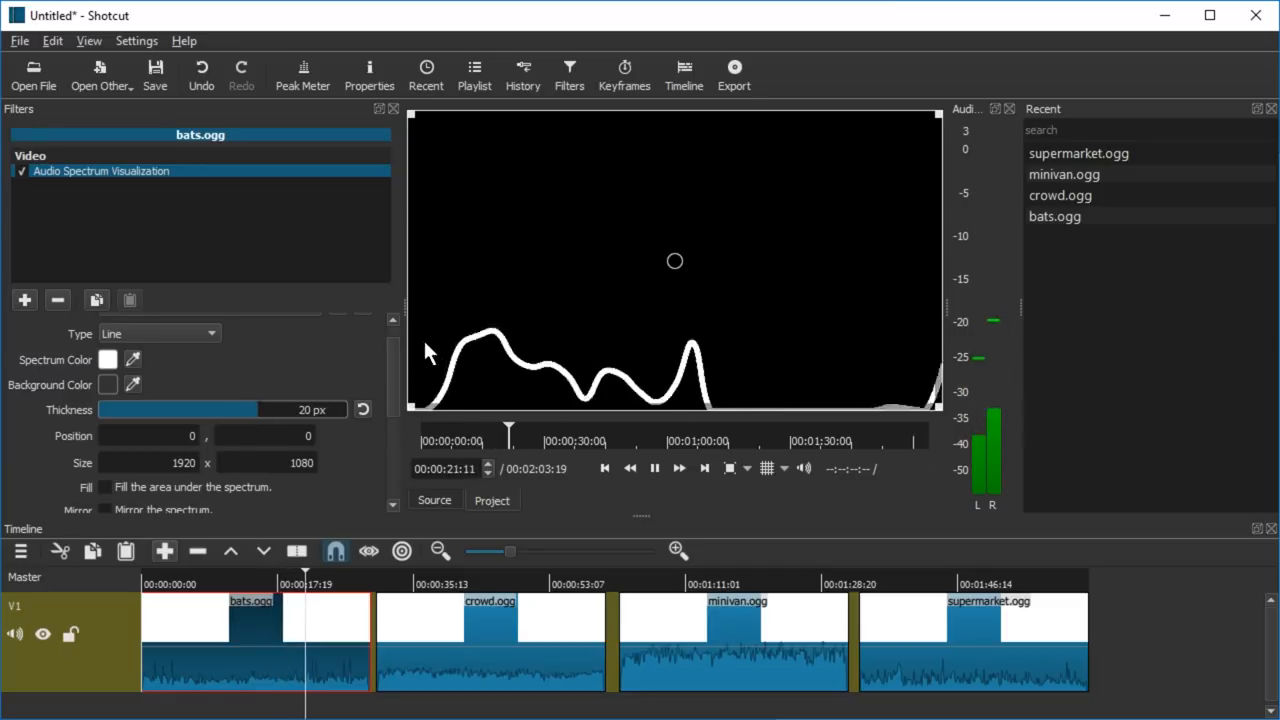
scroll(down, 3)
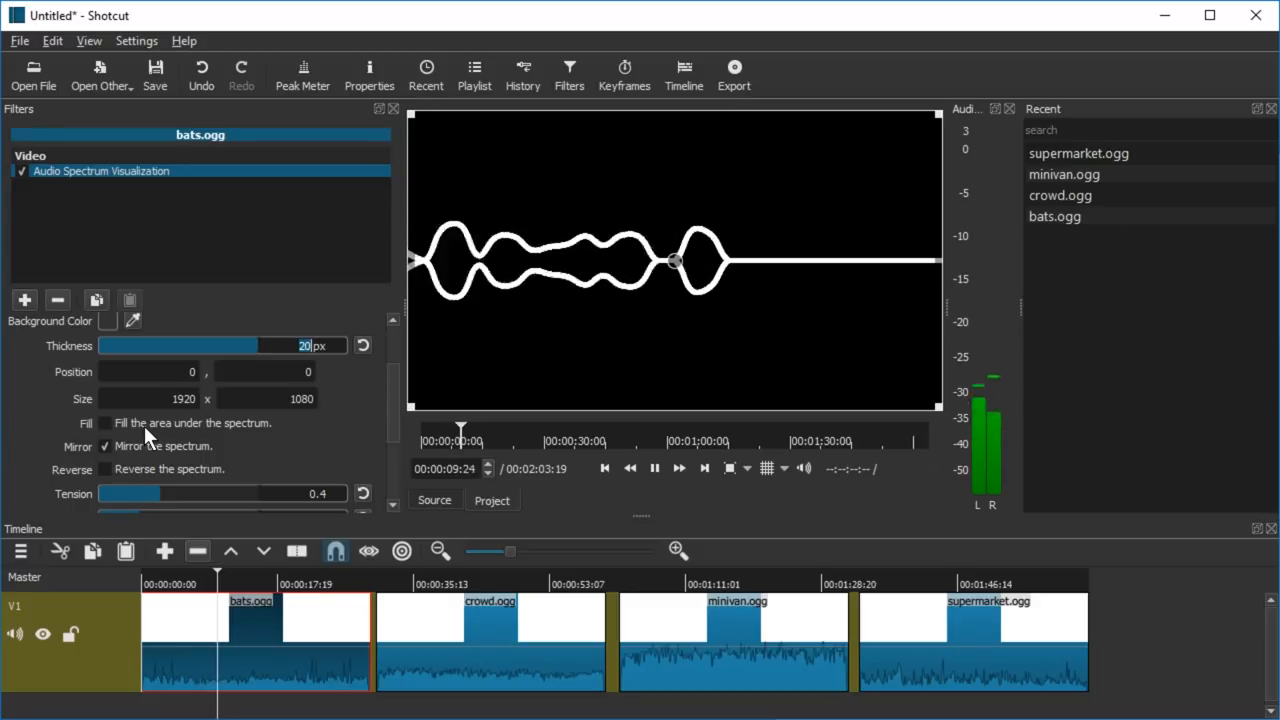
Toggle the spectrum's Fill and Reverse options and replay the preview
click(104, 423)
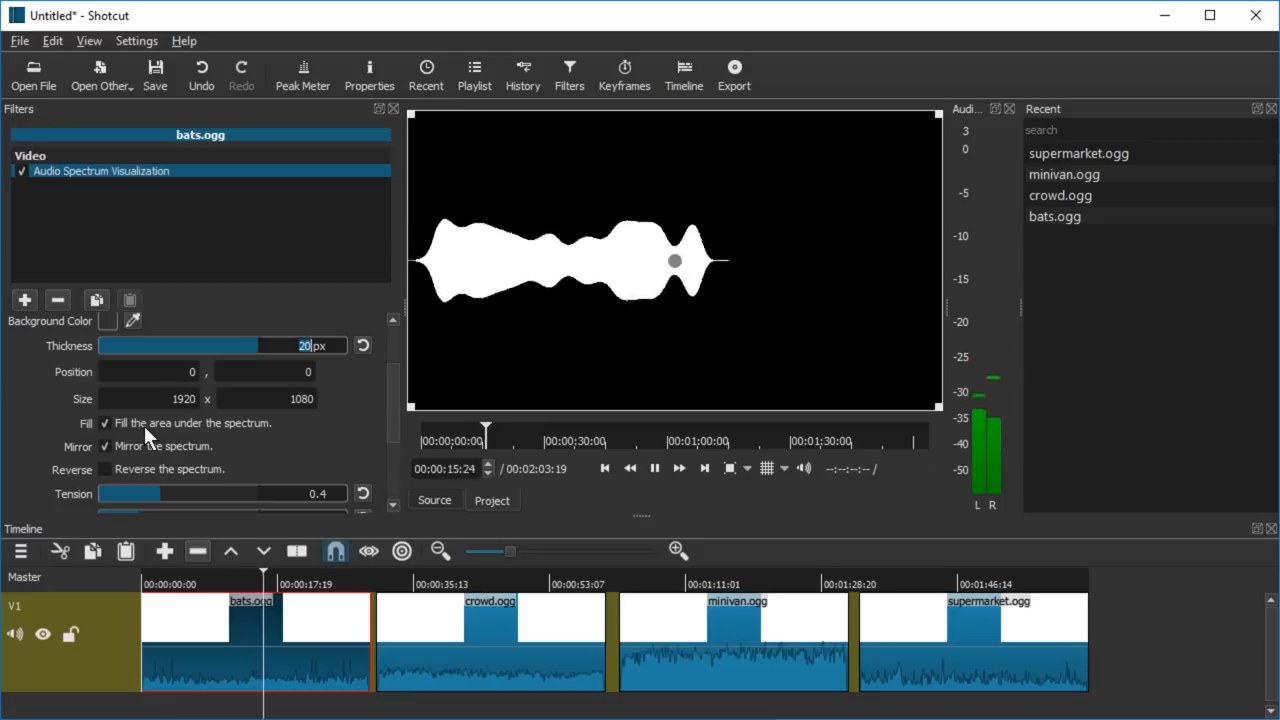
click(105, 422)
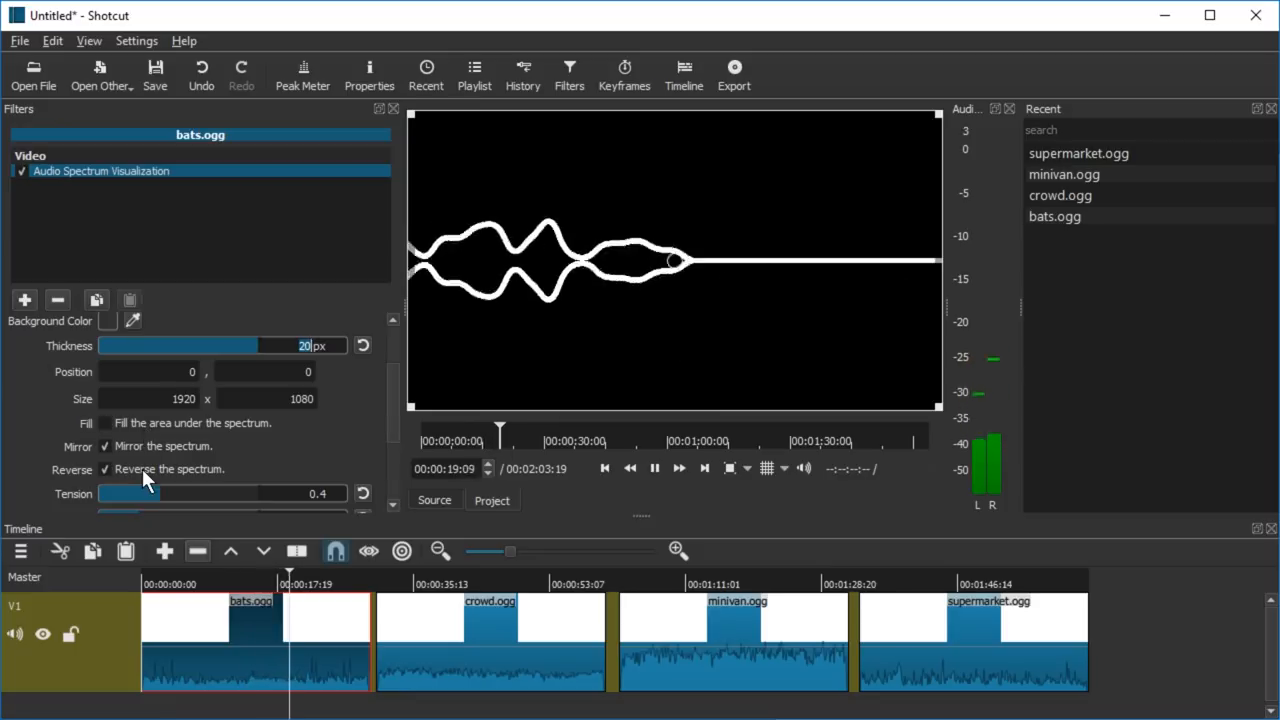
click(654, 468)
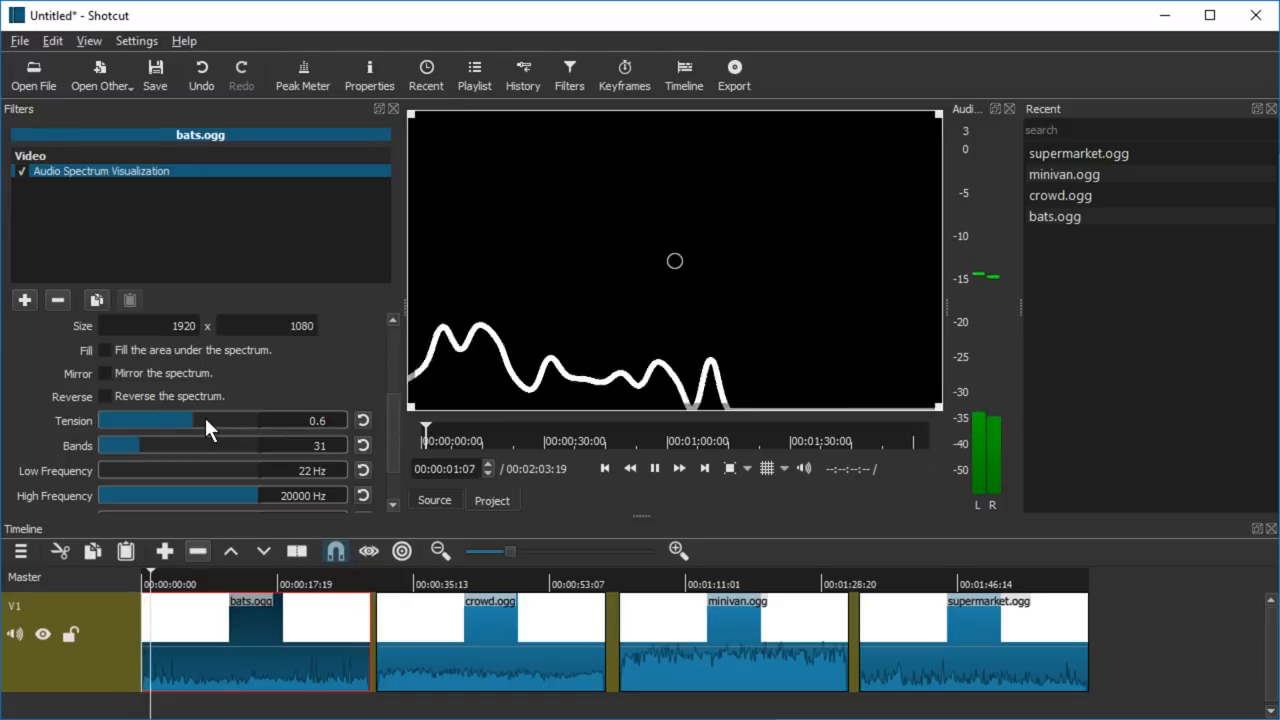
Adjust the spectrum tension slider and restart playback from the start of bats.ogg
drag(175, 420, 230, 420)
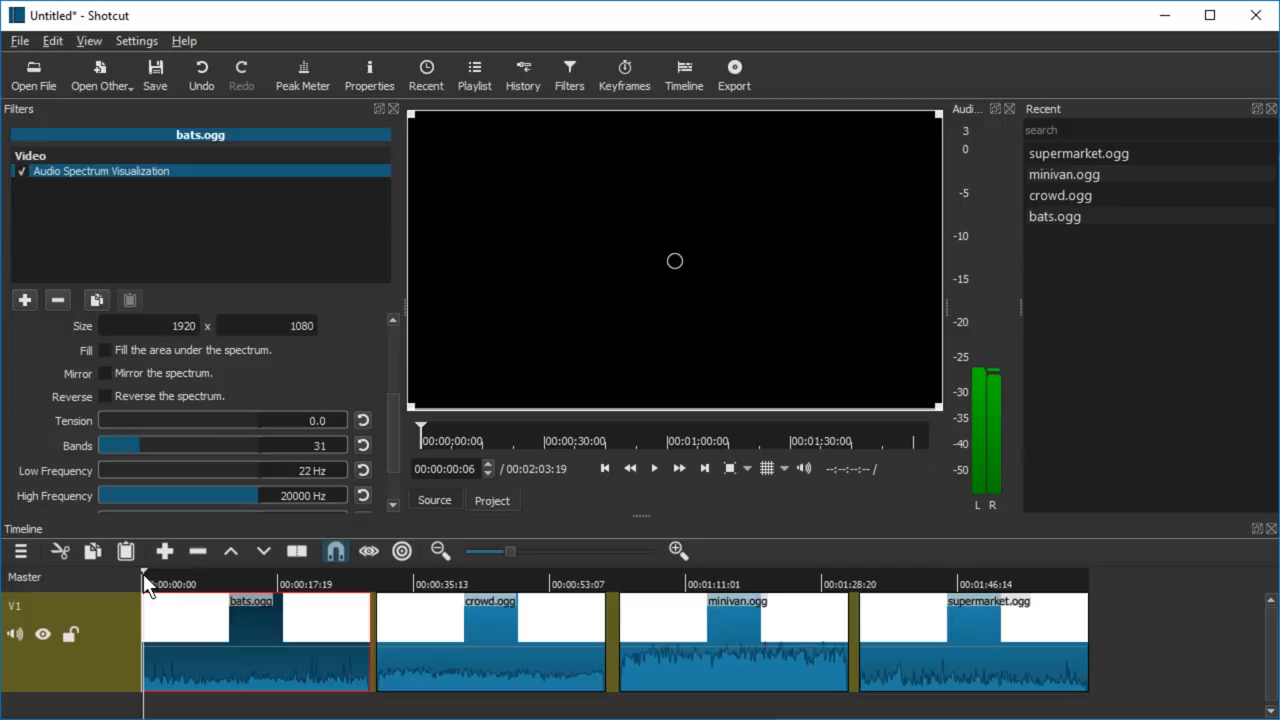
click(653, 468)
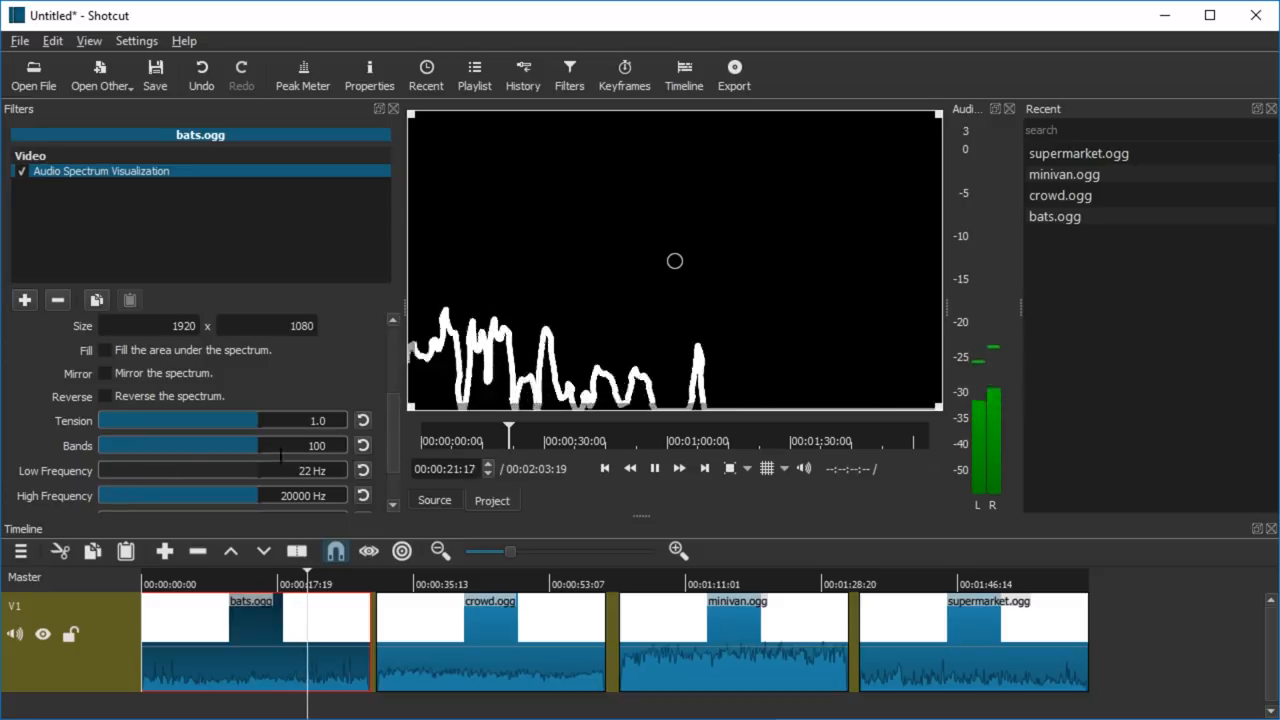
mouse_move(922, 363)
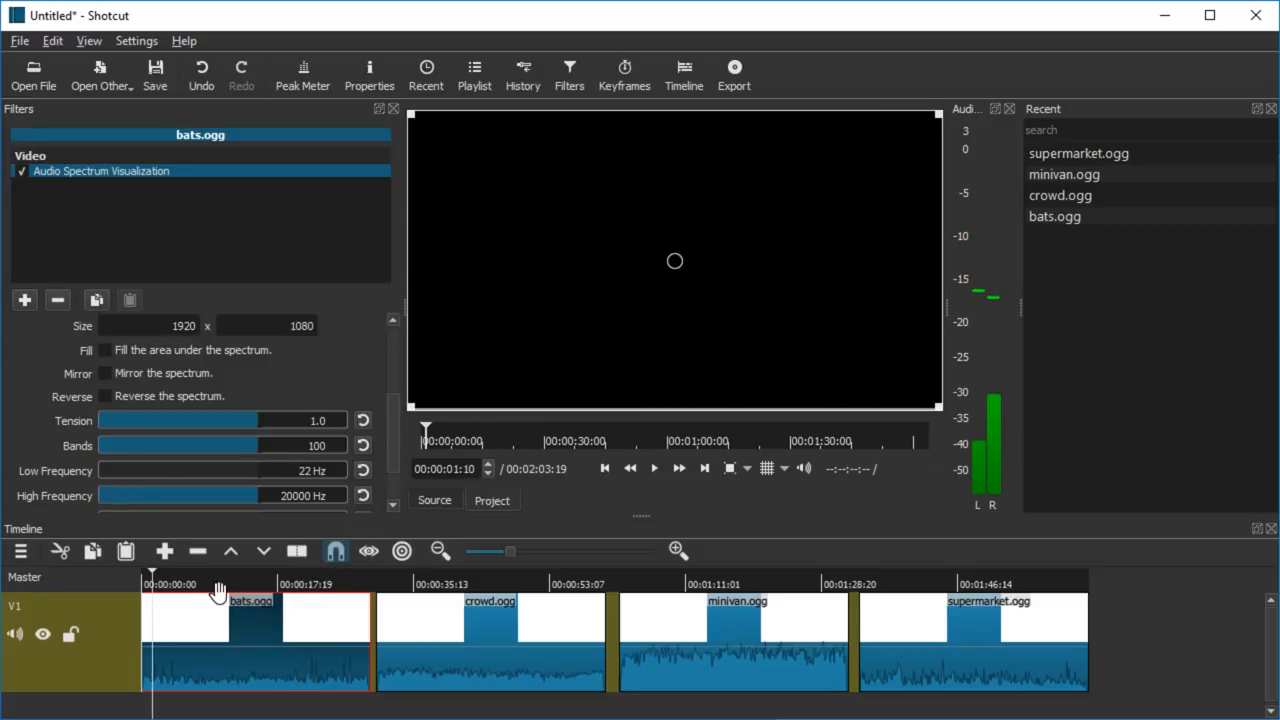
Experiment with the High Frequency slider, then return it to 20000 Hz
click(654, 468)
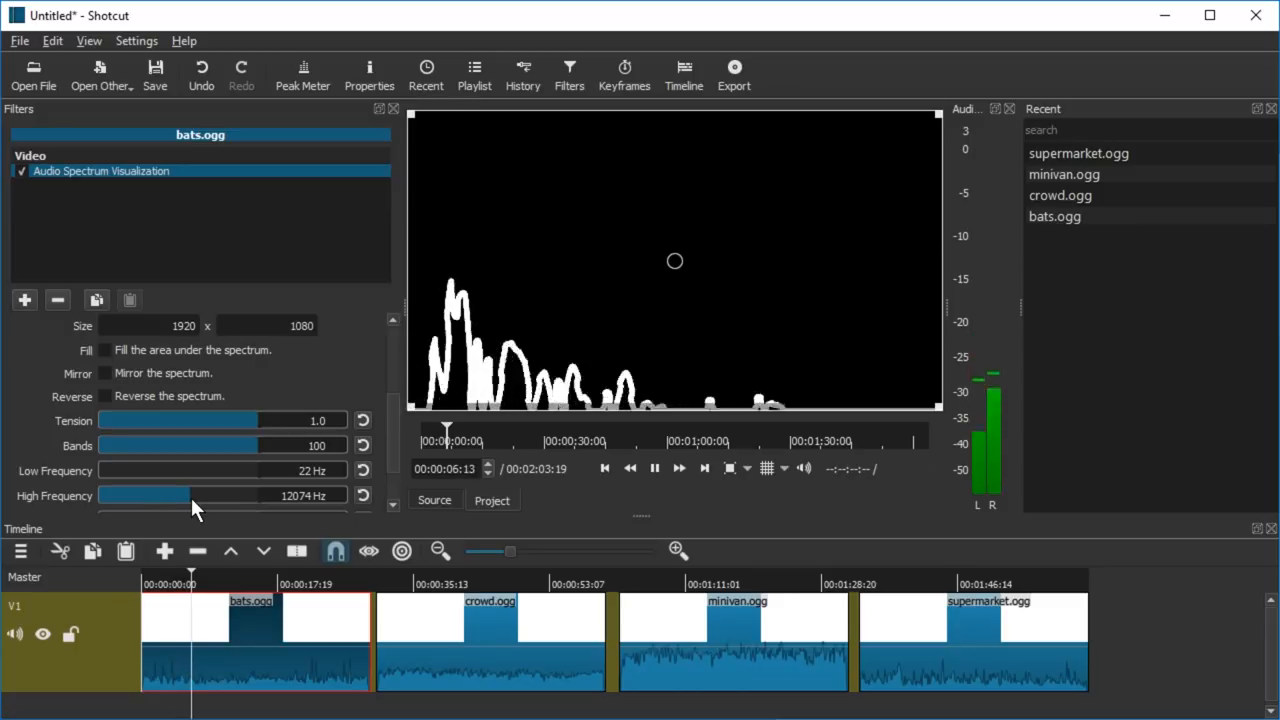
drag(185, 495, 120, 495)
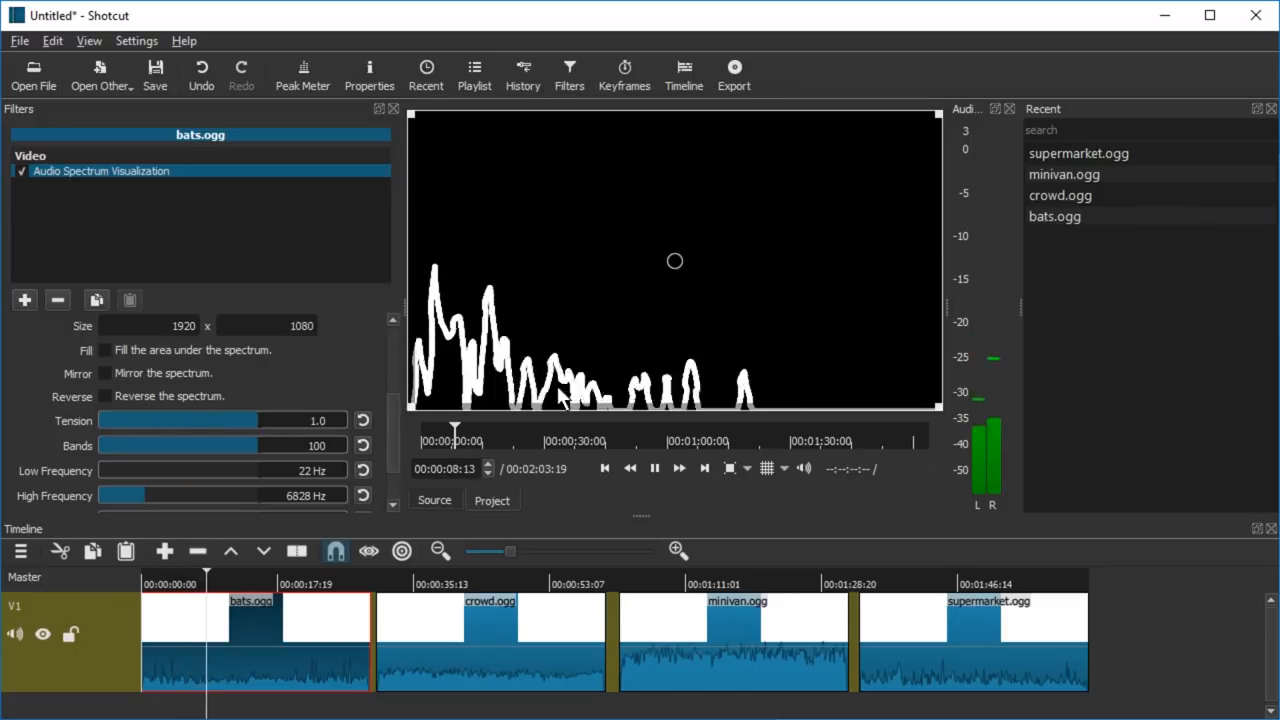
drag(300, 495, 105, 495)
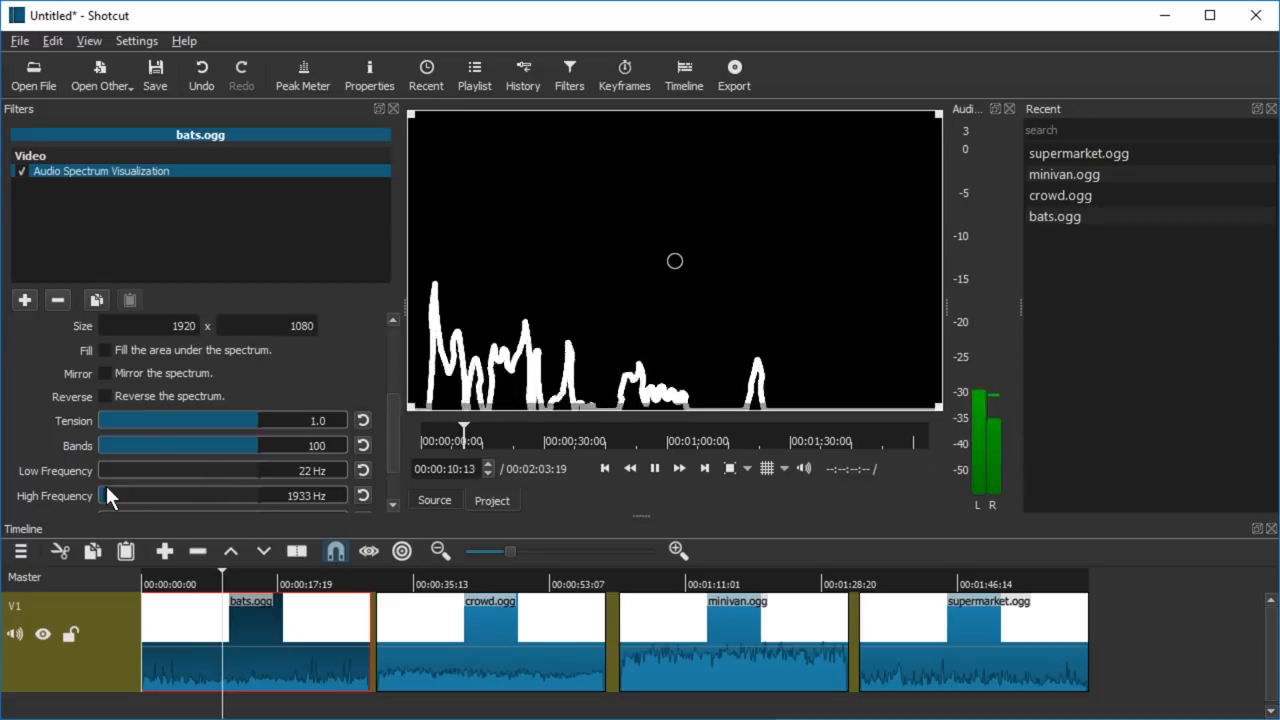
drag(103, 495, 112, 495)
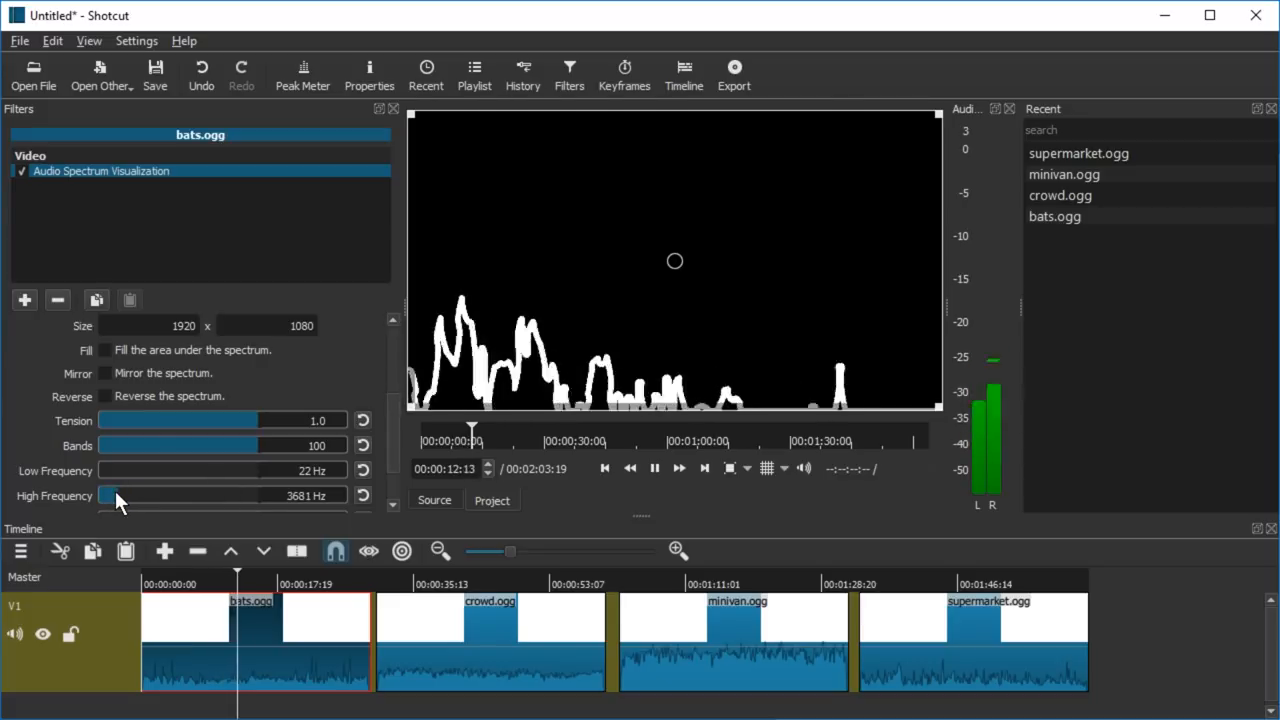
drag(108, 495, 108, 495)
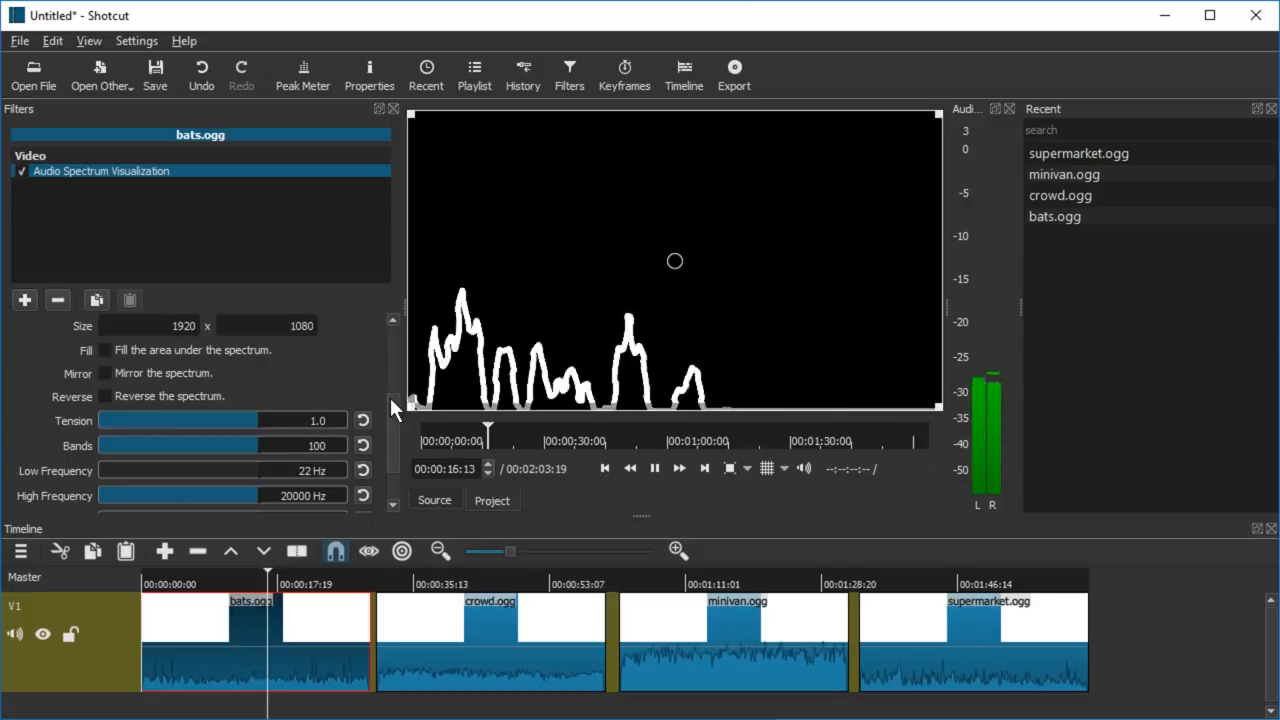
Lower the spectrum threshold to about -54 dB
scroll(down, 3)
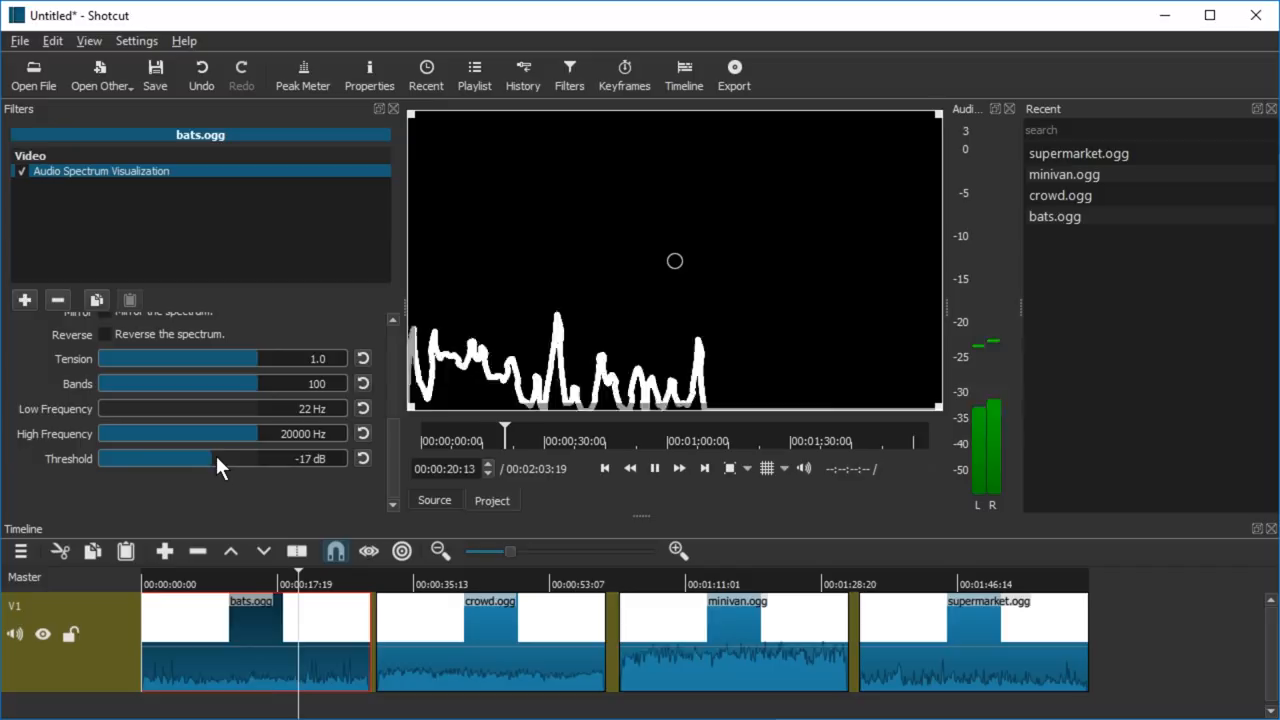
drag(220, 458, 115, 458)
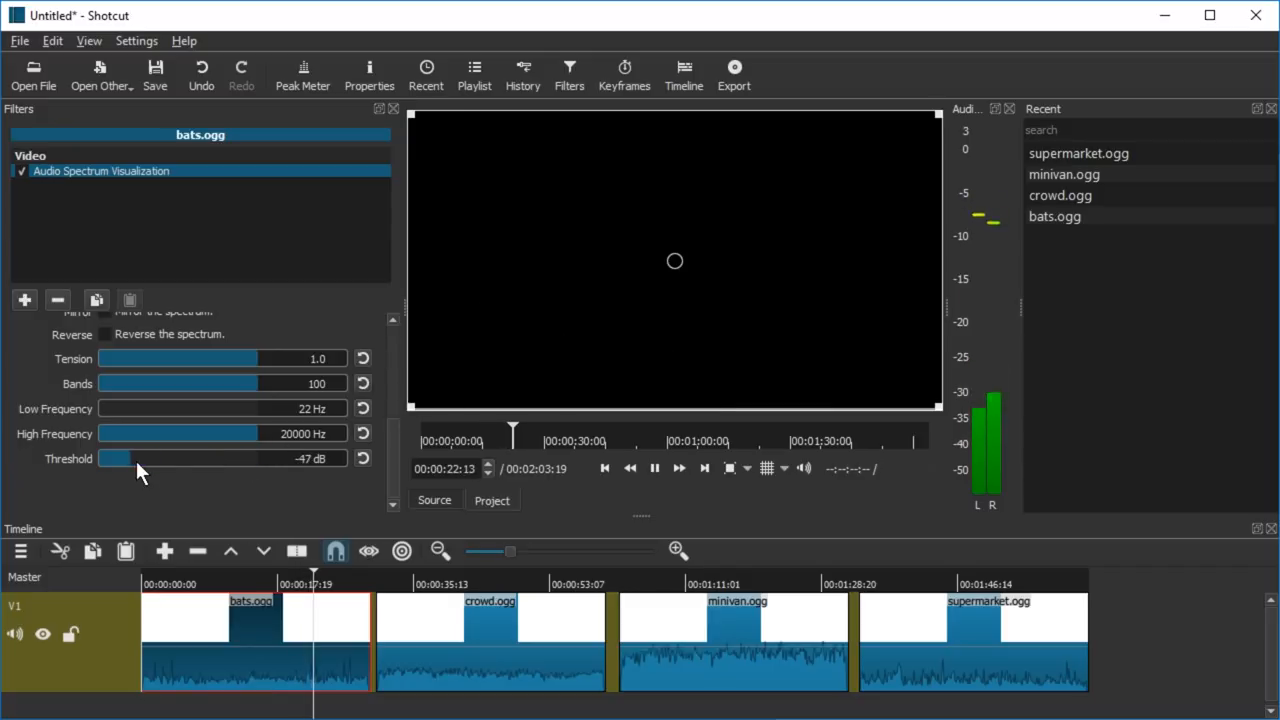
drag(115, 458, 135, 458)
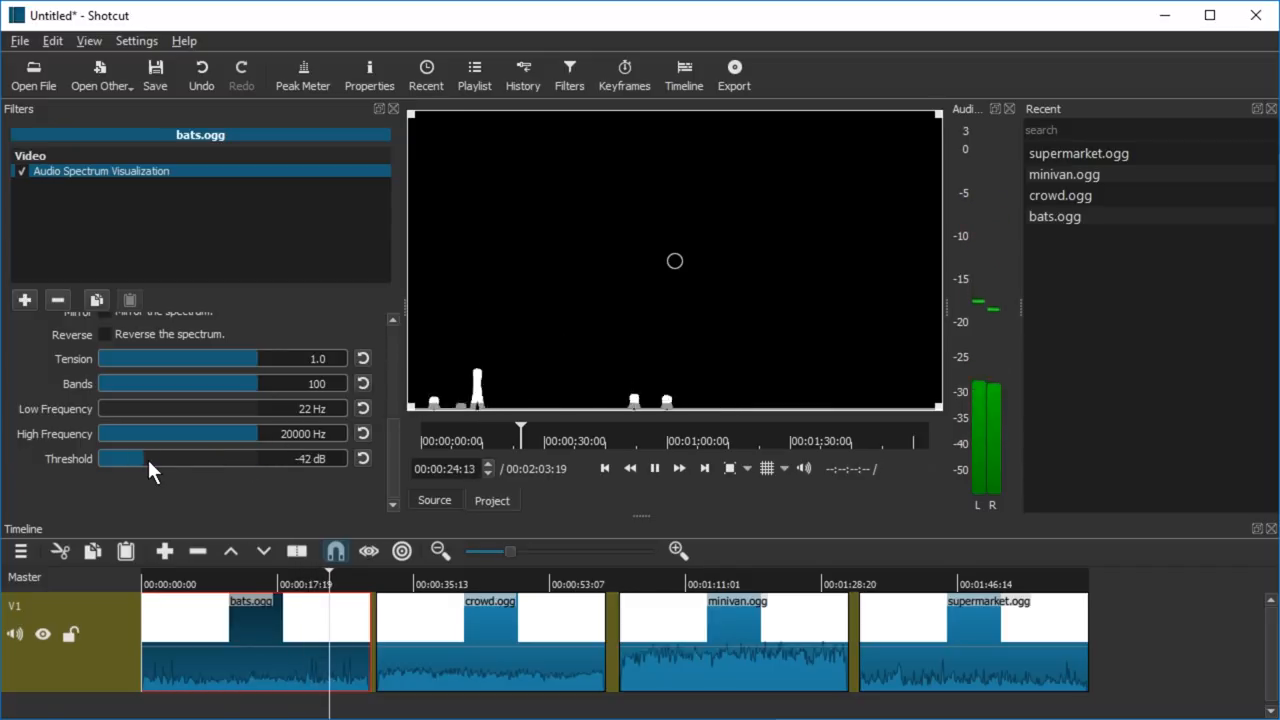
drag(150, 458, 105, 458)
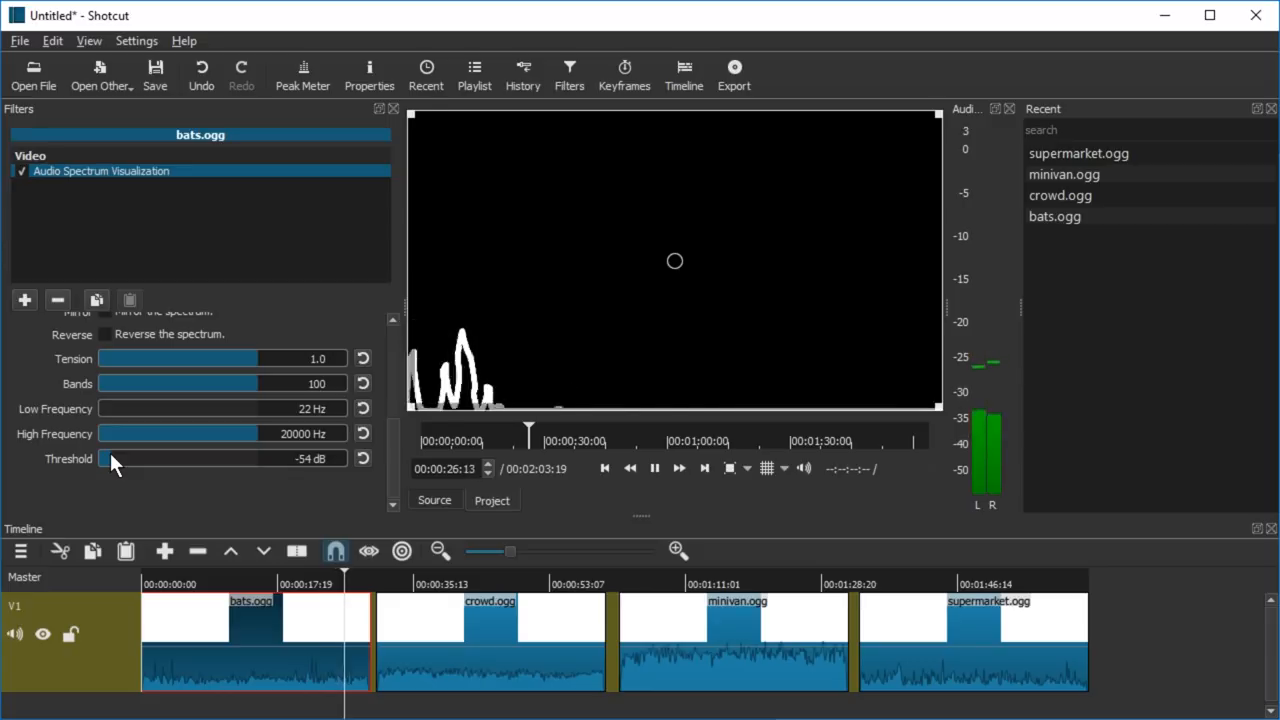
scroll(up, 3)
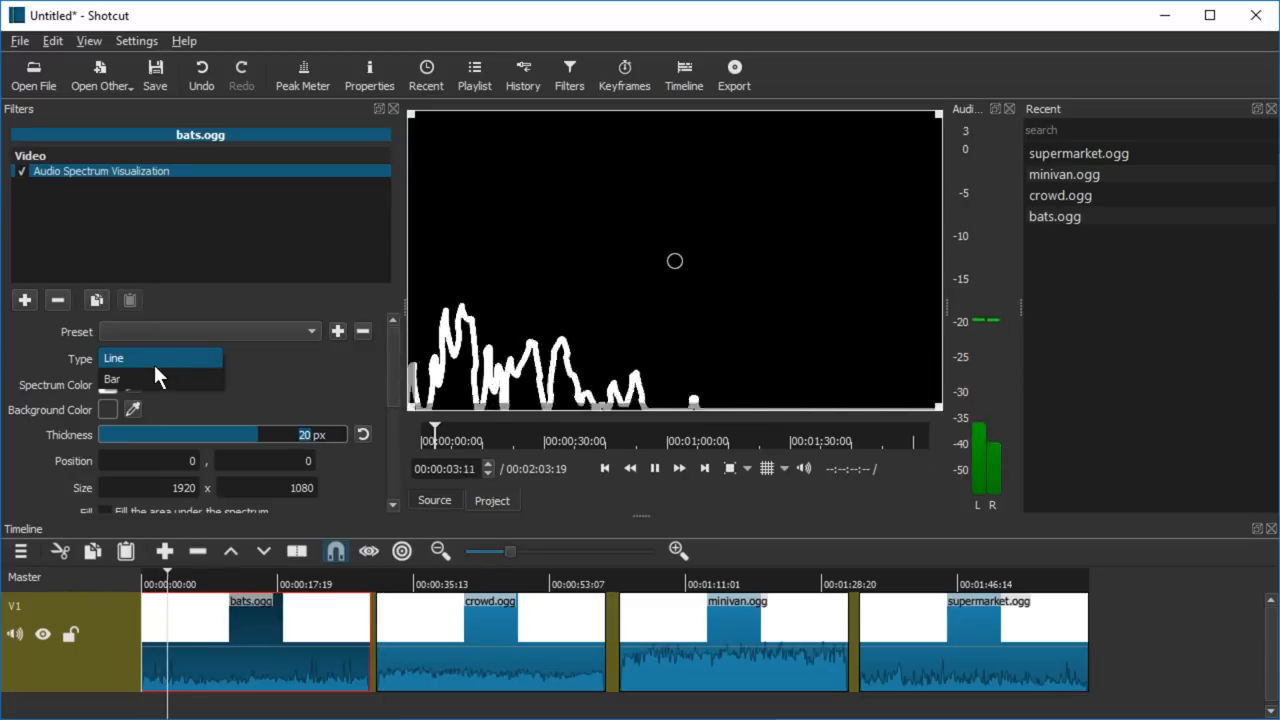
Switch the bats spectrum type to Bar and tick Mirror
click(112, 379)
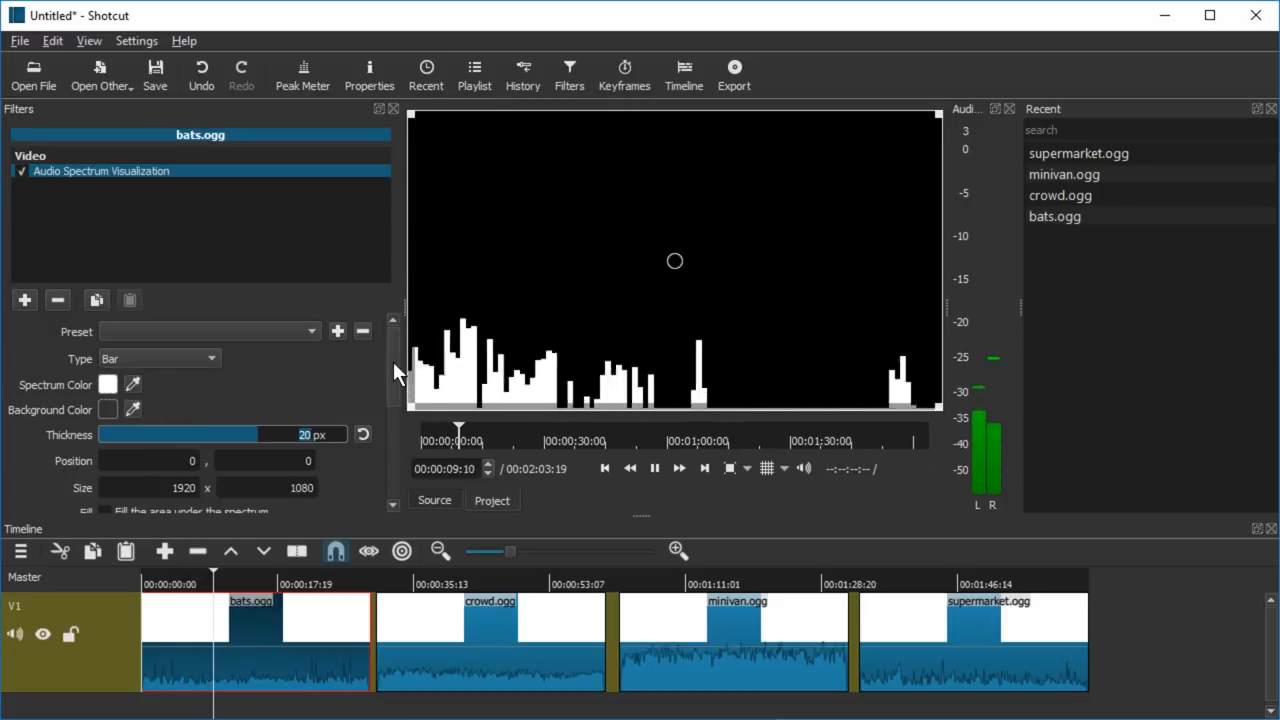
scroll(down, 3)
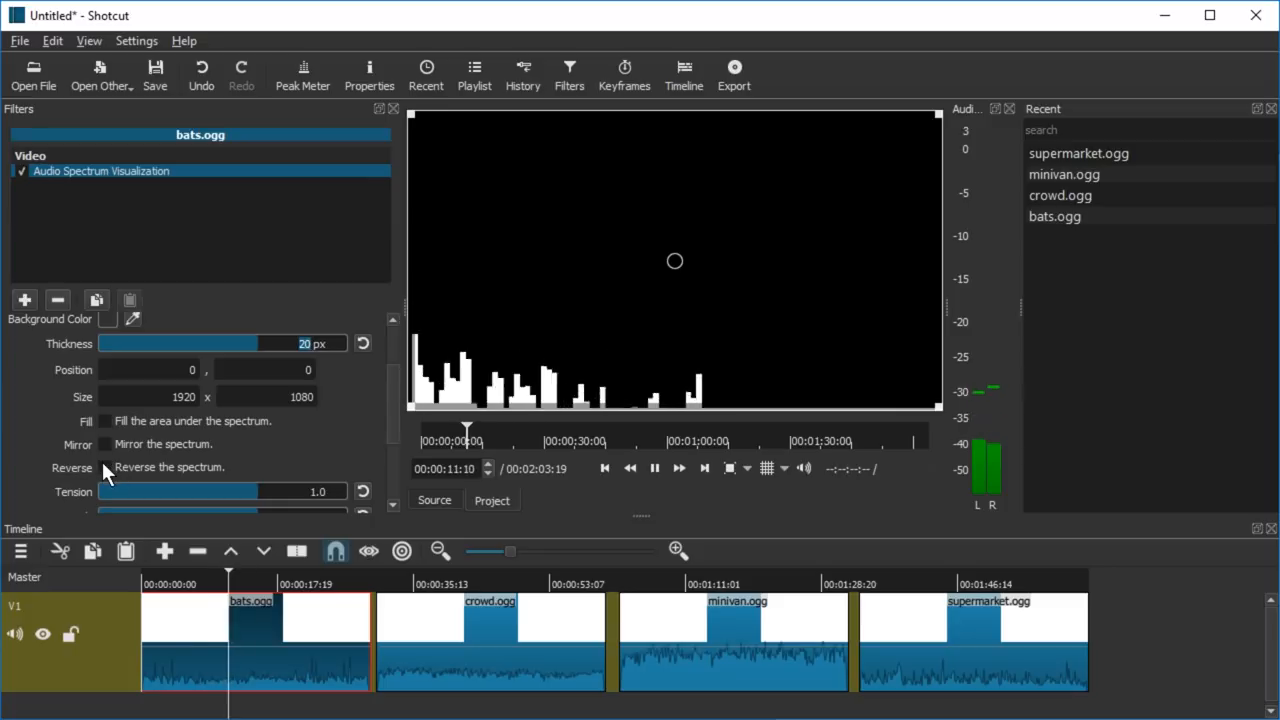
click(105, 444)
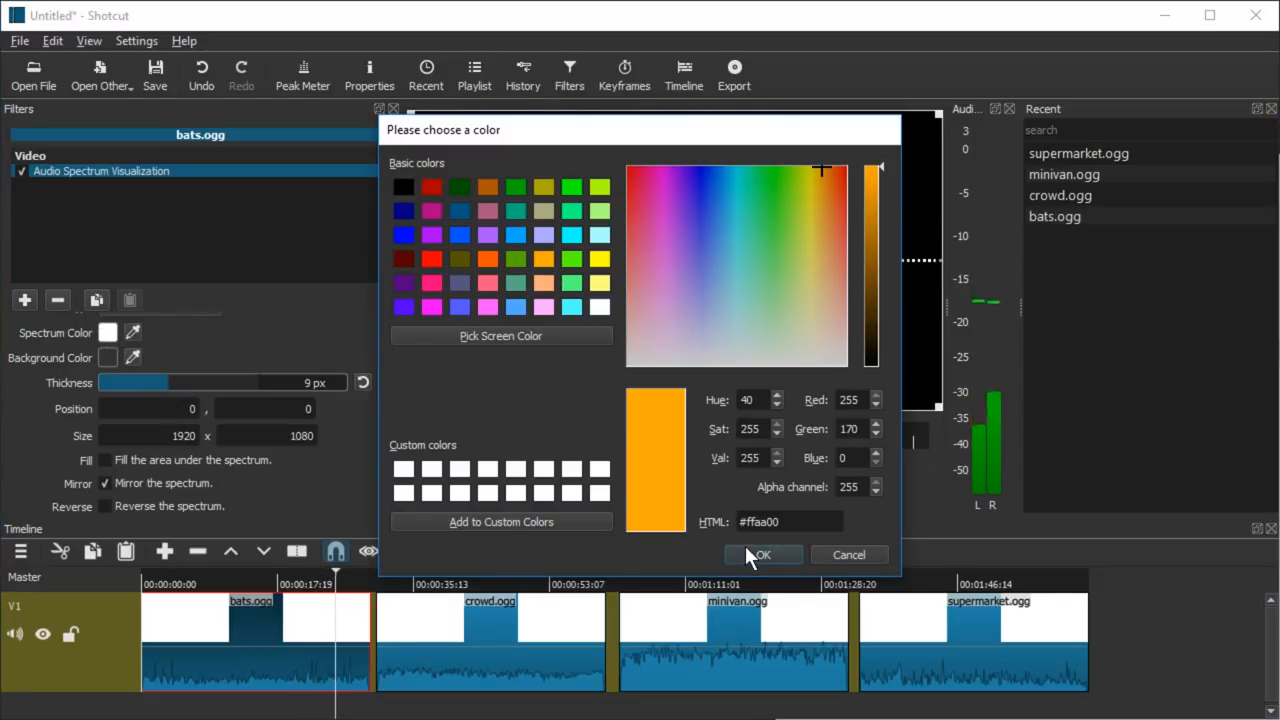
Confirm the orange #ffaa00 colour and set the bars to 14 px thick
click(761, 554)
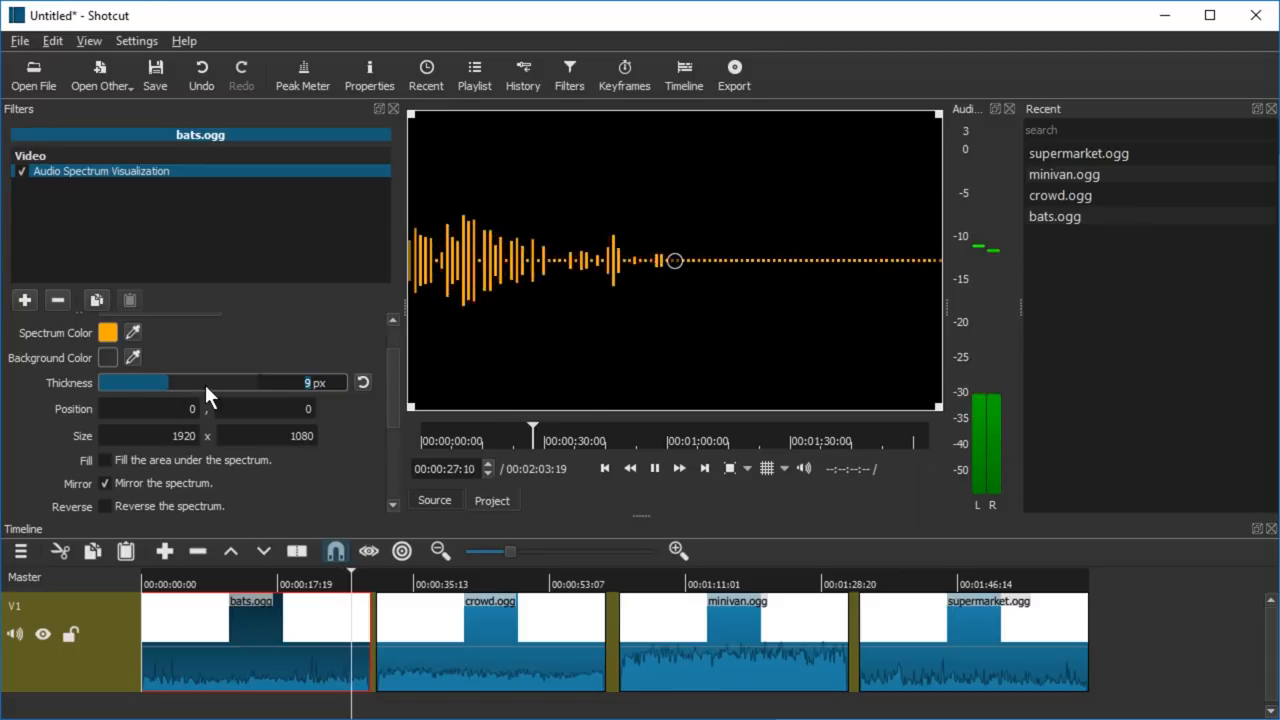
drag(160, 382, 228, 382)
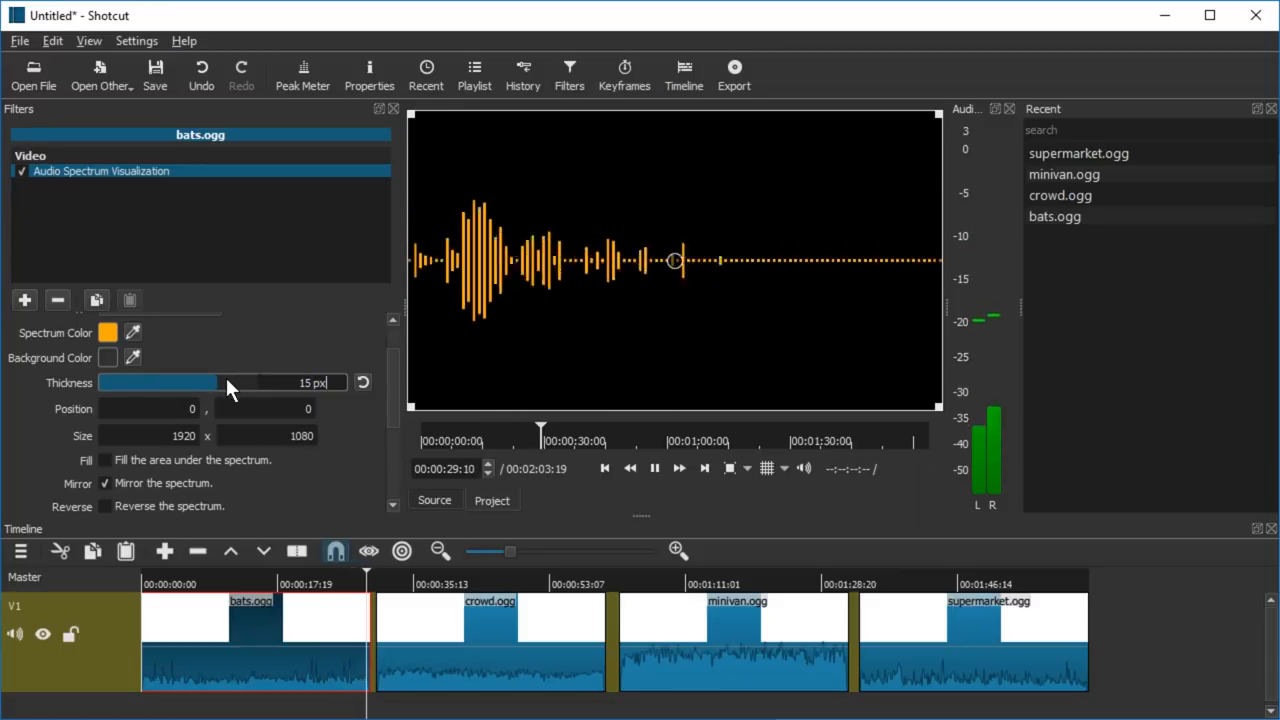
click(165, 583)
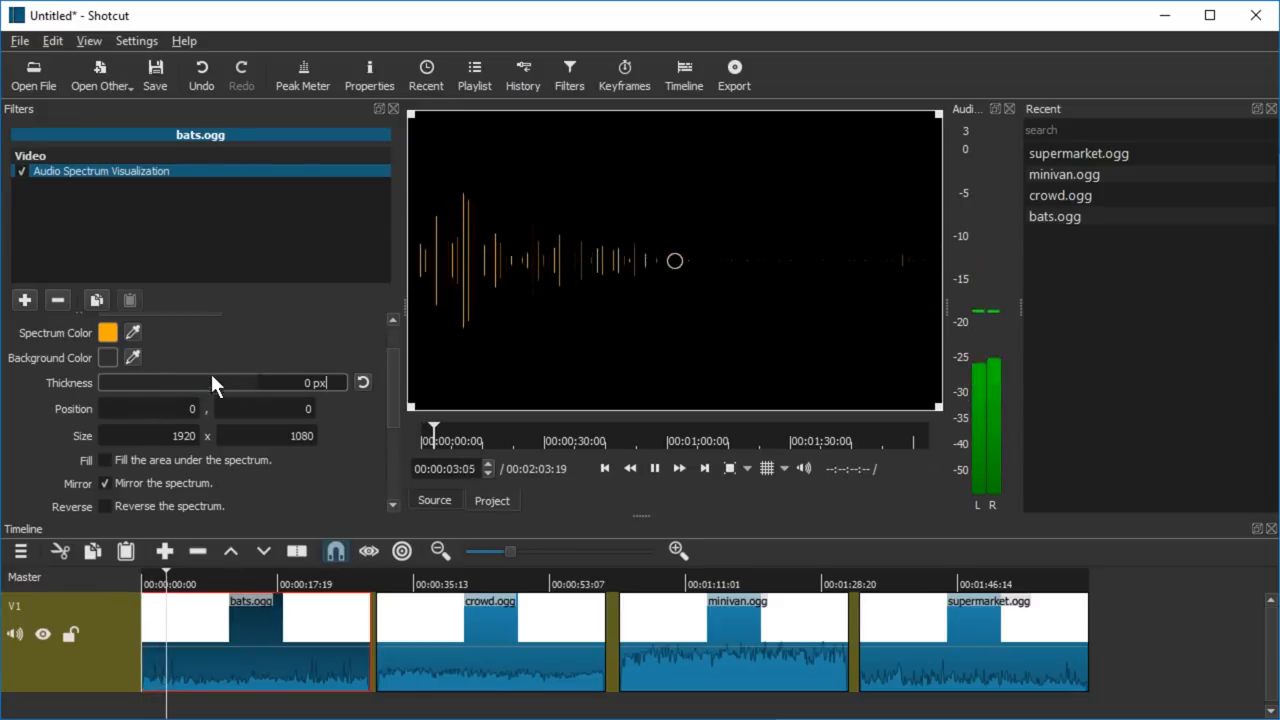
drag(115, 383, 225, 383)
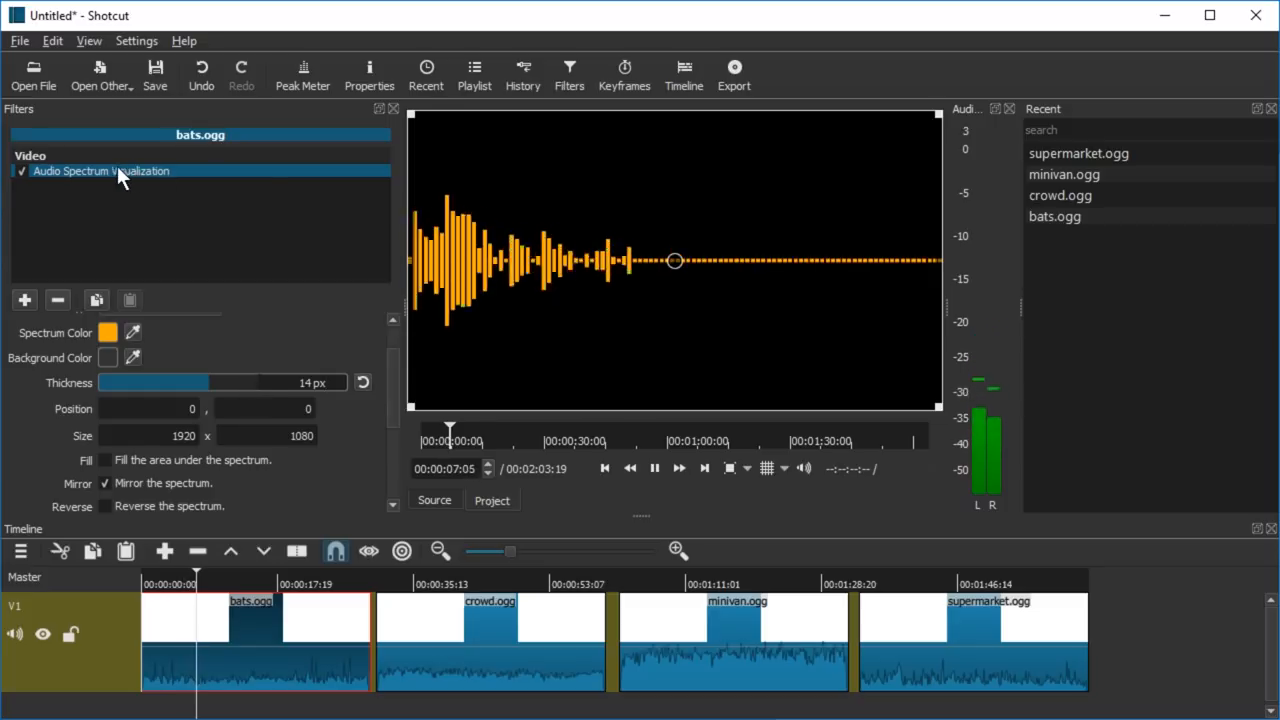
Change the bats.ogg spectrum colour from orange to lime green #aaff00
click(108, 332)
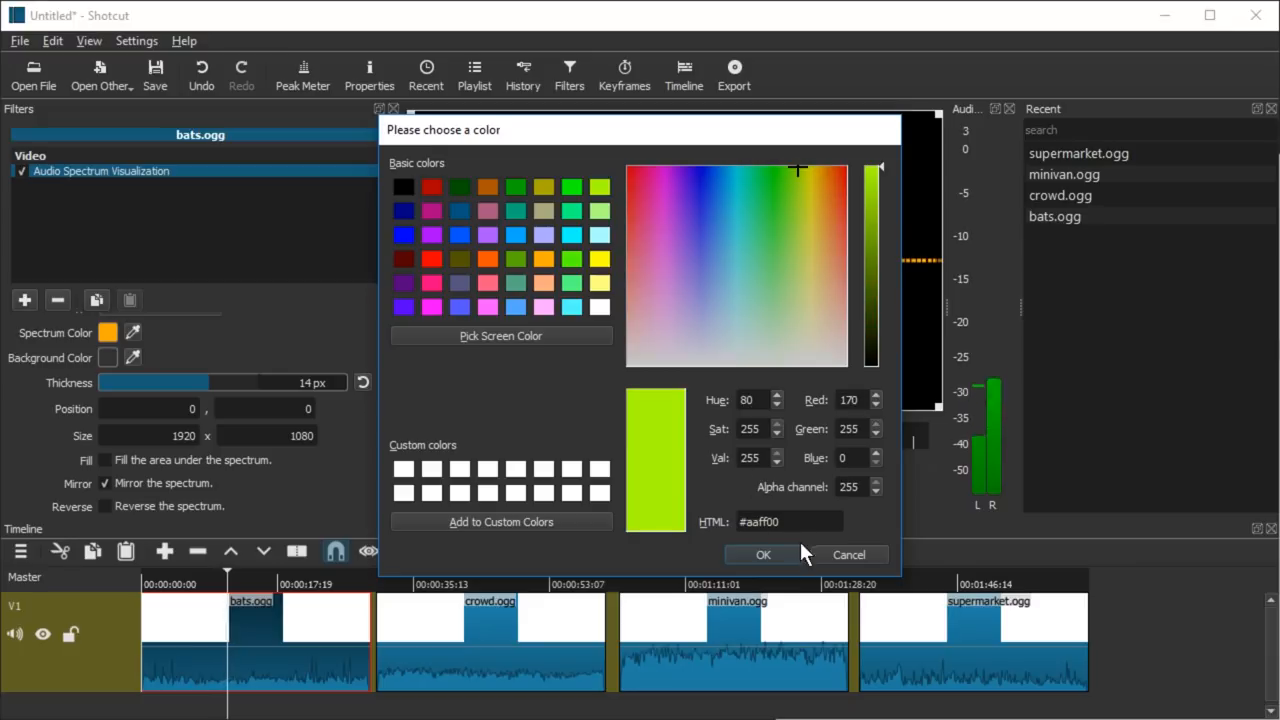
click(762, 554)
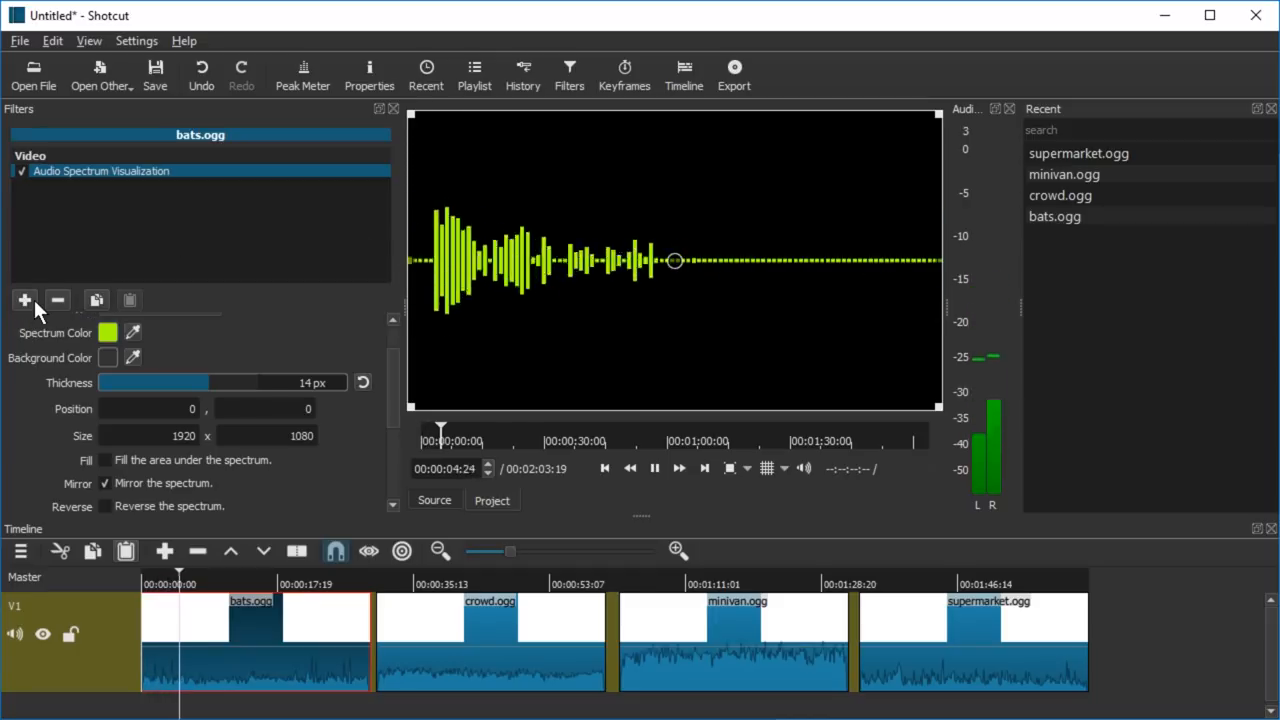
Search the available filters for 'vis'
click(25, 300)
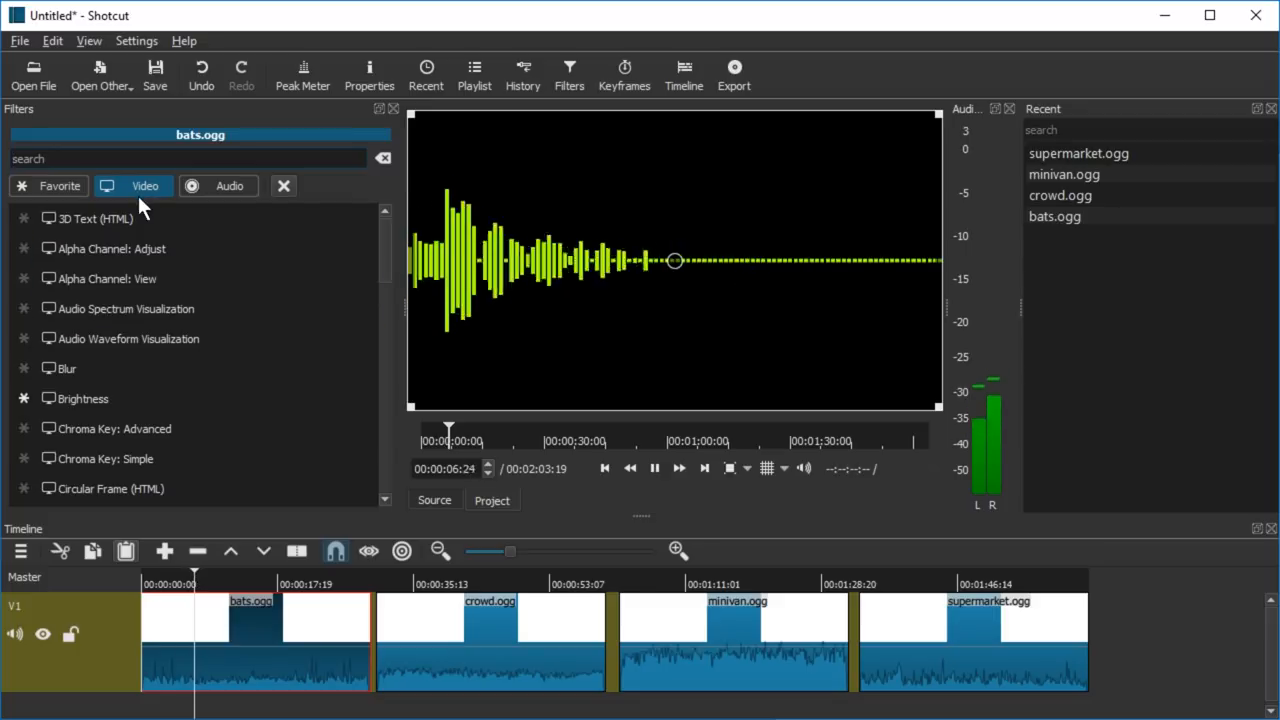
text(vis)
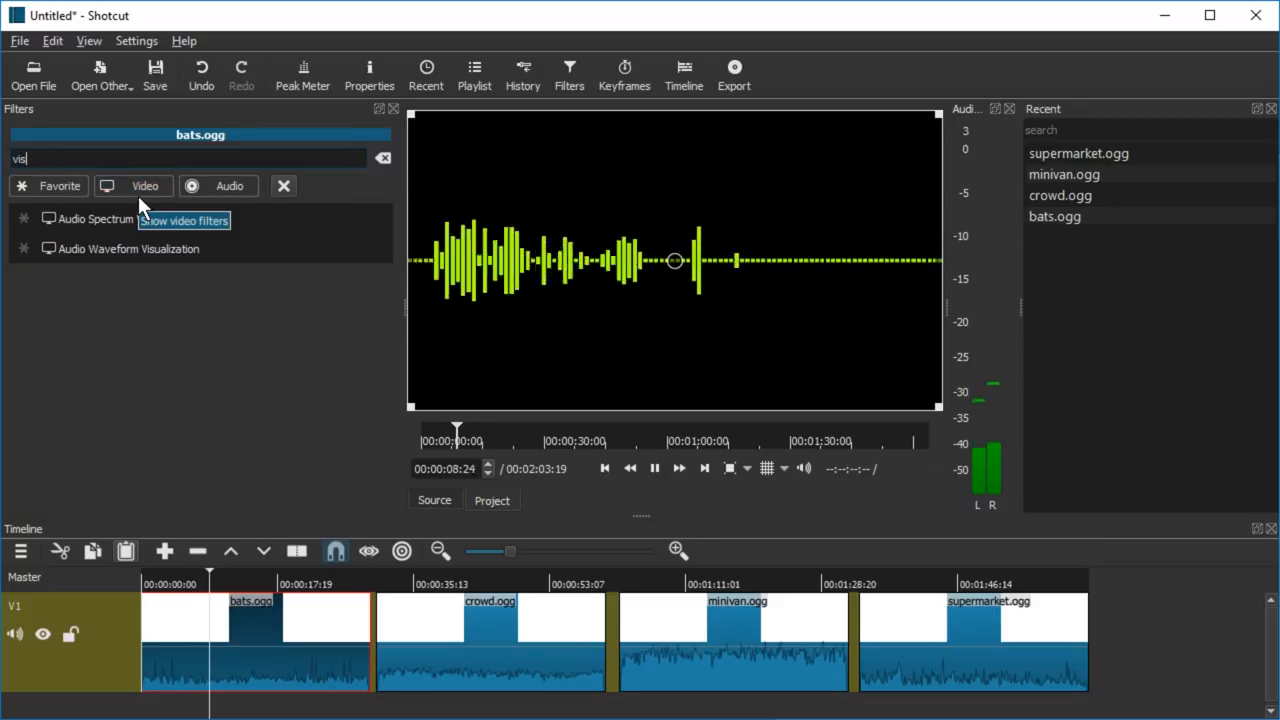
click(128, 248)
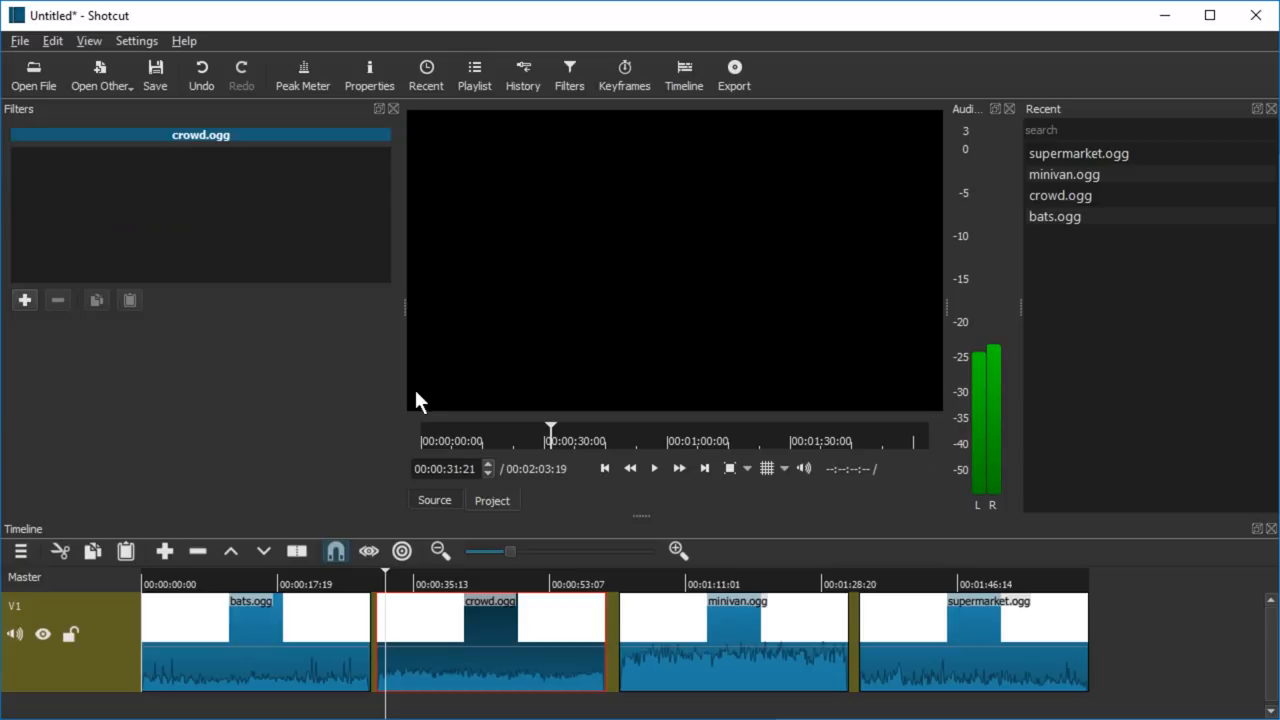
Move playback through crowd.ogg and minivan.ogg, then select supermarket.ogg and view its filters
click(654, 468)
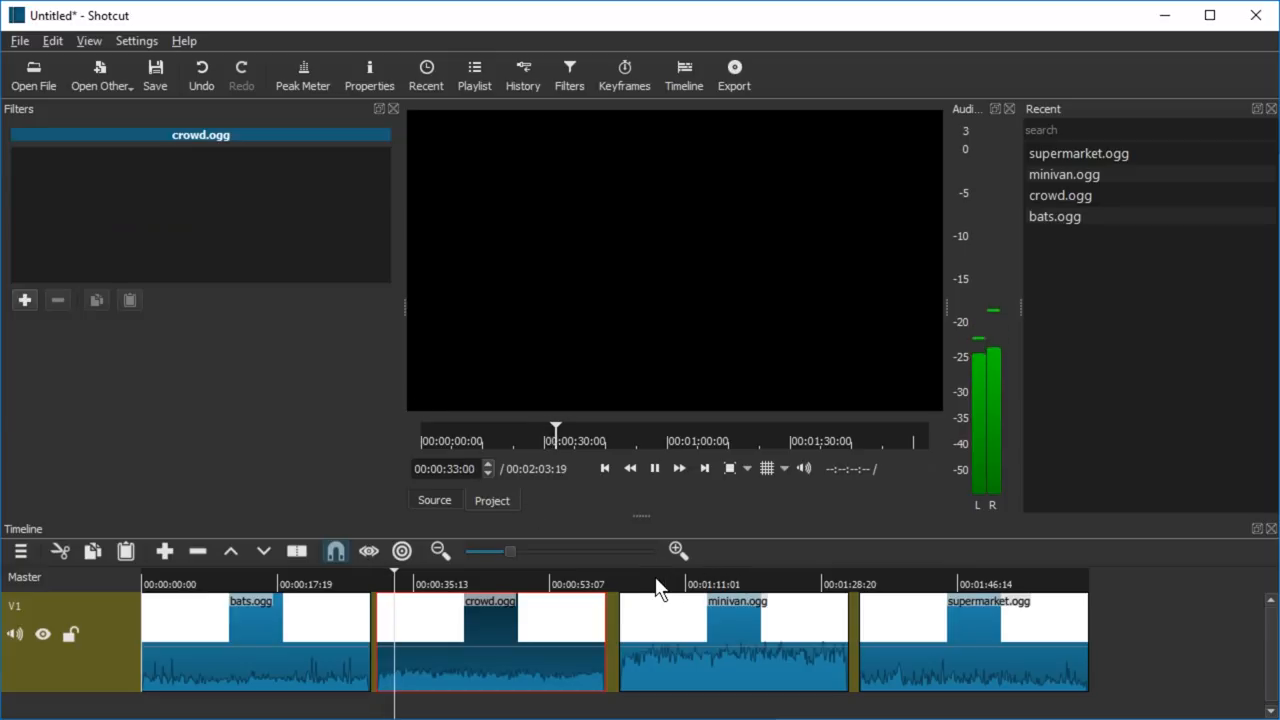
click(656, 583)
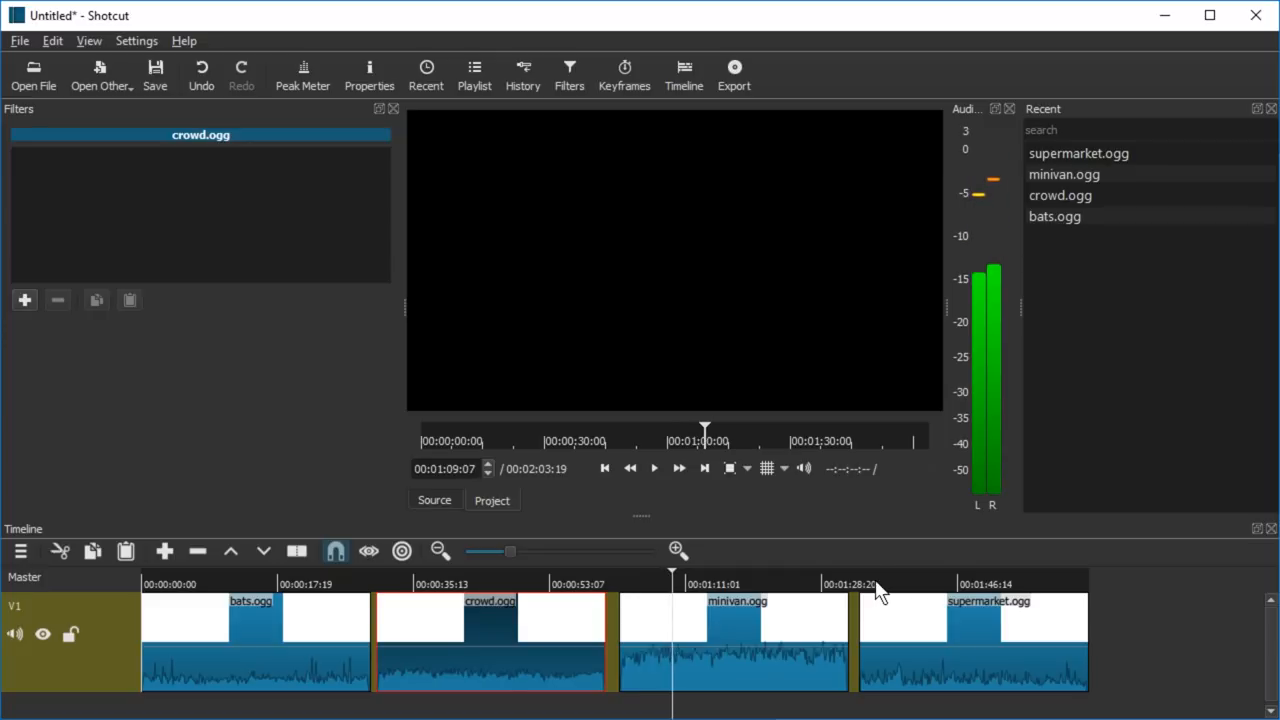
click(654, 468)
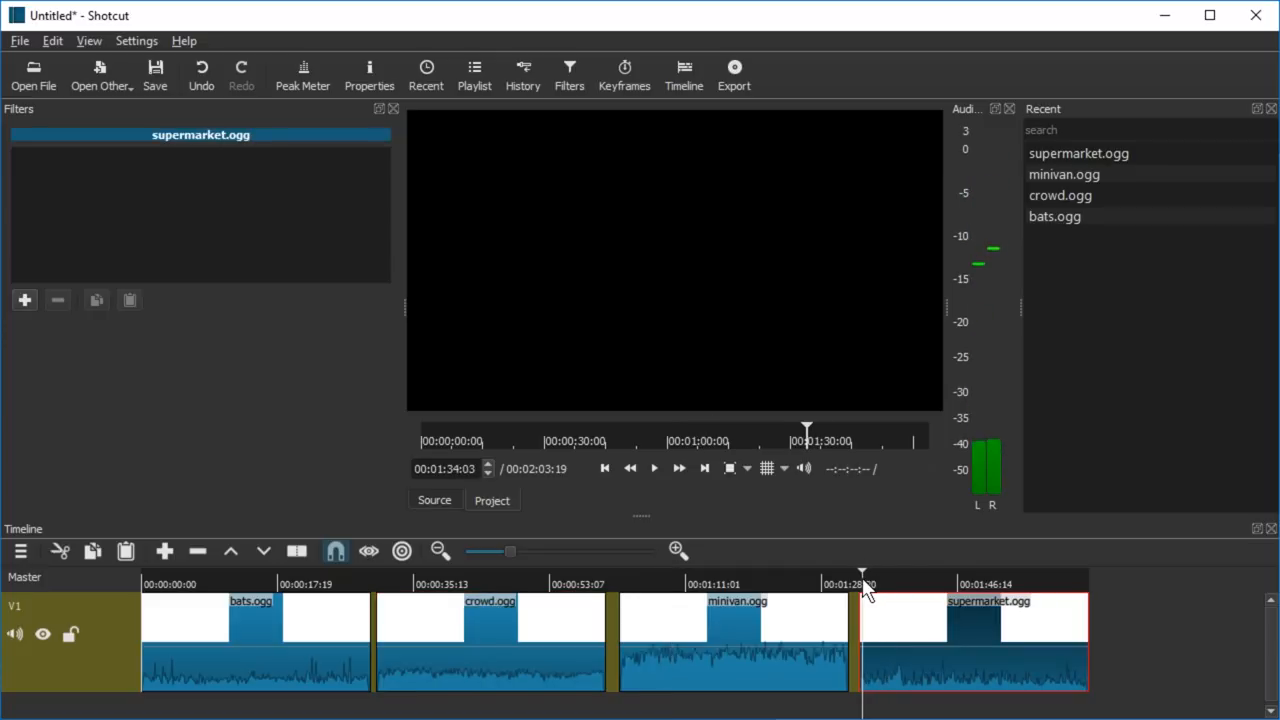
mouse_move(533, 640)
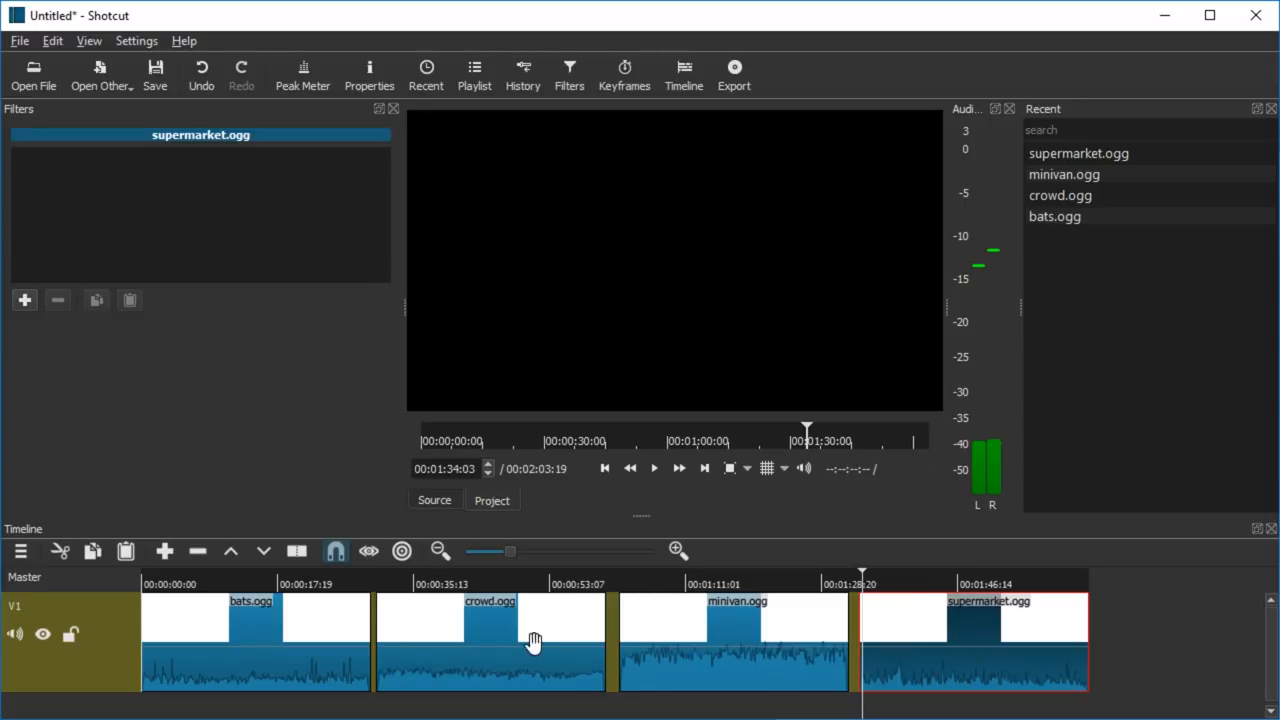
click(24, 300)
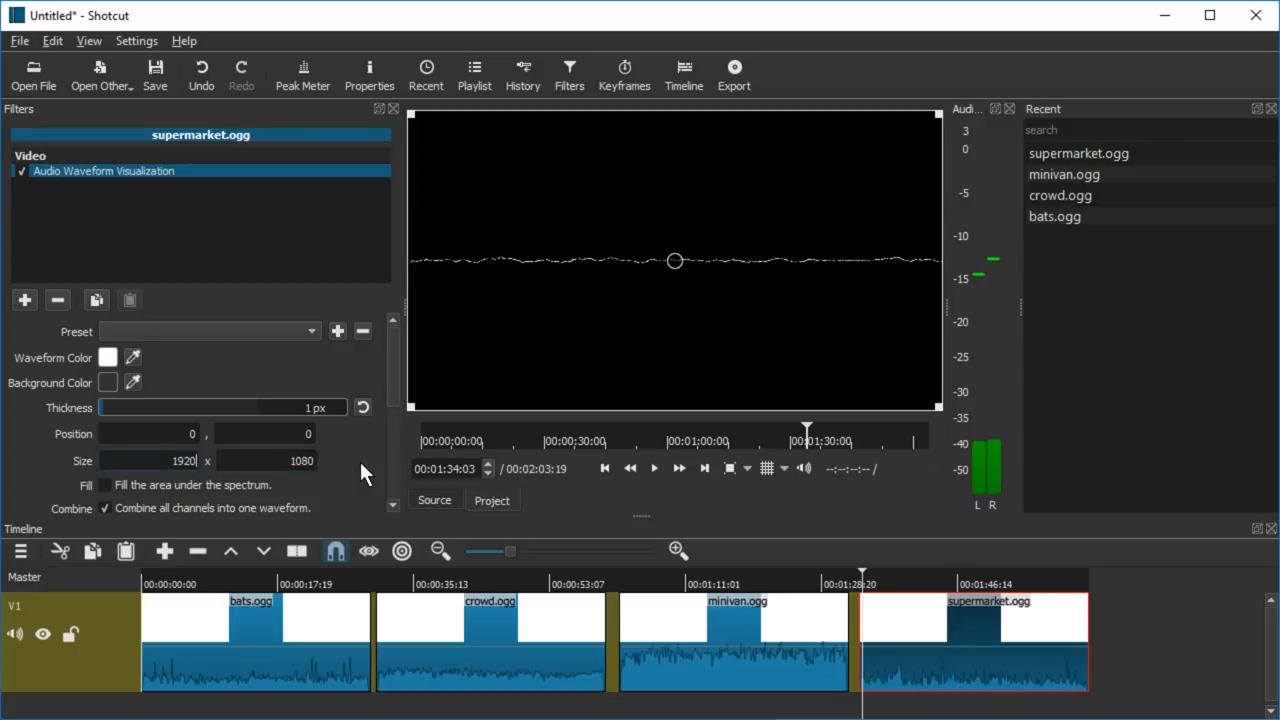
mouse_move(397, 365)
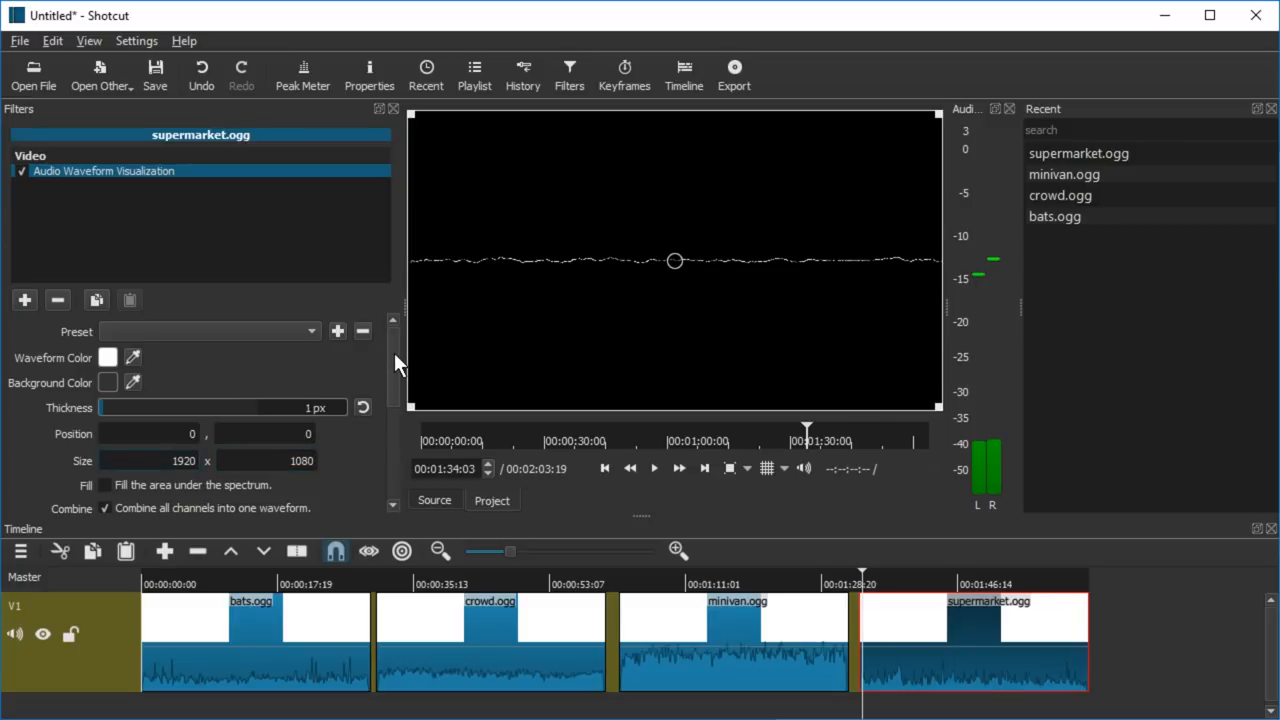
Scroll down the waveform filter settings and play the supermarket.ogg clip
scroll(down, 3)
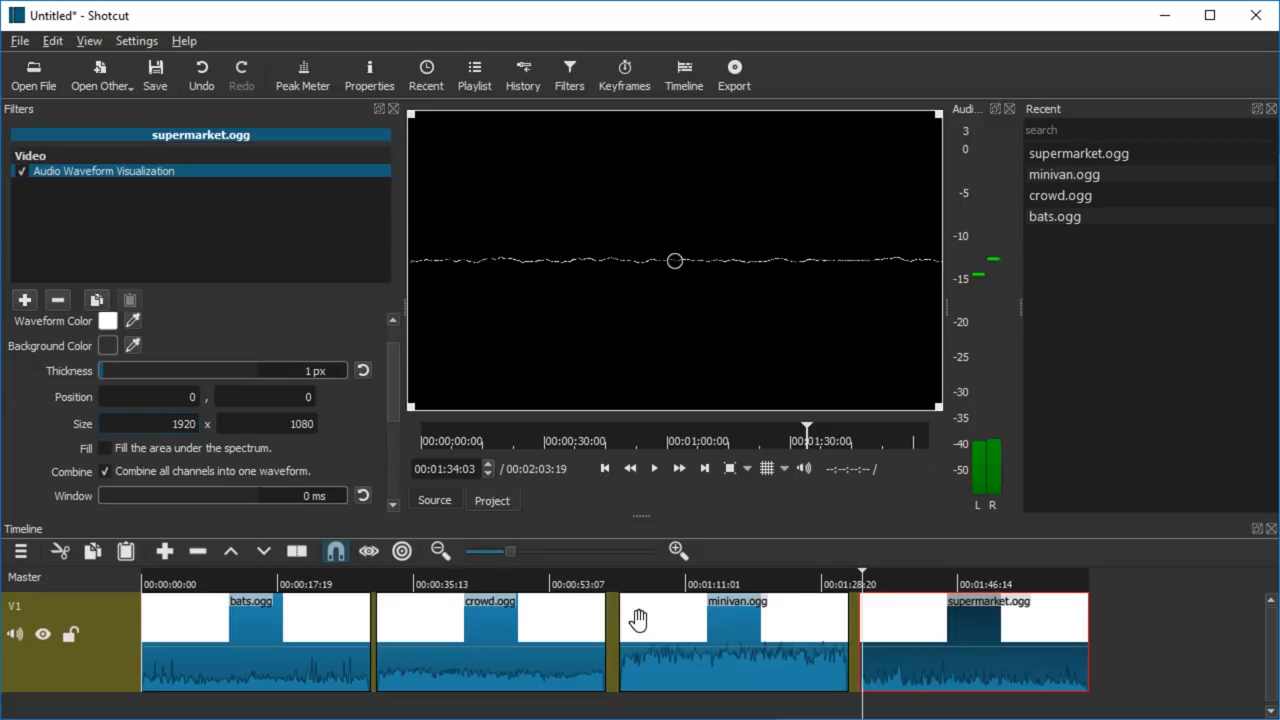
click(654, 468)
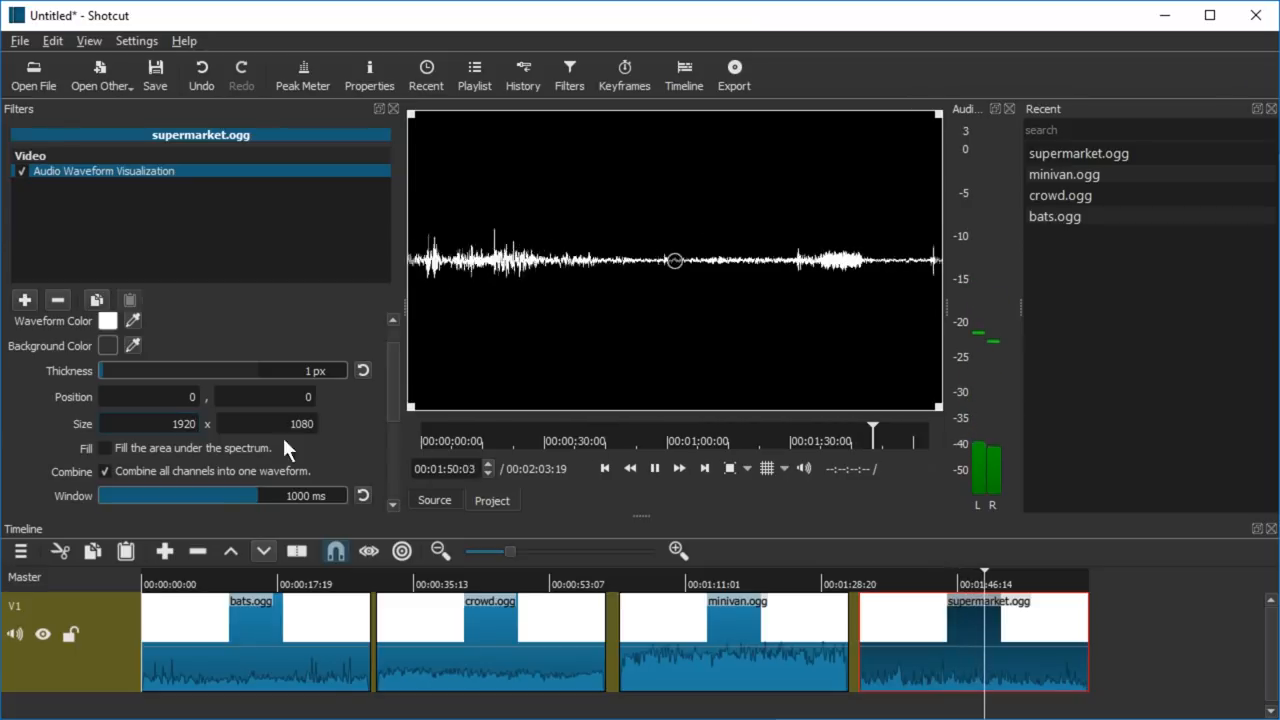
Try the waveform window at 748, 141 and 0 ms, then widen it back to 1000 ms
drag(280, 495, 222, 495)
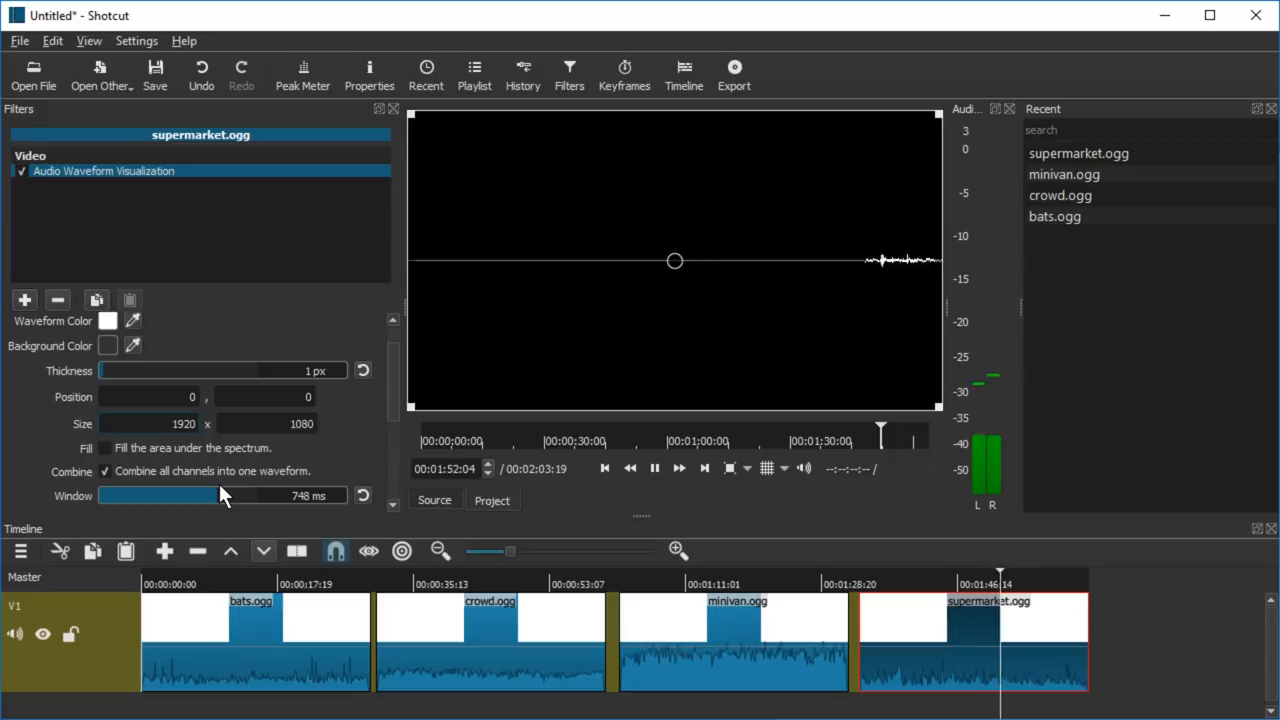
drag(220, 495, 120, 495)
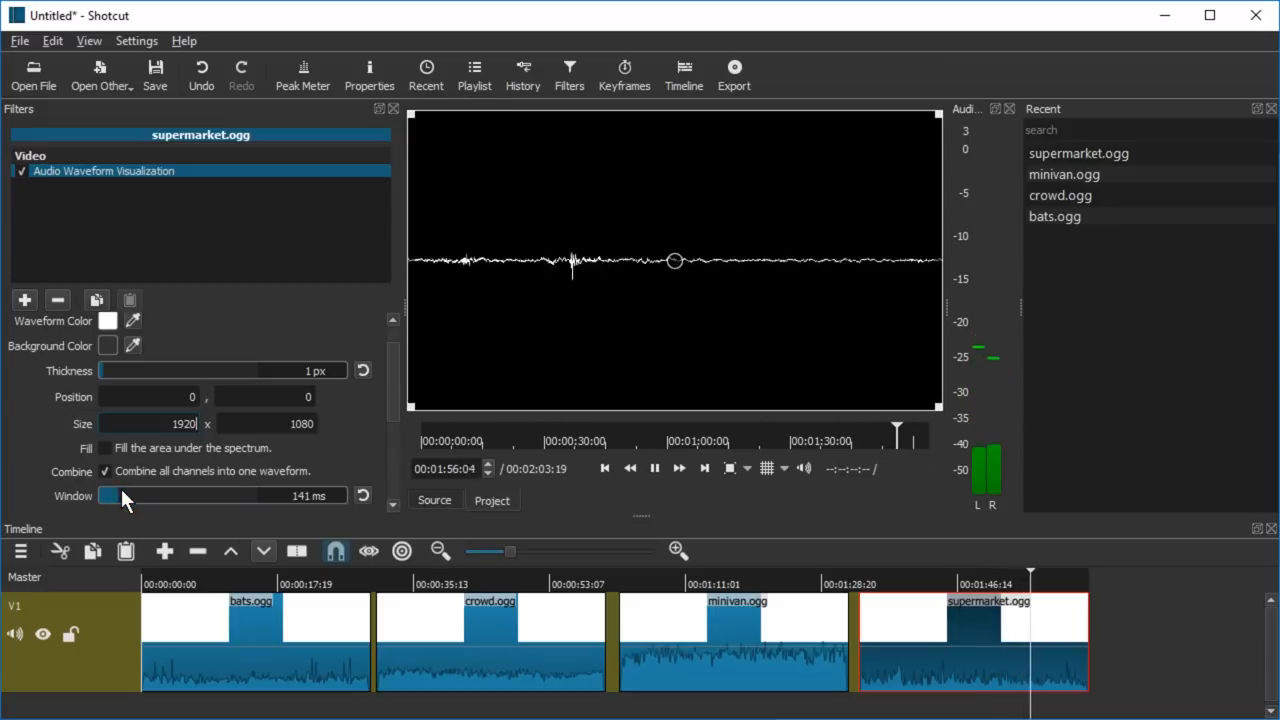
drag(120, 495, 105, 495)
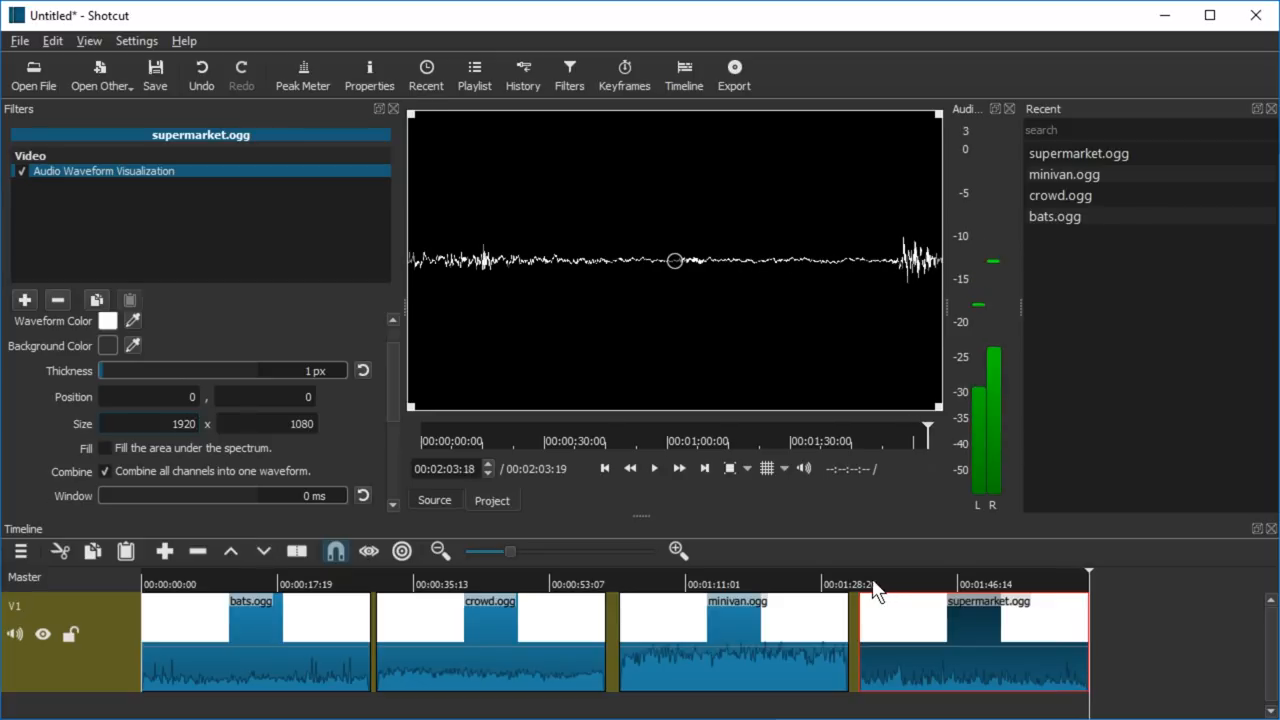
click(653, 468)
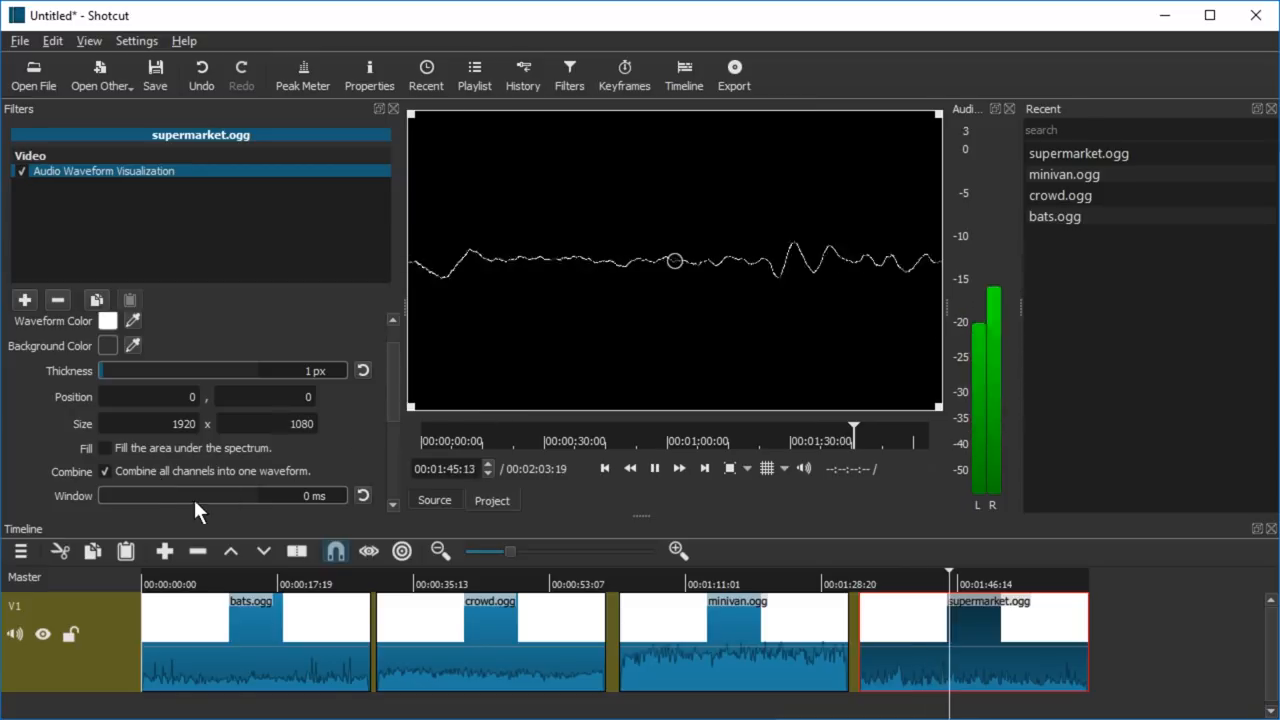
drag(100, 495, 145, 495)
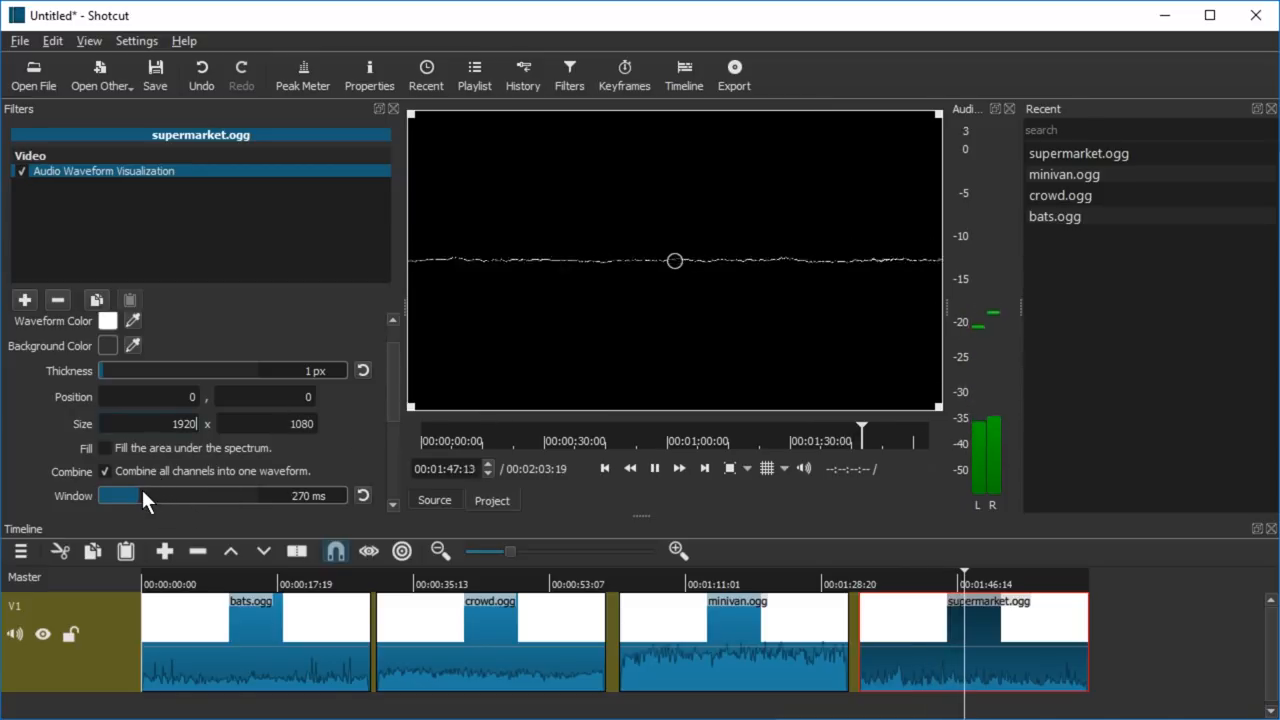
drag(140, 495, 205, 495)
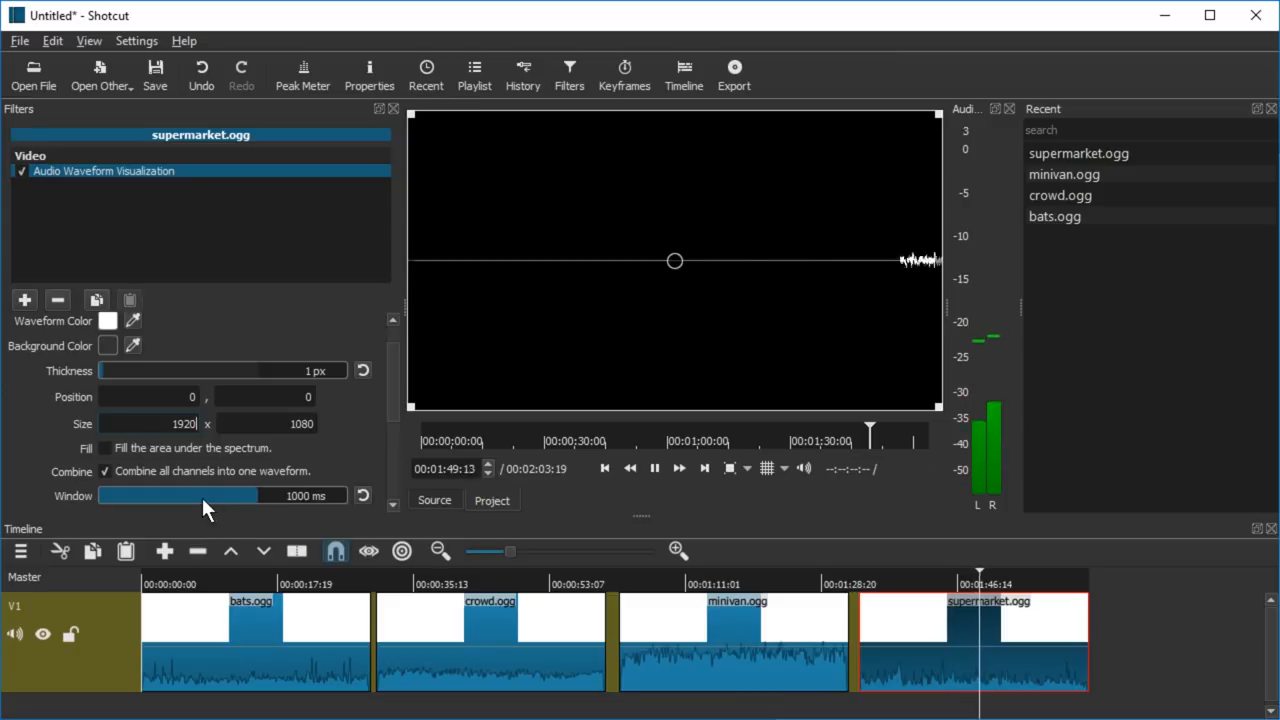
click(654, 467)
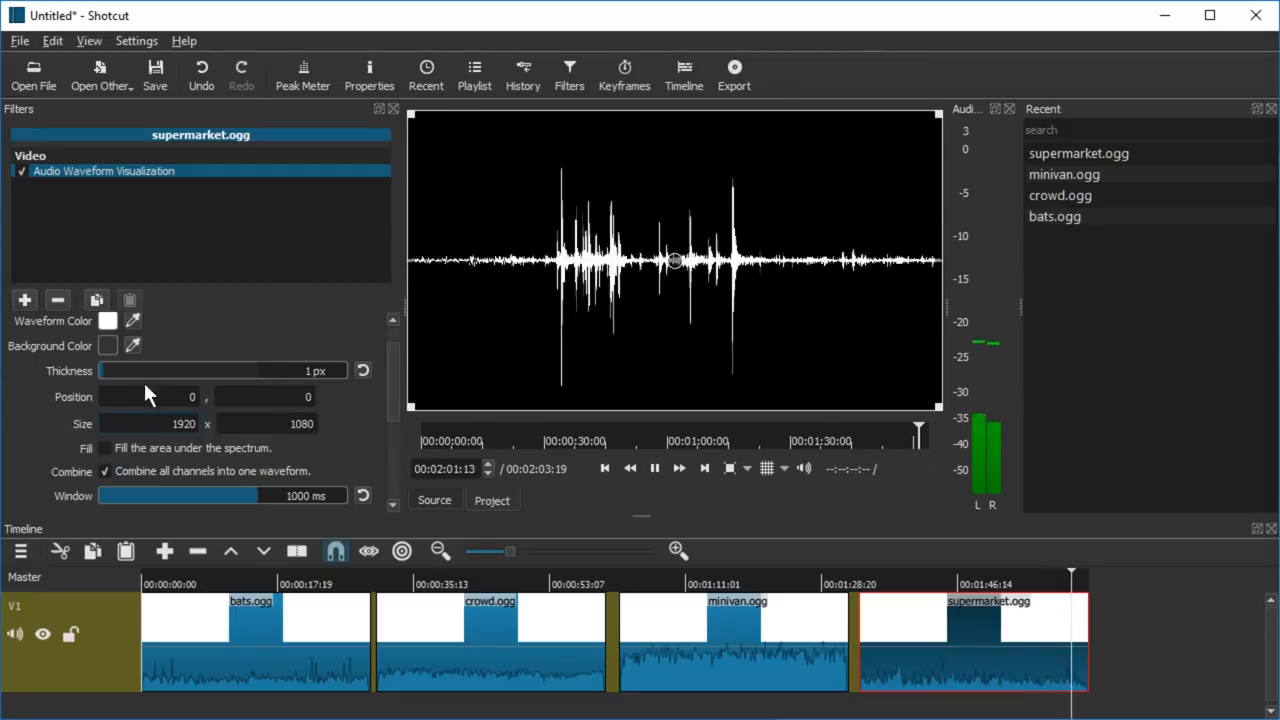
Make the supermarket.ogg waveform red
click(108, 320)
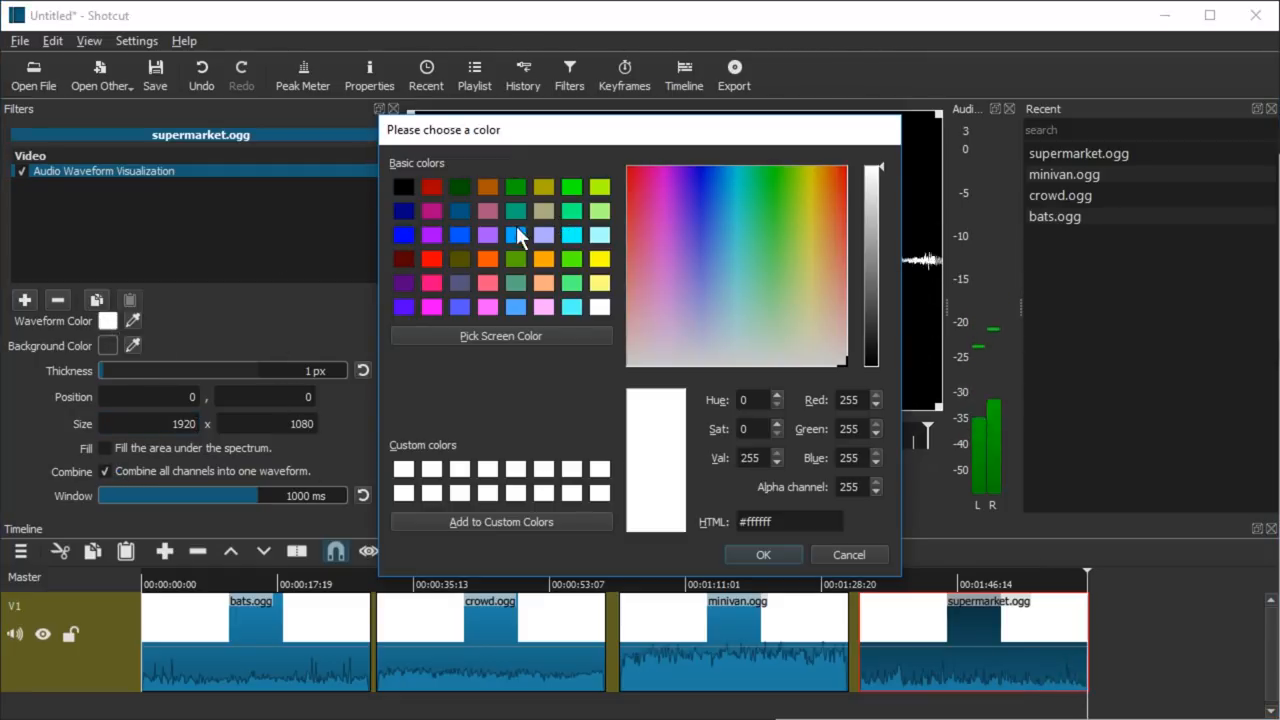
click(762, 554)
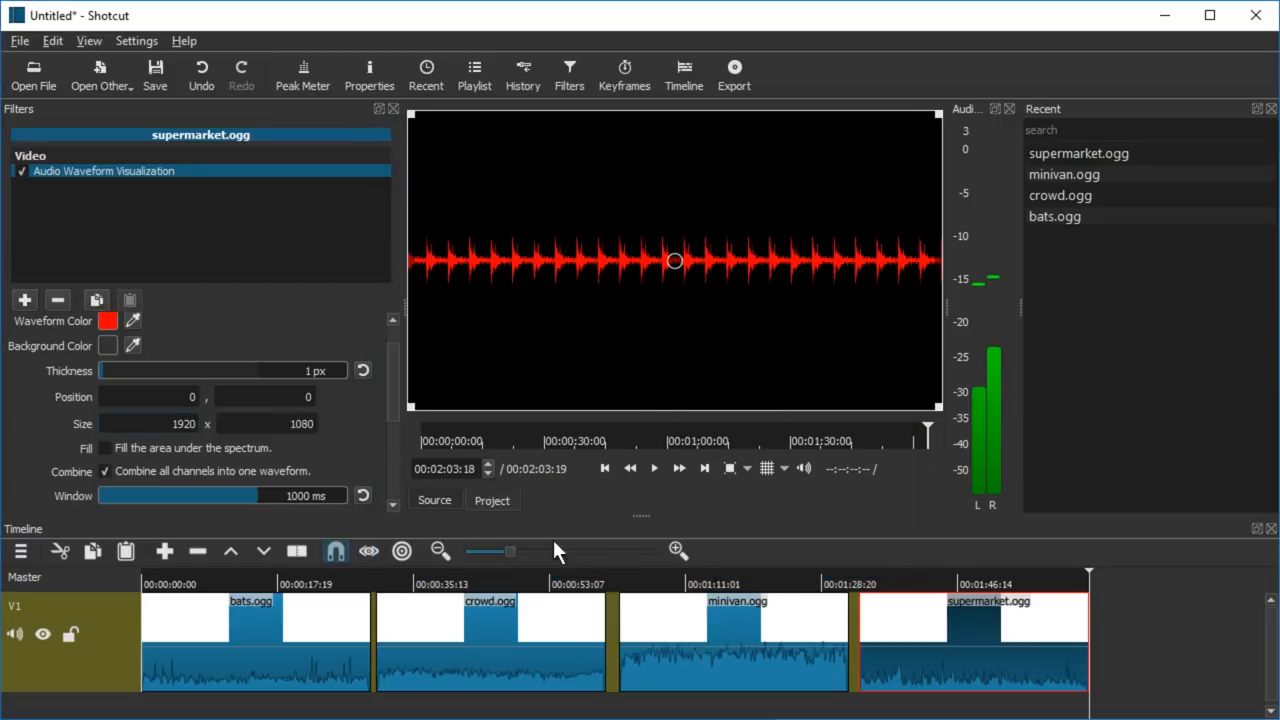
click(653, 468)
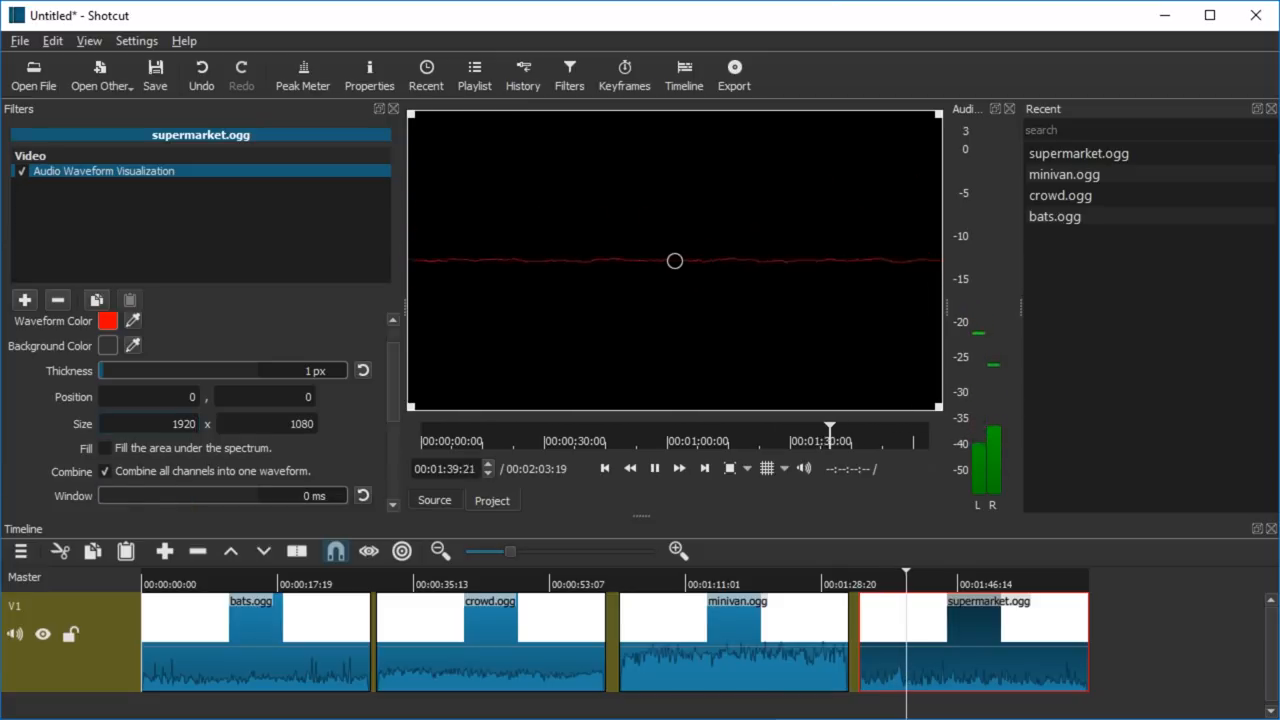
Lengthen the waveform analysis window to 1000 ms
drag(110, 495, 175, 495)
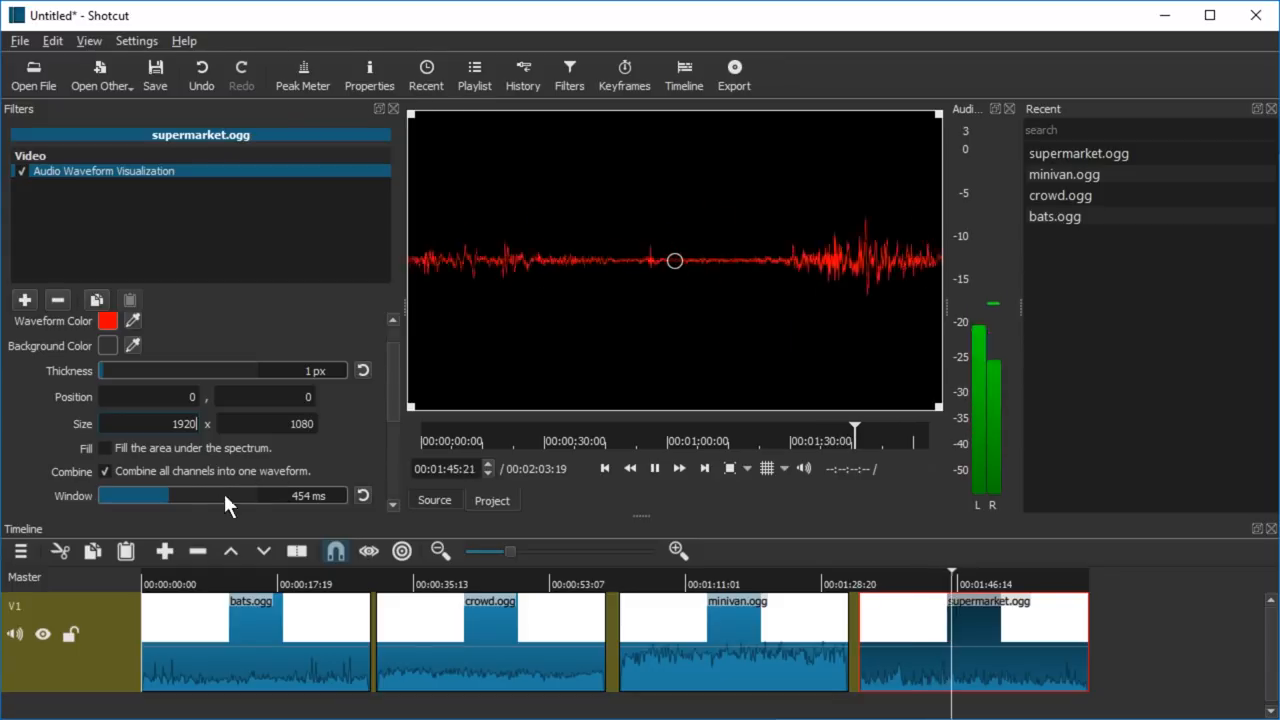
drag(135, 495, 220, 495)
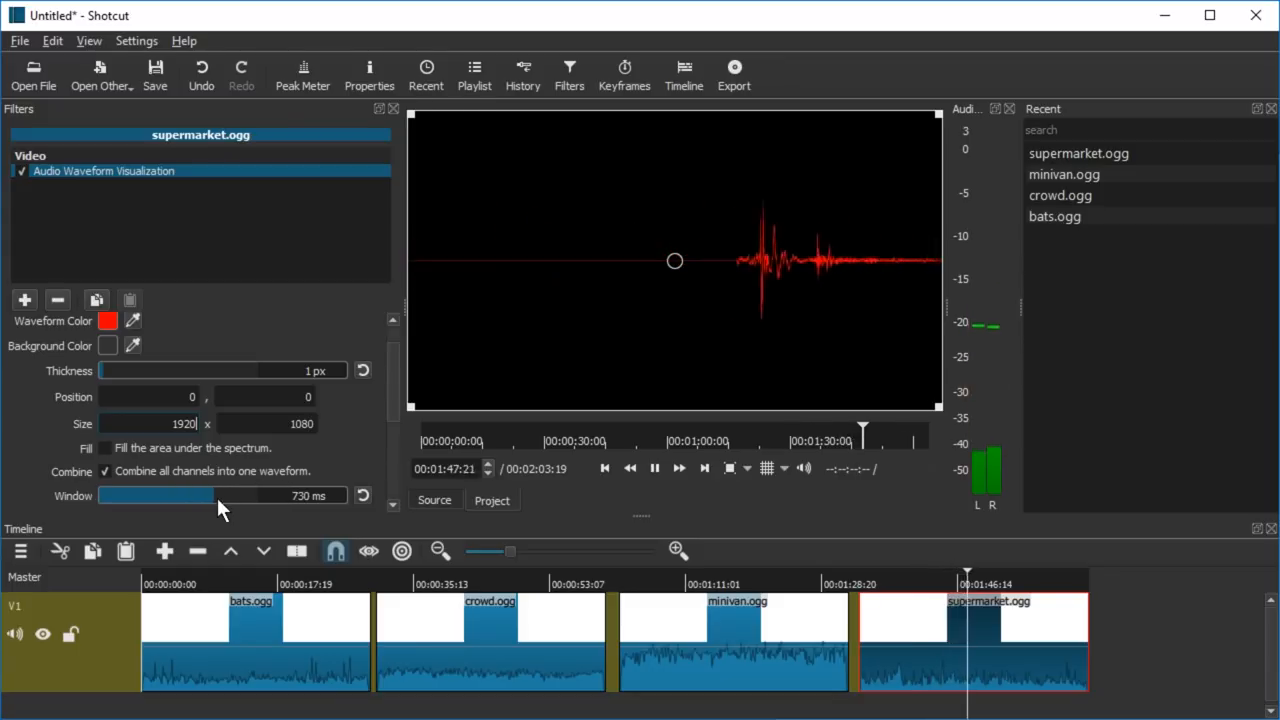
drag(200, 495, 232, 495)
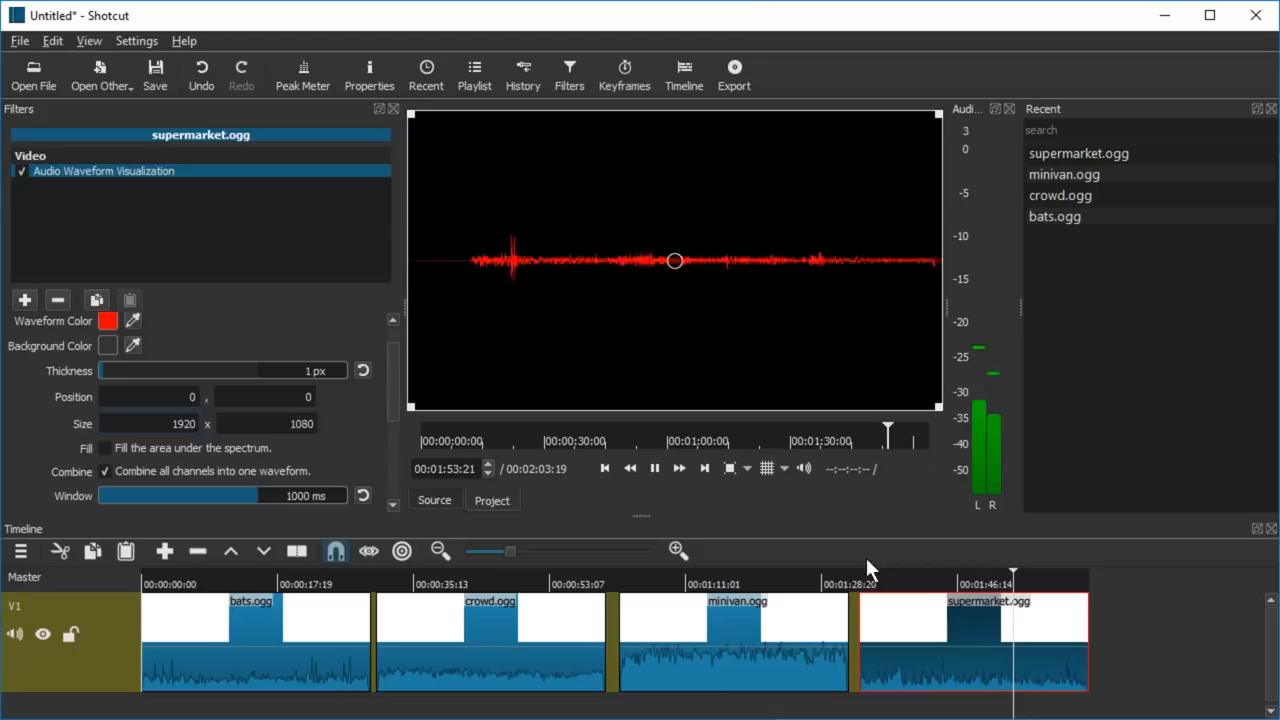
click(867, 583)
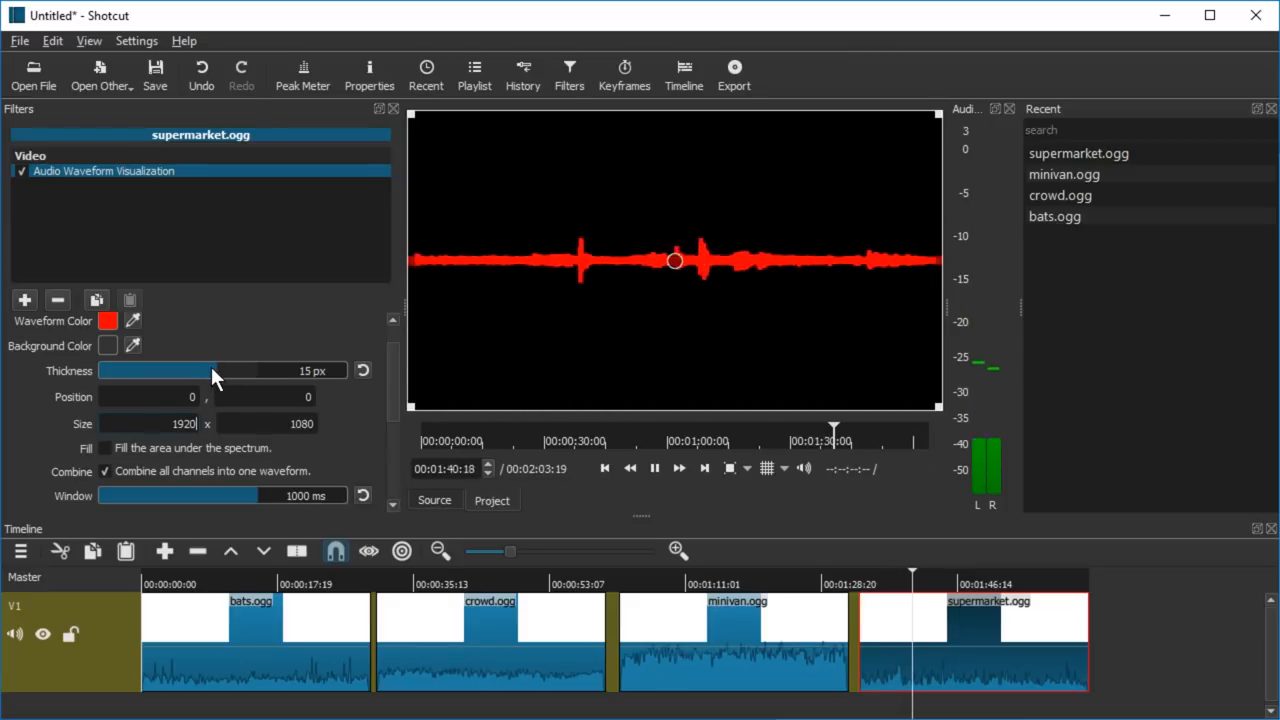
Thicken the waveform line to 15 px, then thin it to 7 px
drag(215, 370, 175, 370)
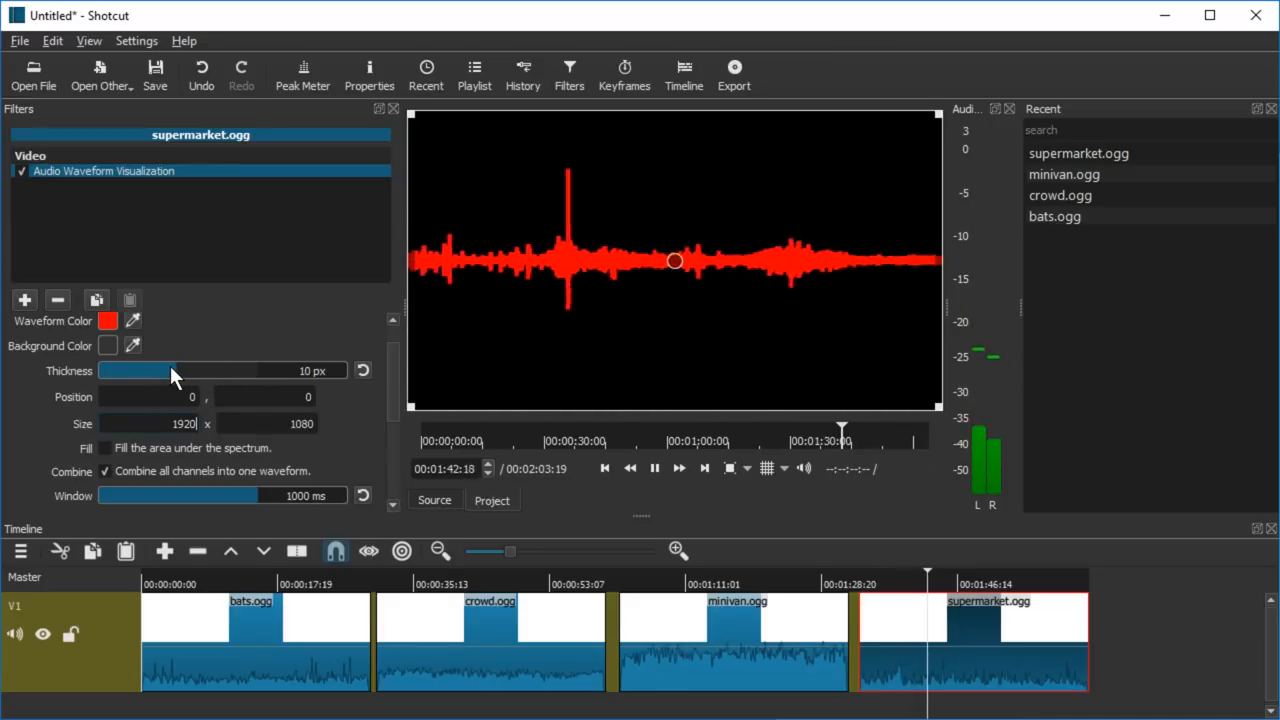
drag(170, 370, 125, 370)
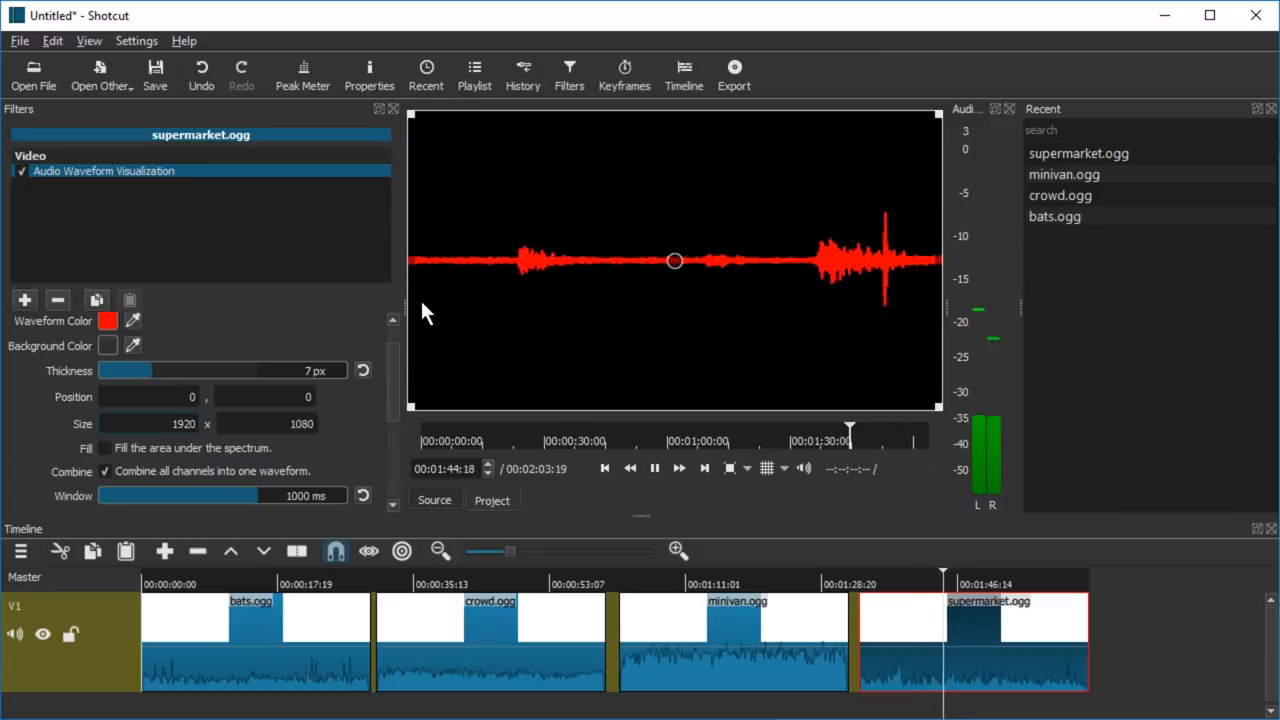
click(109, 321)
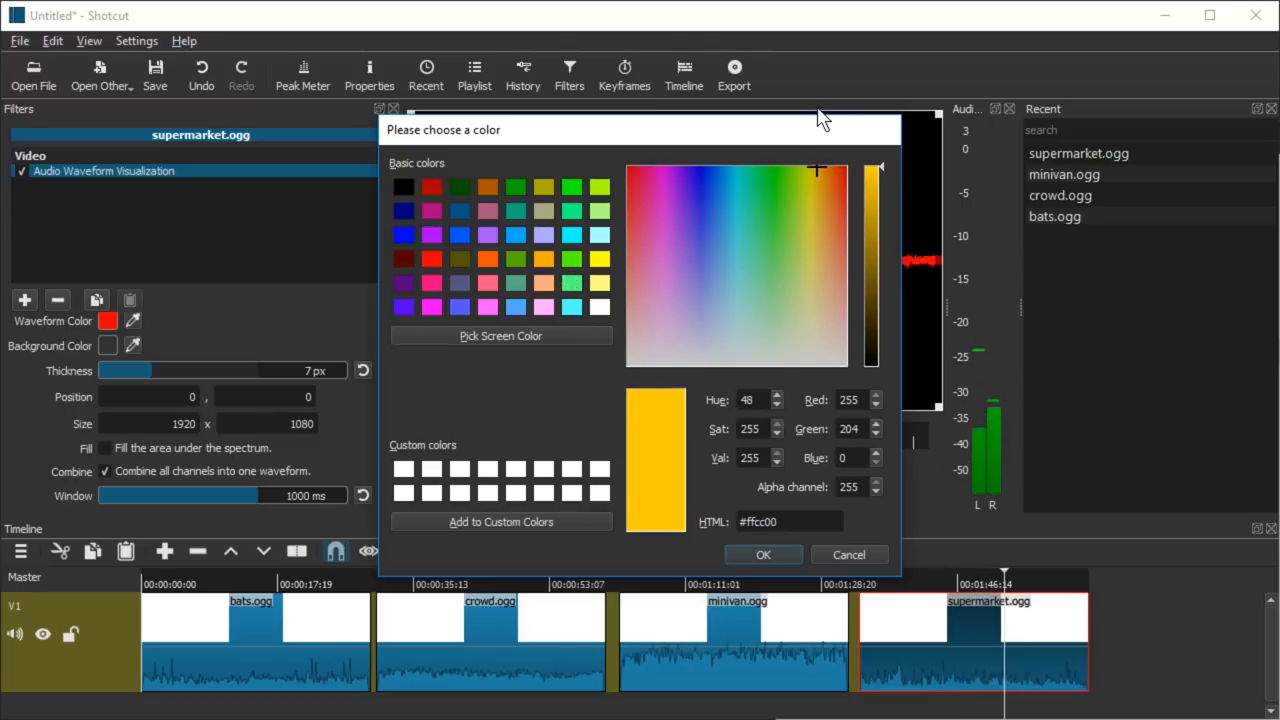
Apply amber #ffcc00 as the supermarket.ogg waveform colour
click(762, 554)
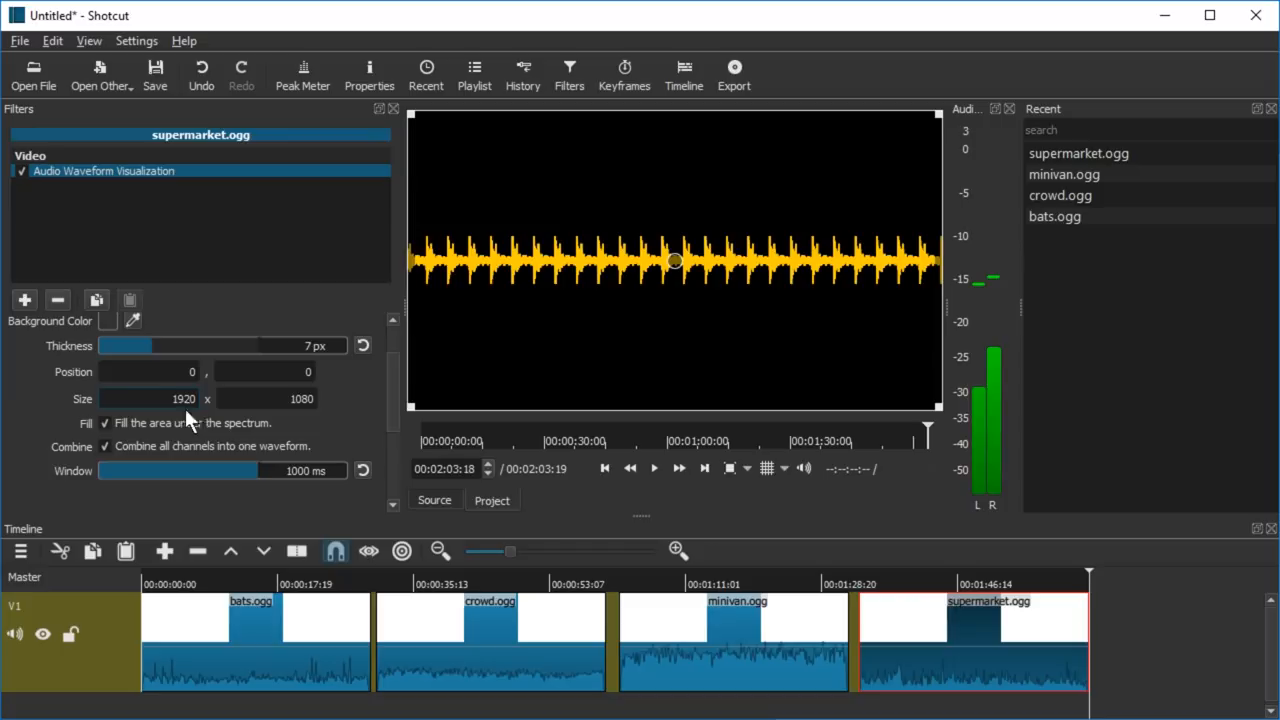
Turn off the waveform fill and scroll the filter settings back up
click(653, 468)
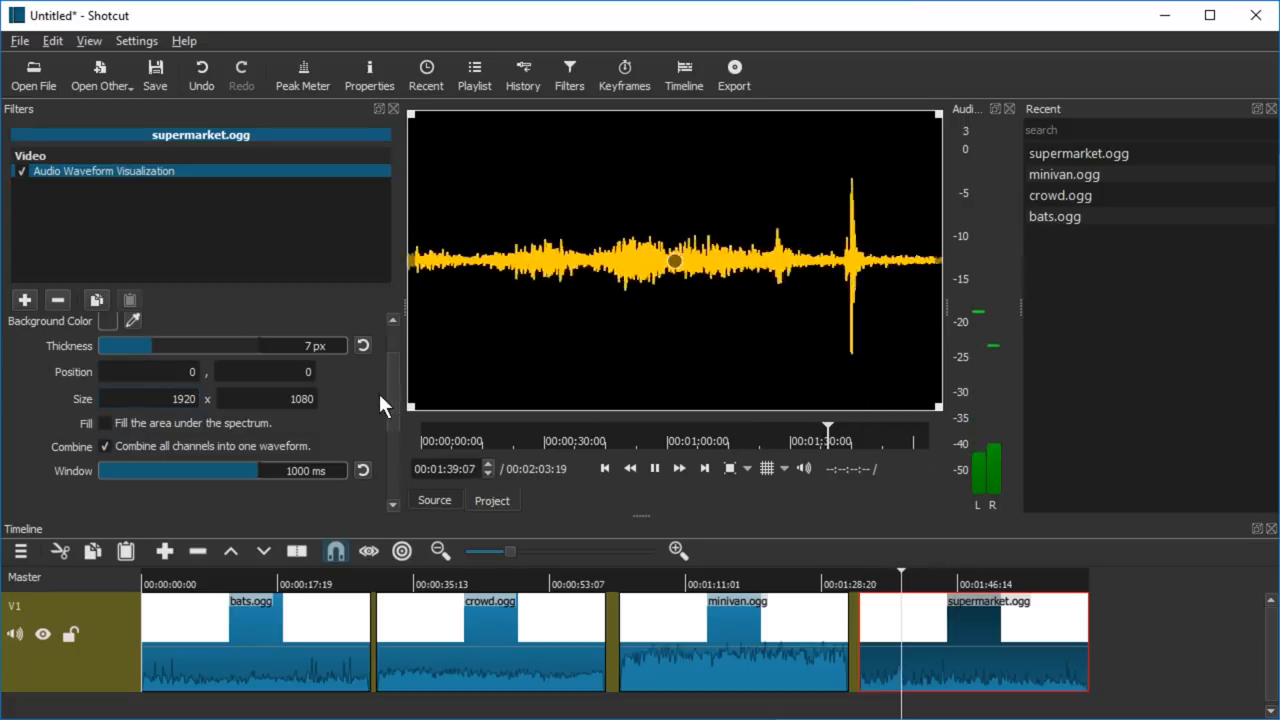
scroll(up, 3)
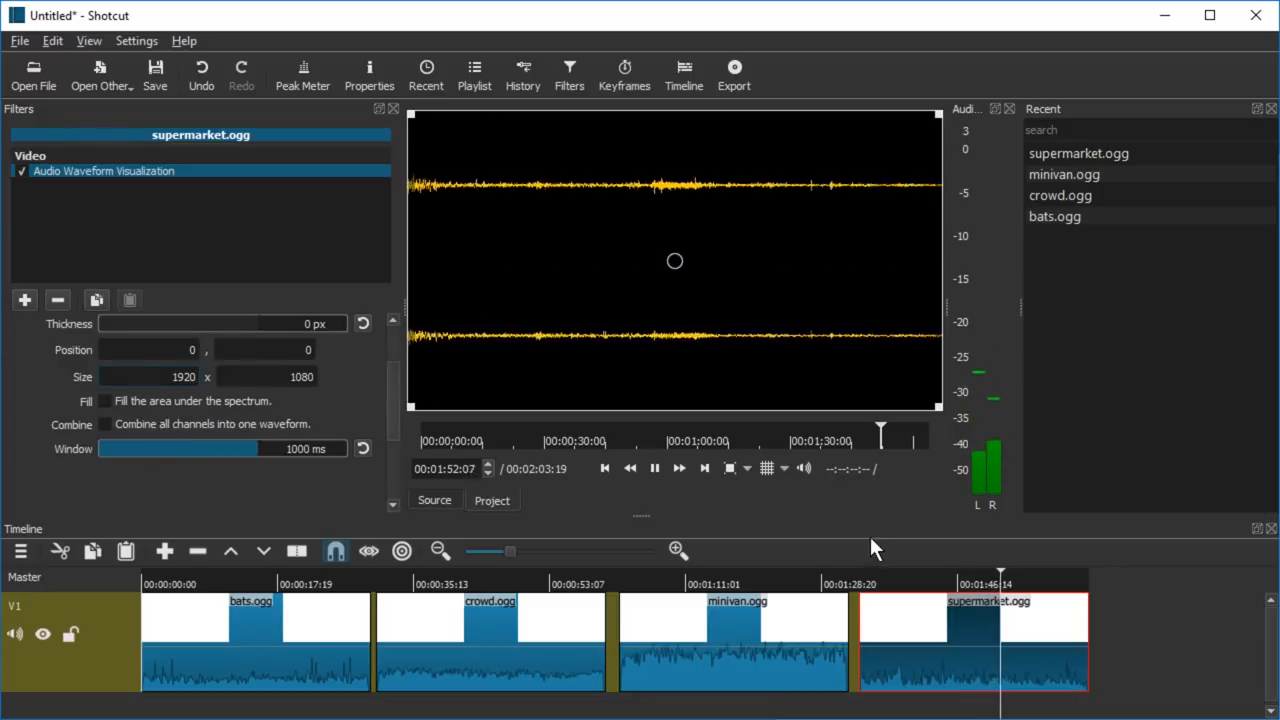
Load the 7-second, six-channel cat-purring.wav from shotcutsounds into Shotcut
click(868, 583)
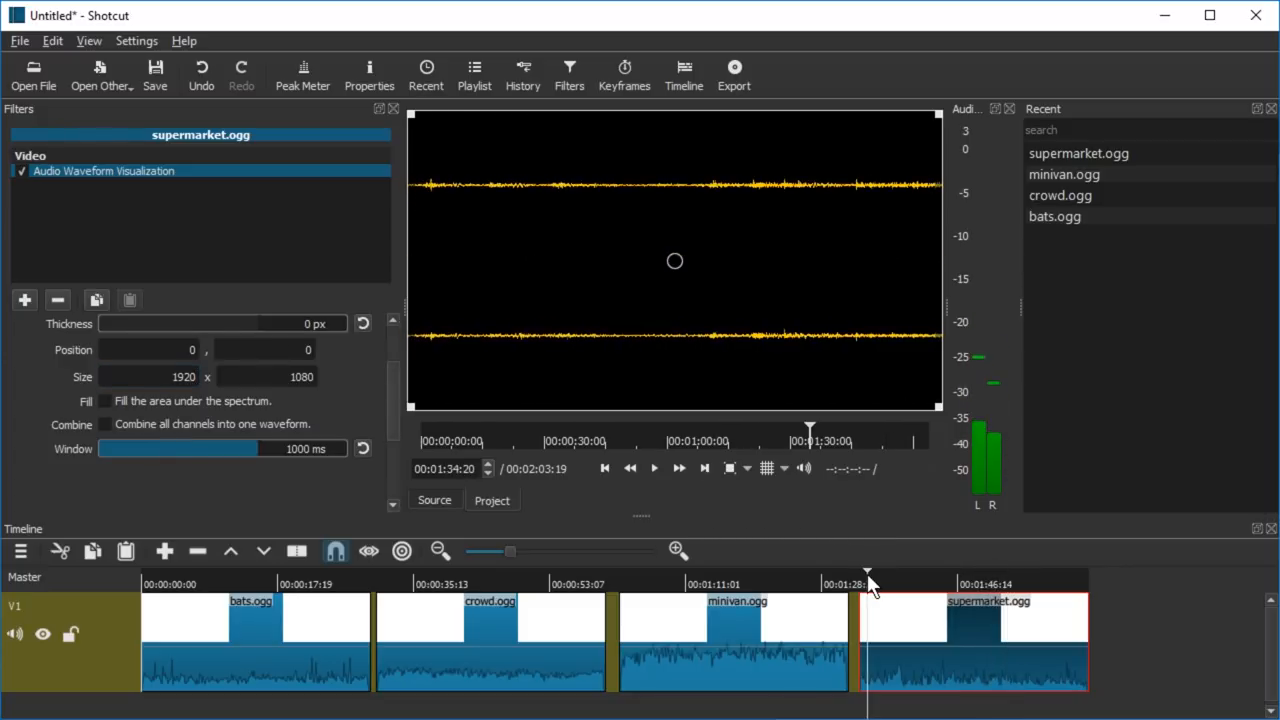
click(654, 468)
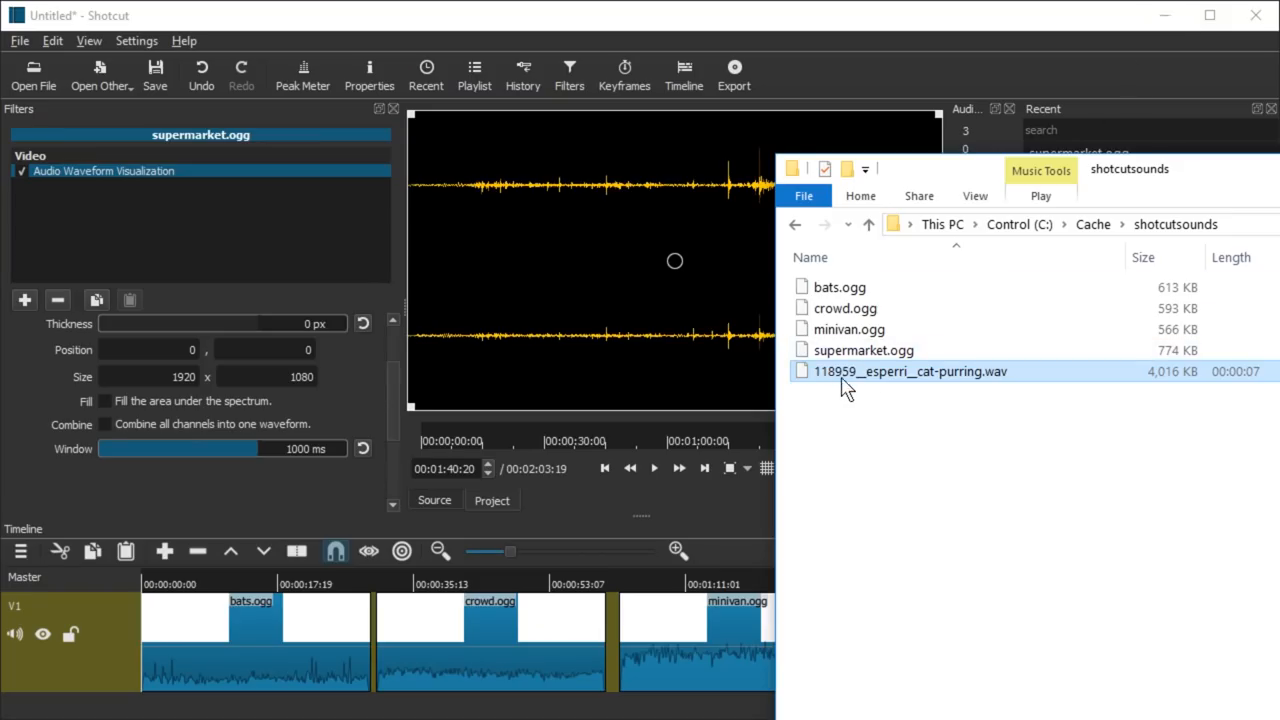
mouse_move(870, 380)
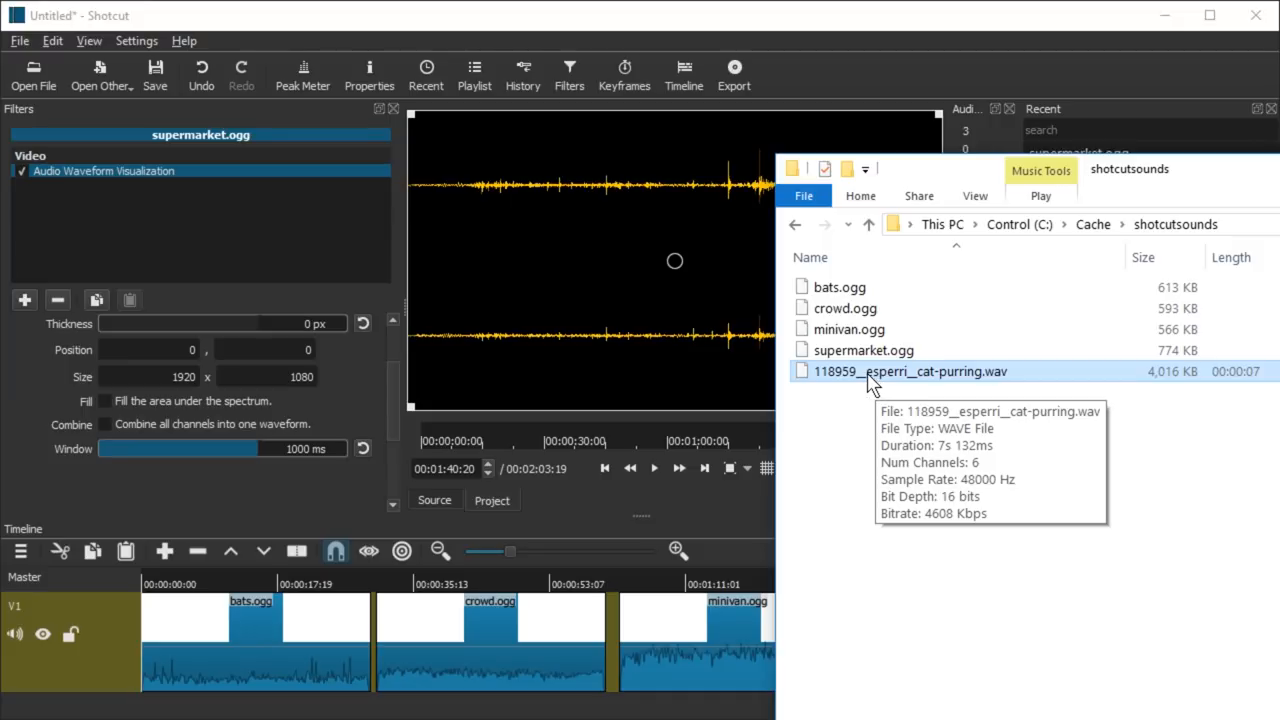
mouse_move(865, 385)
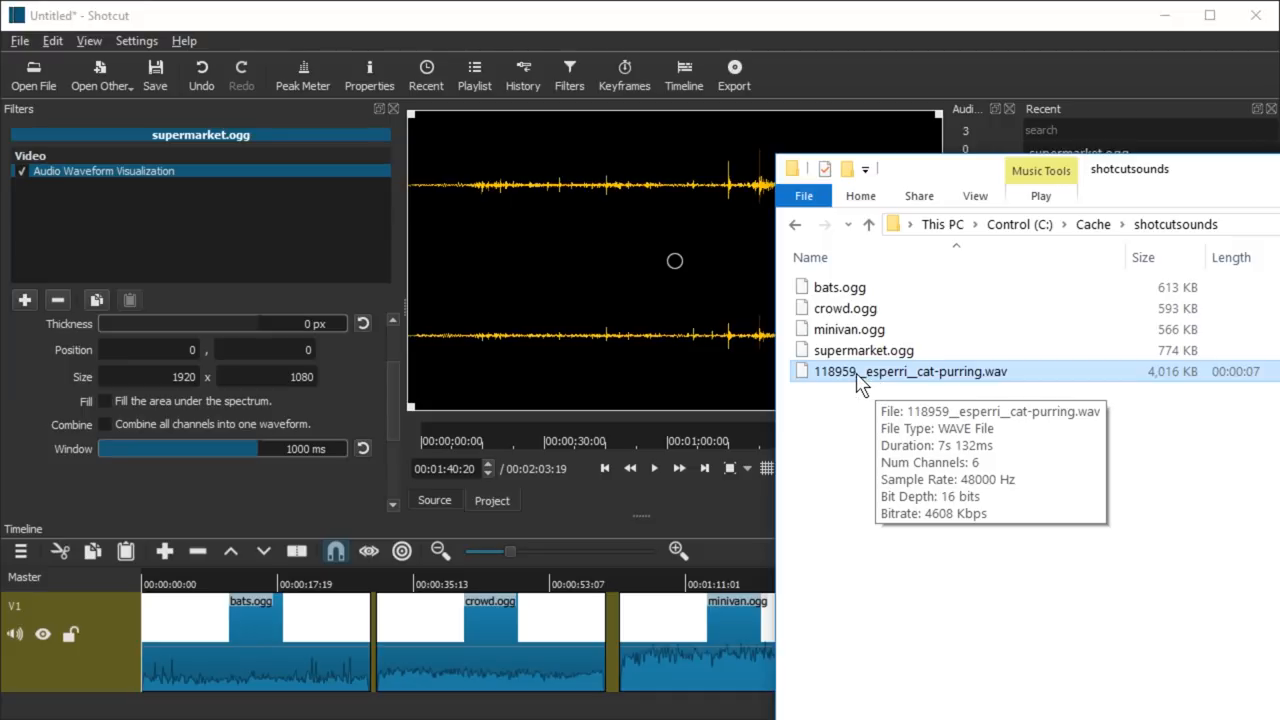
double_click(908, 371)
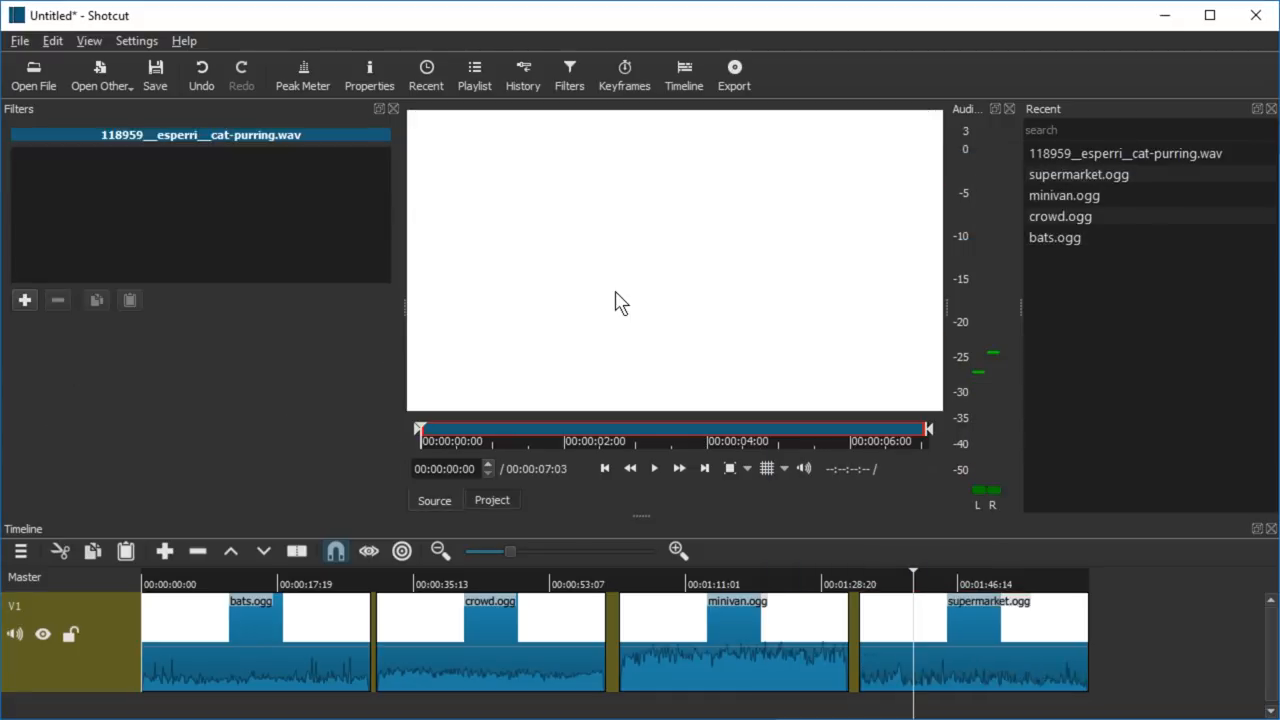
Paste supermarket.ogg's waveform filter onto the appended cat-purring clip
click(653, 468)
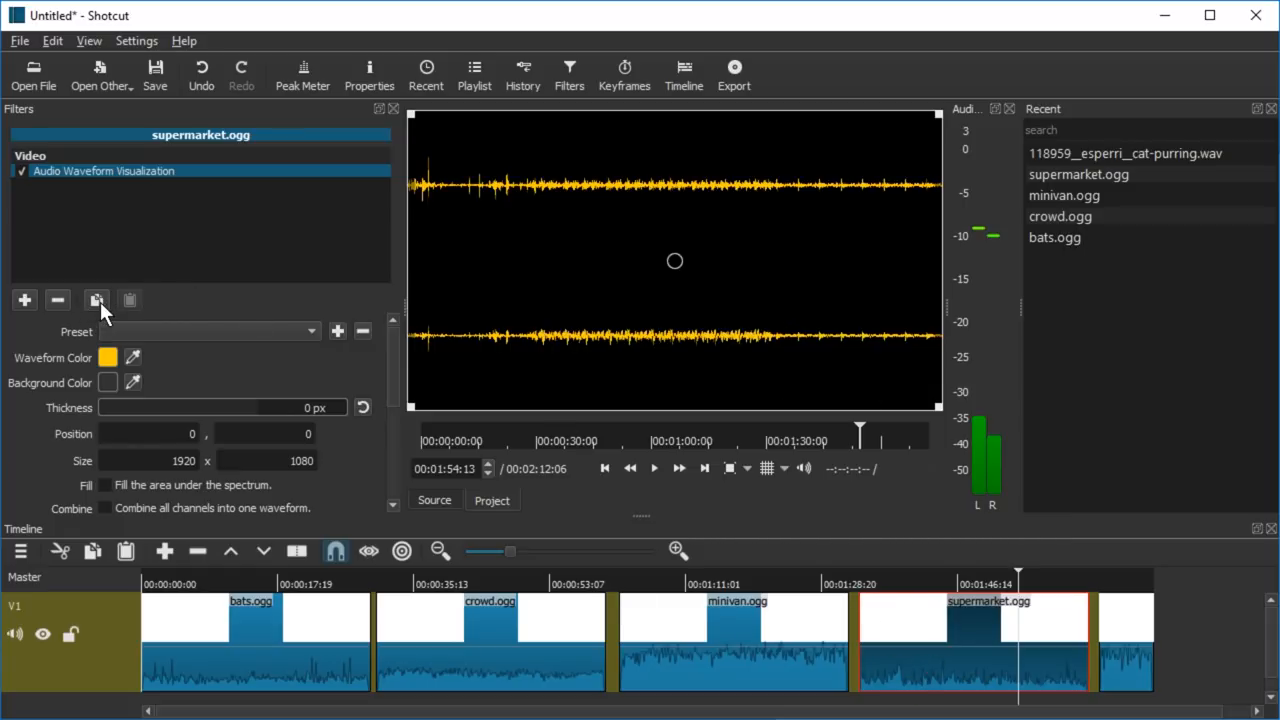
mouse_move(98, 300)
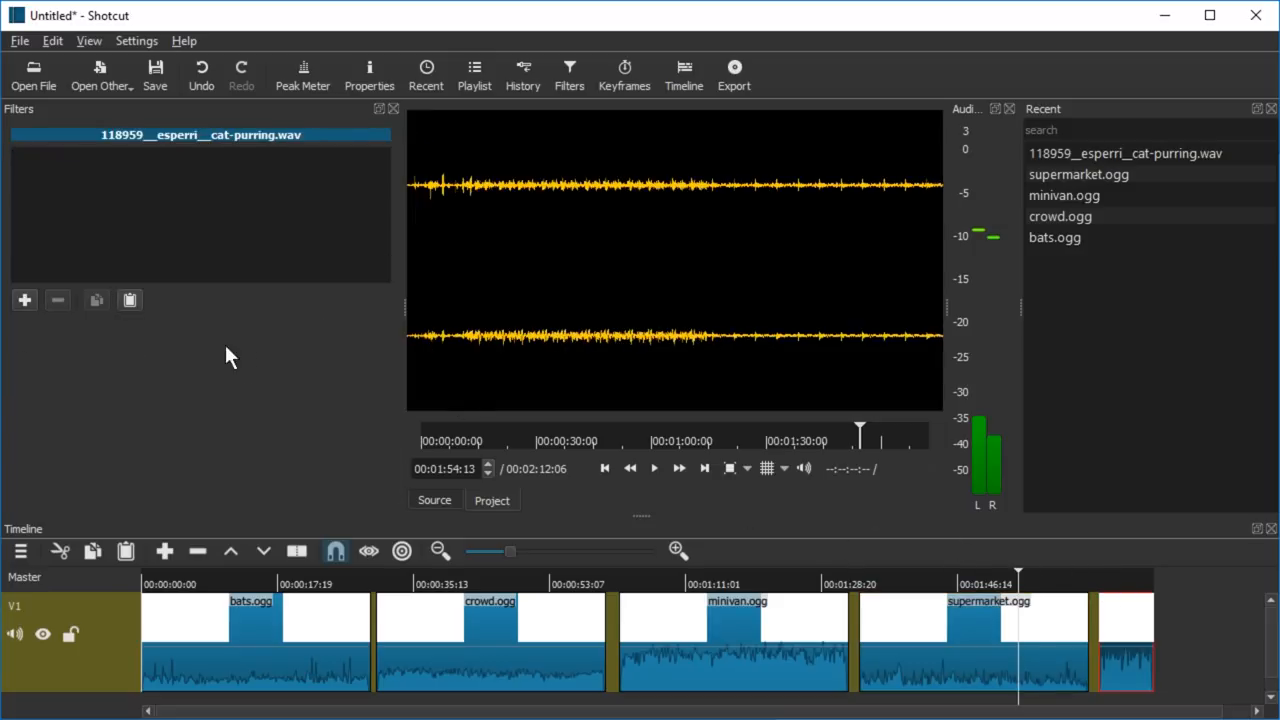
click(24, 300)
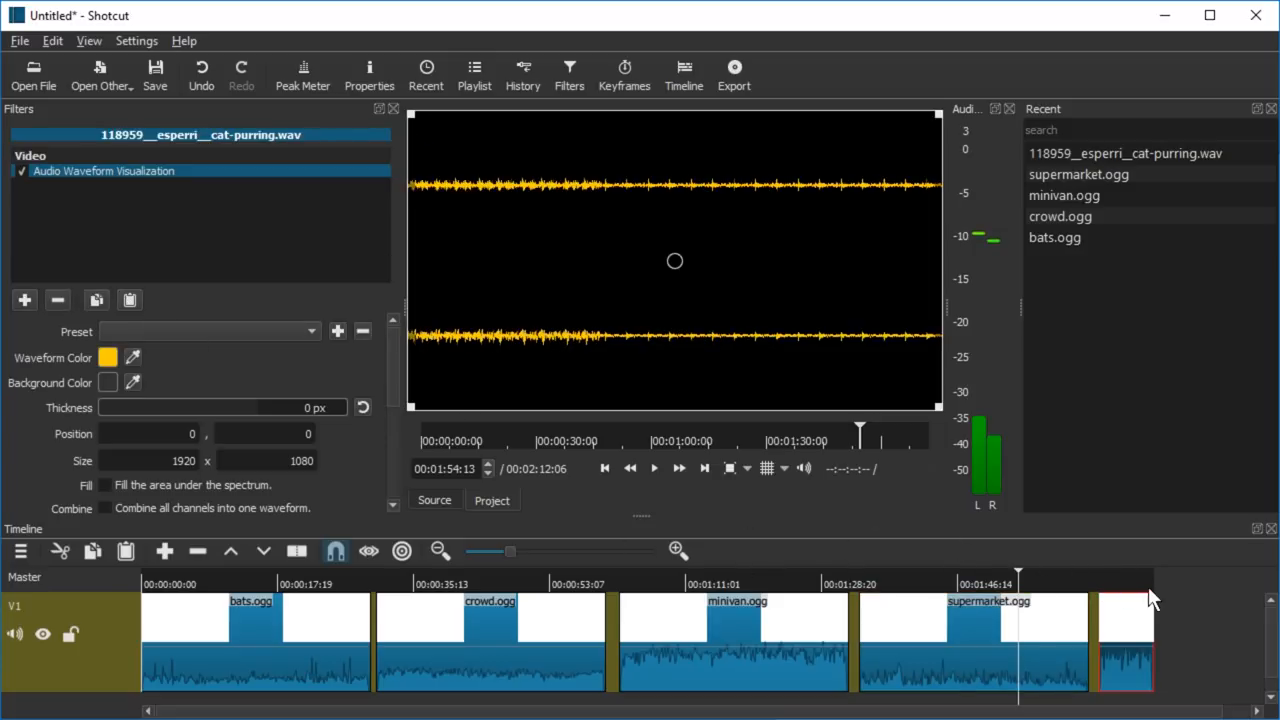
click(654, 468)
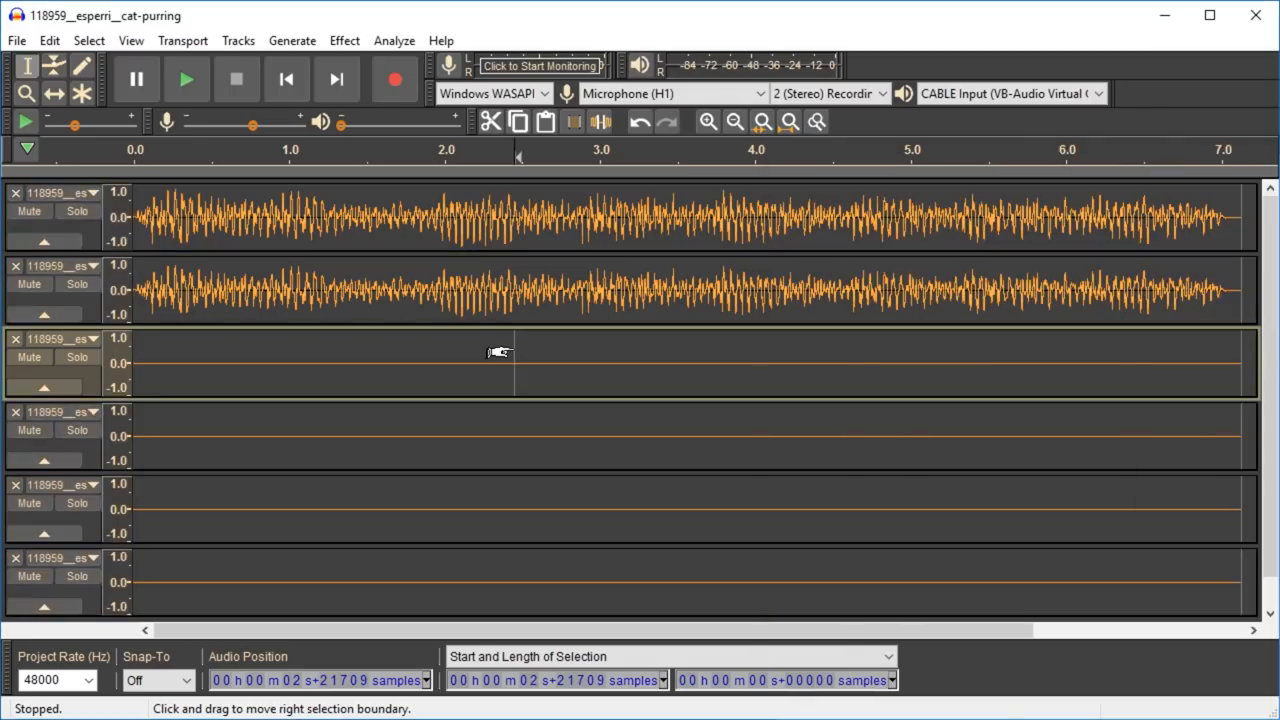
Scroll through the cat-purring recording's six Audacity tracks, then return to Shotcut
scroll(down, 3)
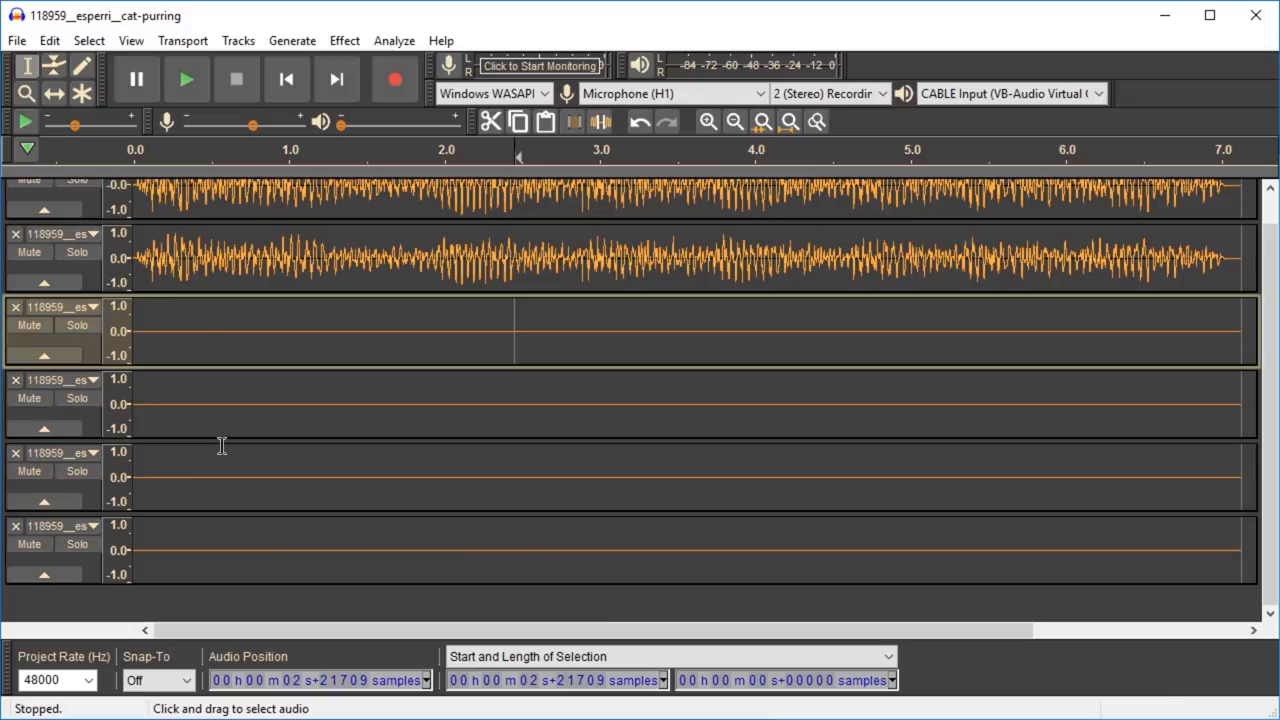
mouse_move(358, 391)
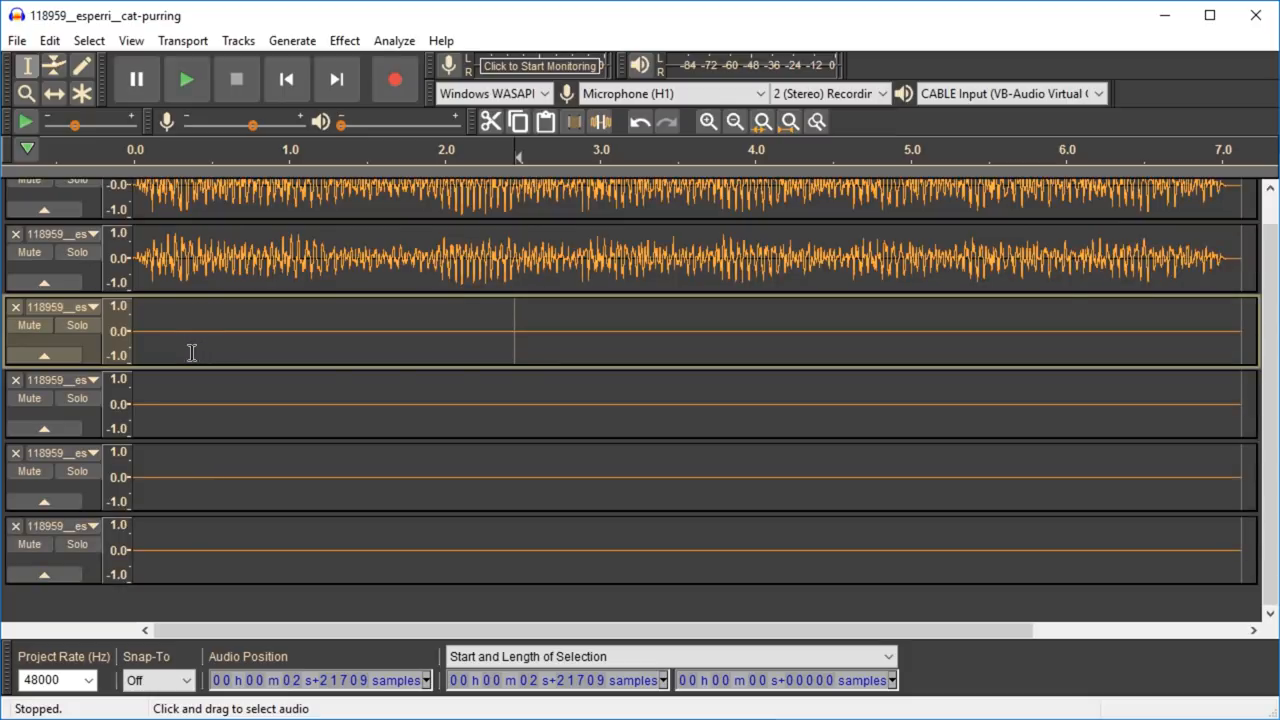
scroll(up, 3)
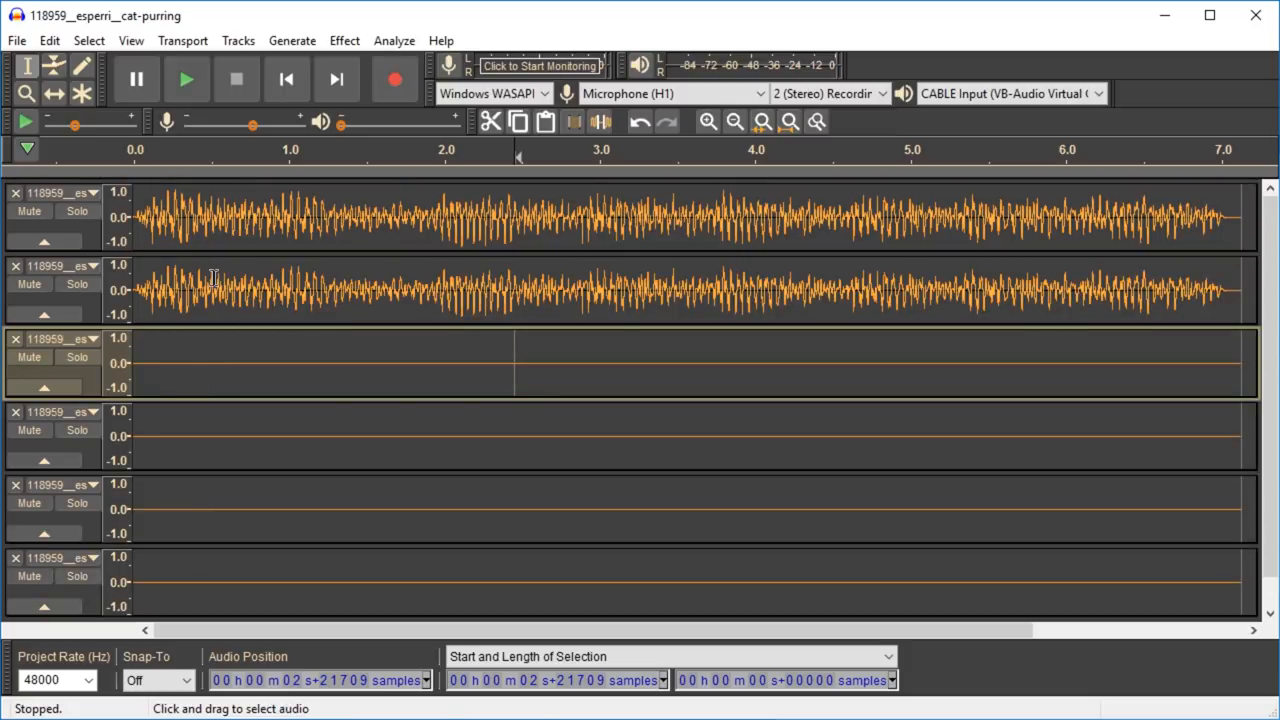
key(alt+tab)
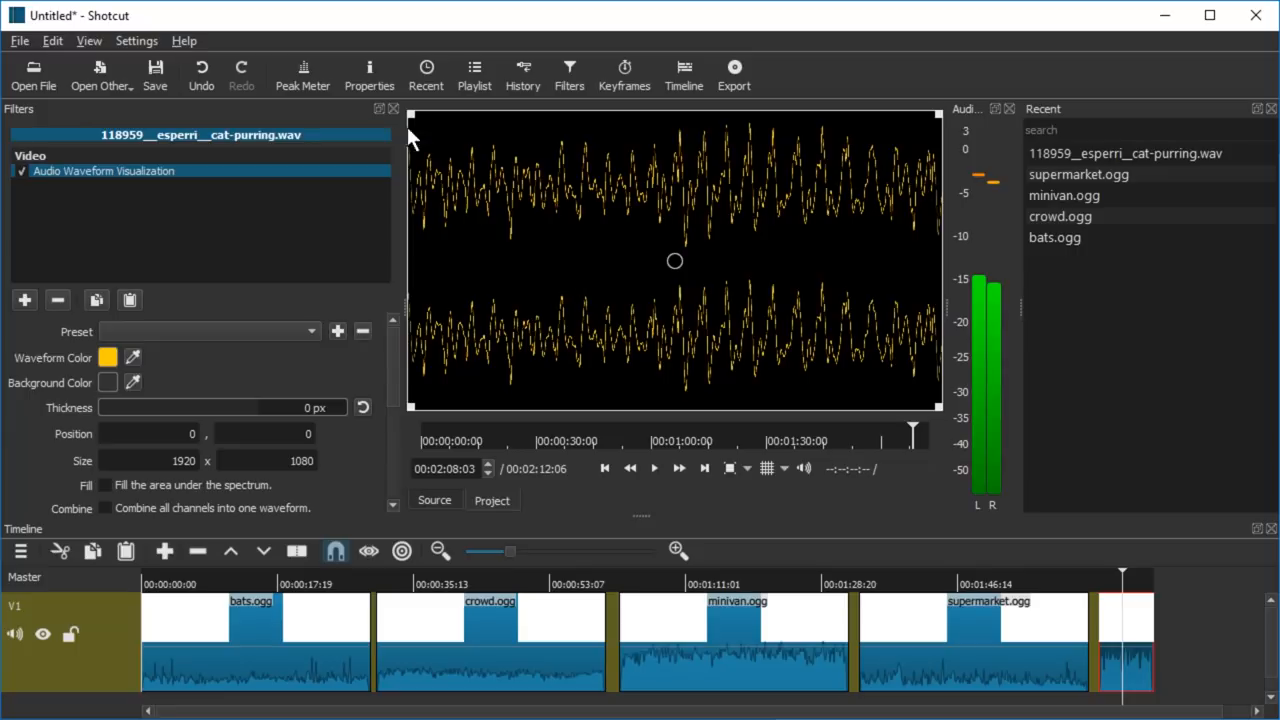
Replay the cat-purring clip's 6-channel waveform, try and undo combining channels, then select the thunder WAV
click(369, 74)
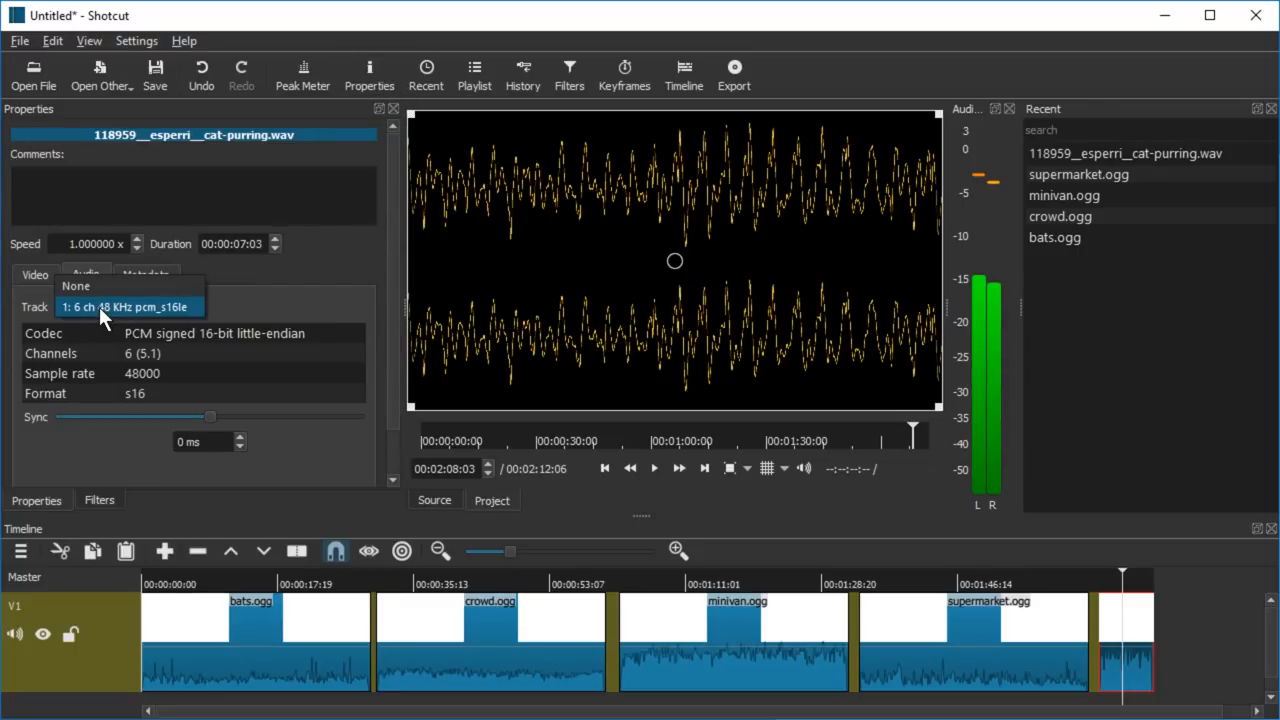
click(75, 286)
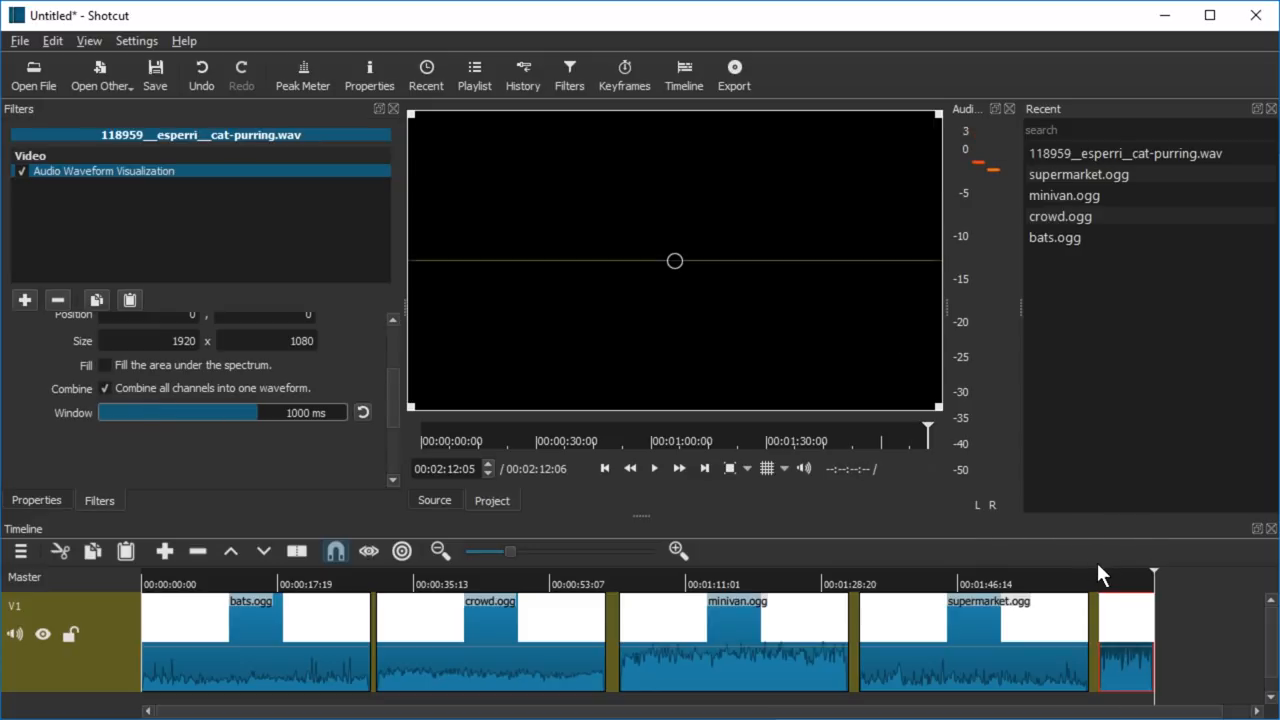
click(653, 468)
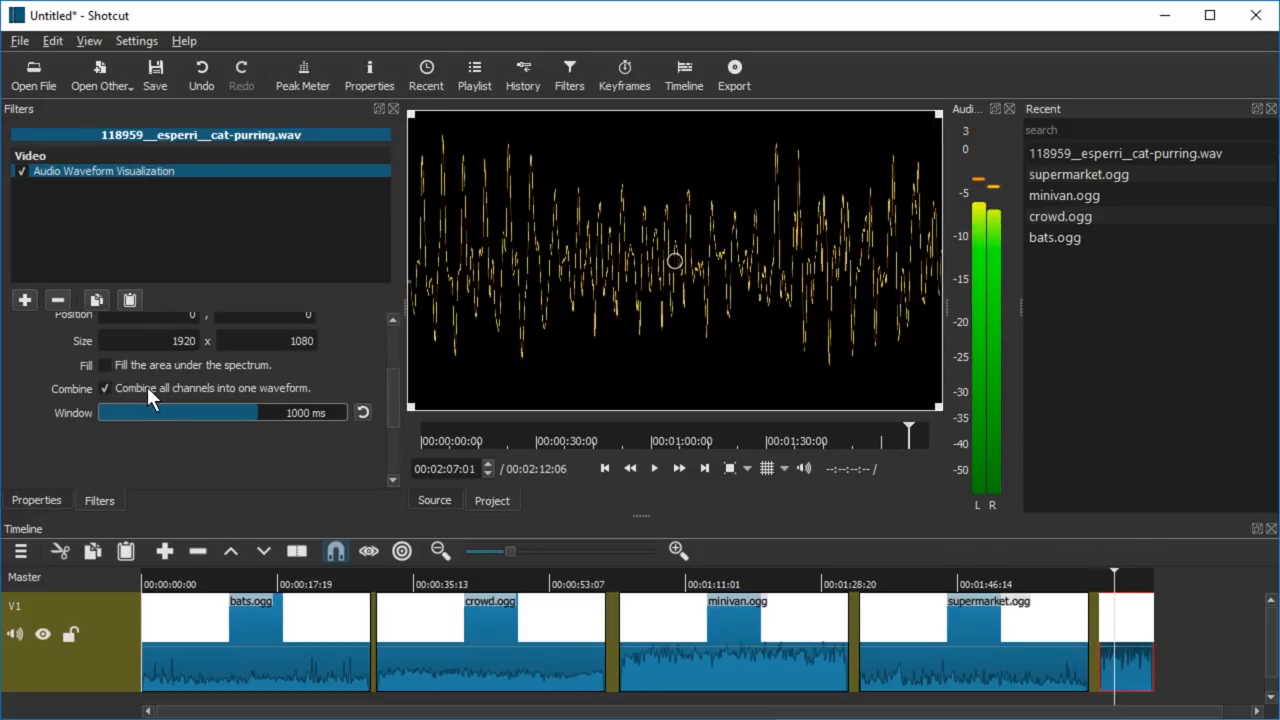
click(105, 388)
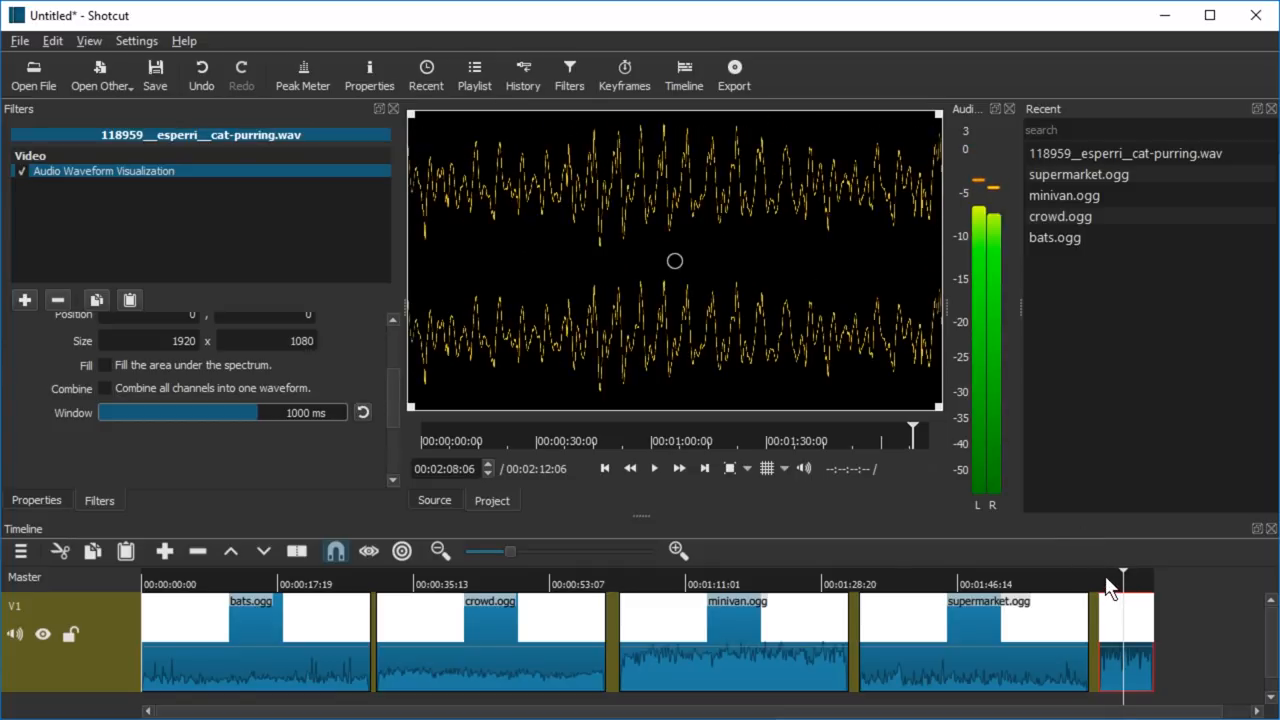
click(654, 468)
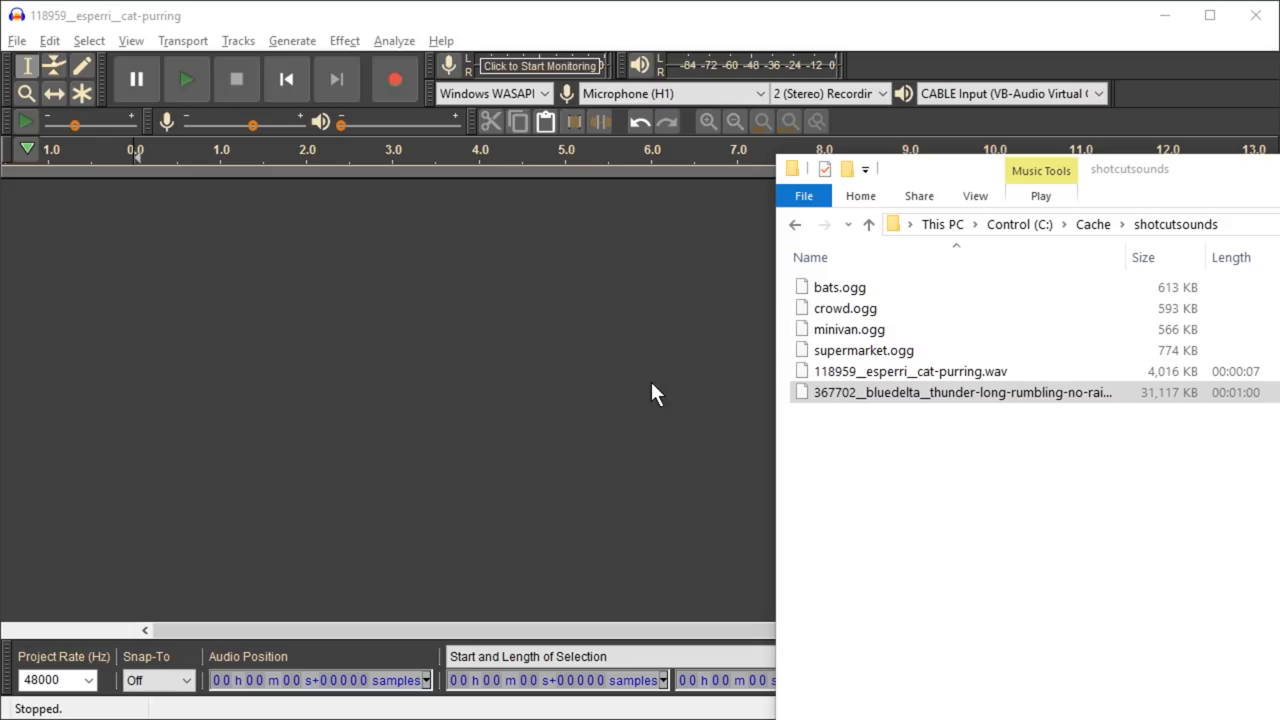
Open the thunder WAV to view its four channels, then append it to the Shotcut timeline
double_click(963, 392)
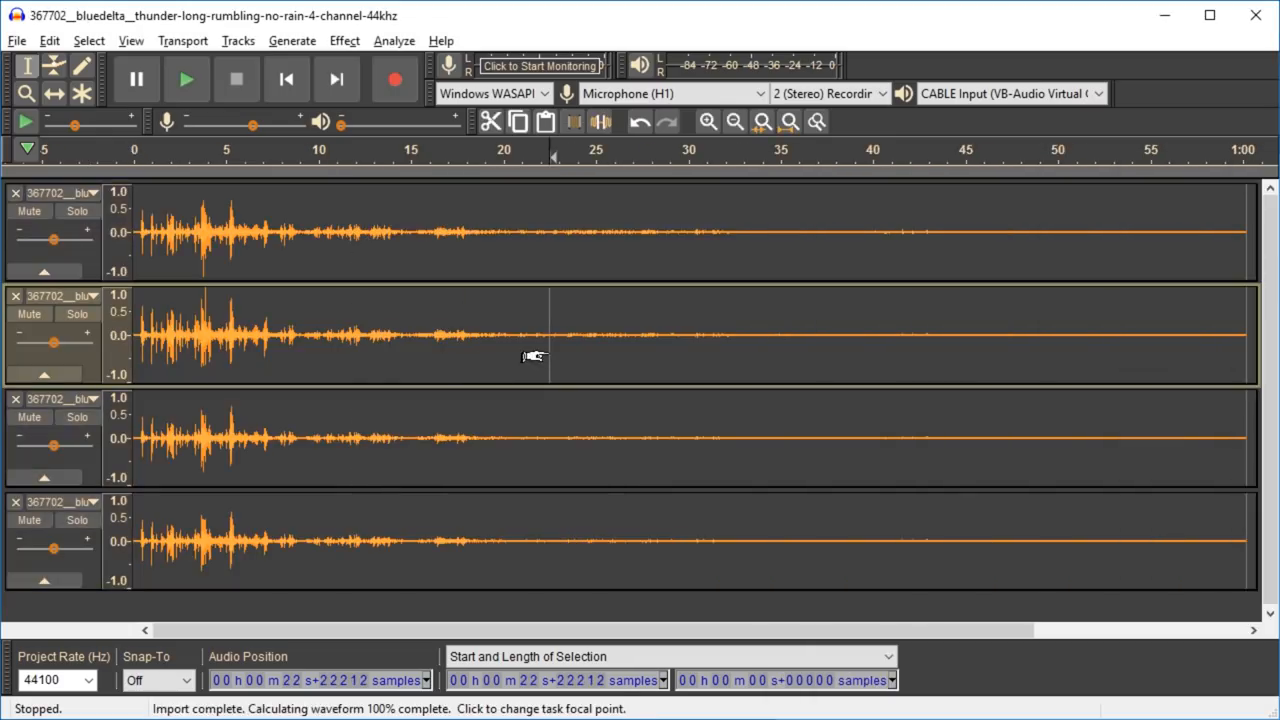
mouse_move(1270, 42)
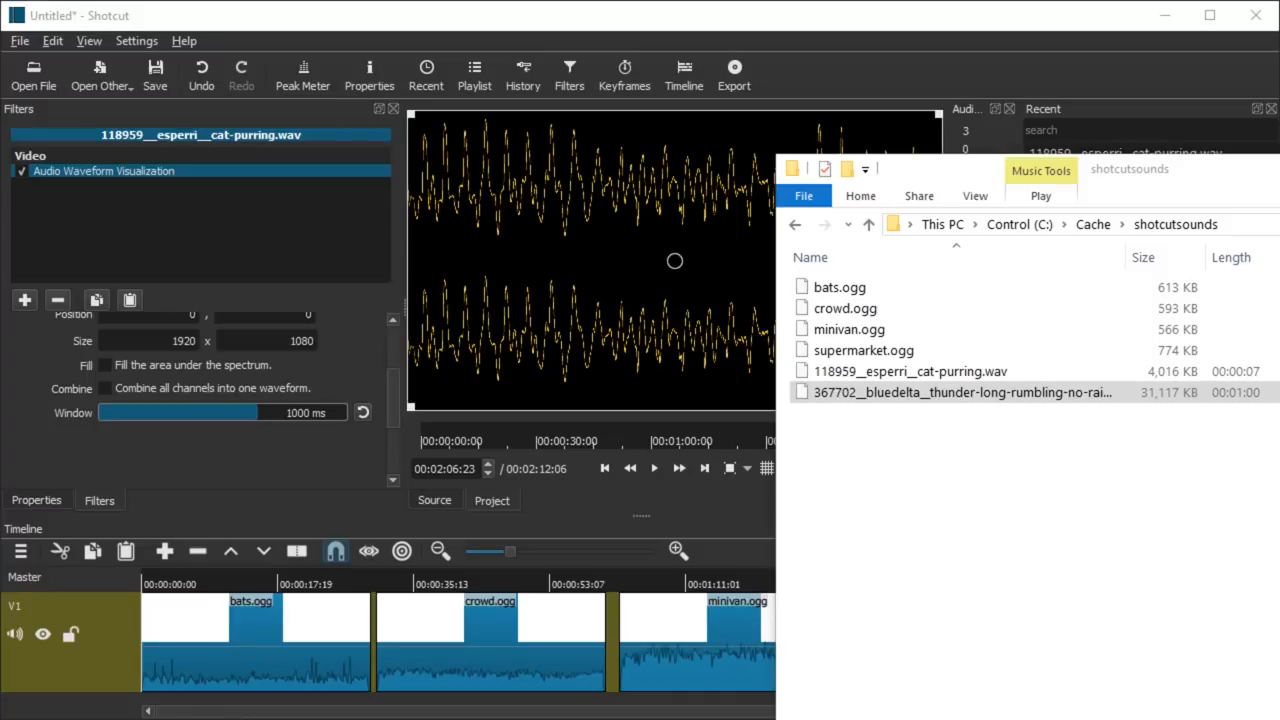
double_click(963, 392)
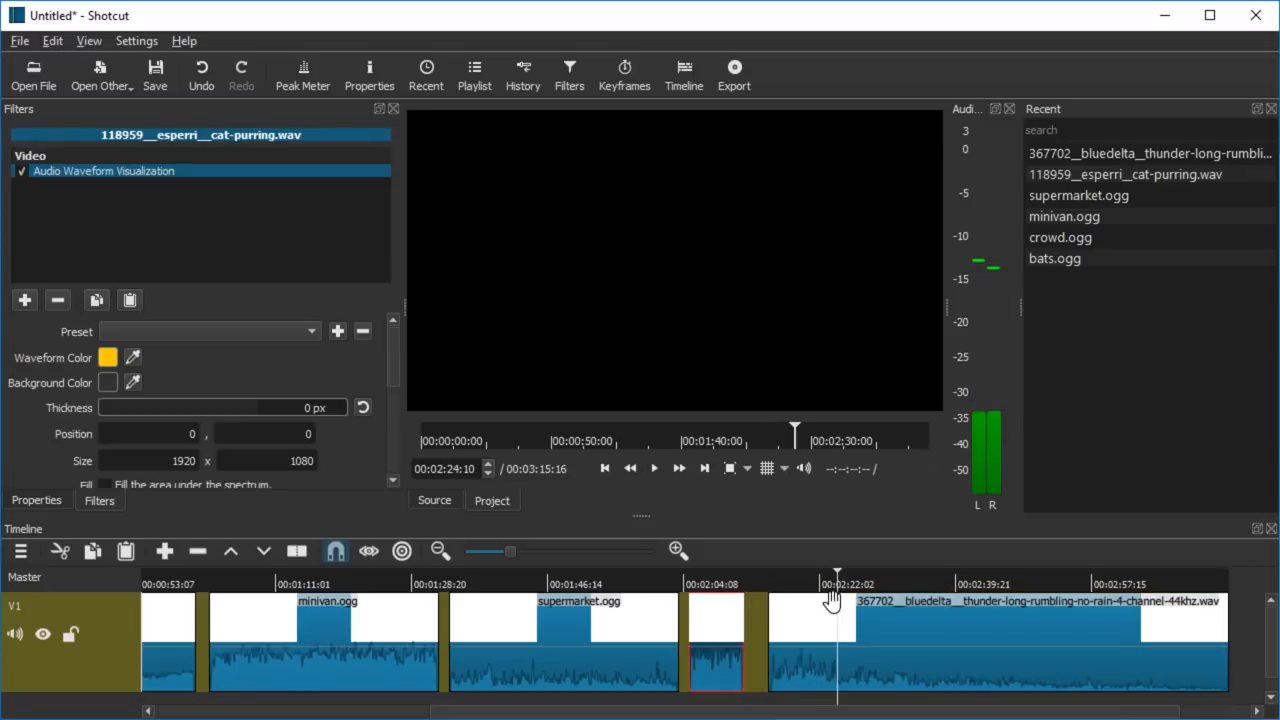
Add Audio Waveform Visualization to the thunder clip, sized 1902x1064 at position 0,16
click(1000, 615)
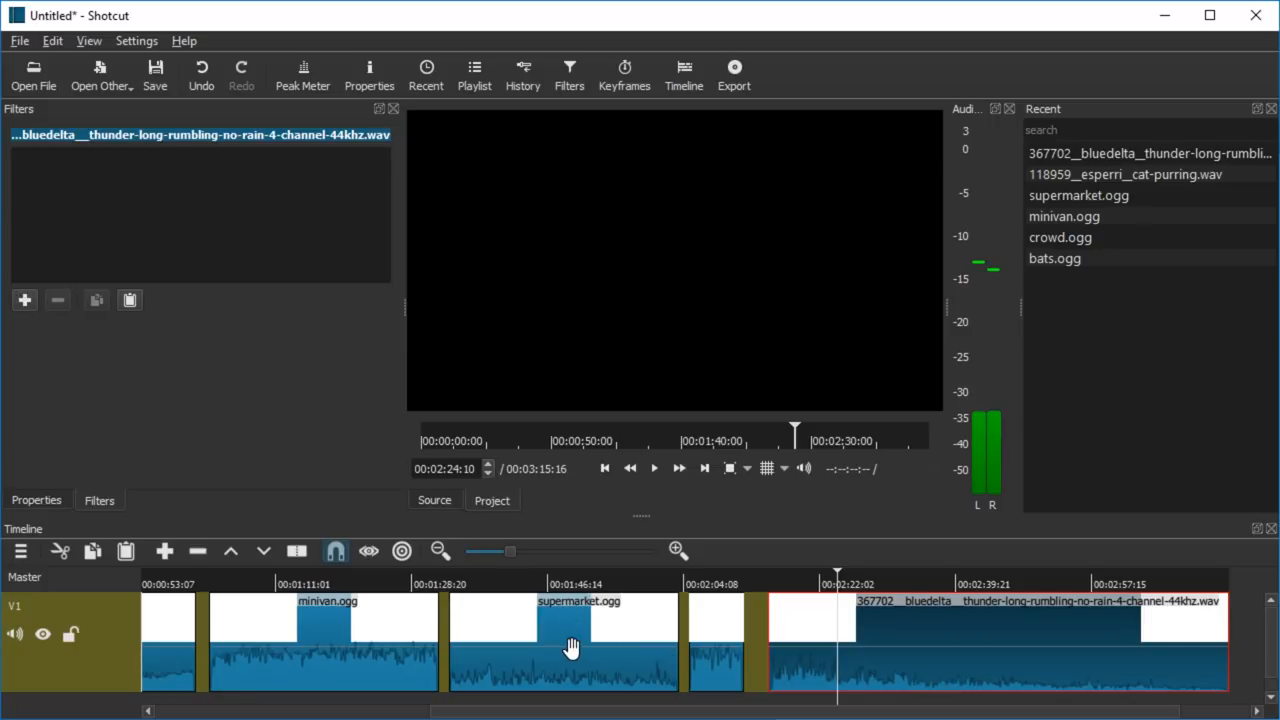
mouse_move(58, 300)
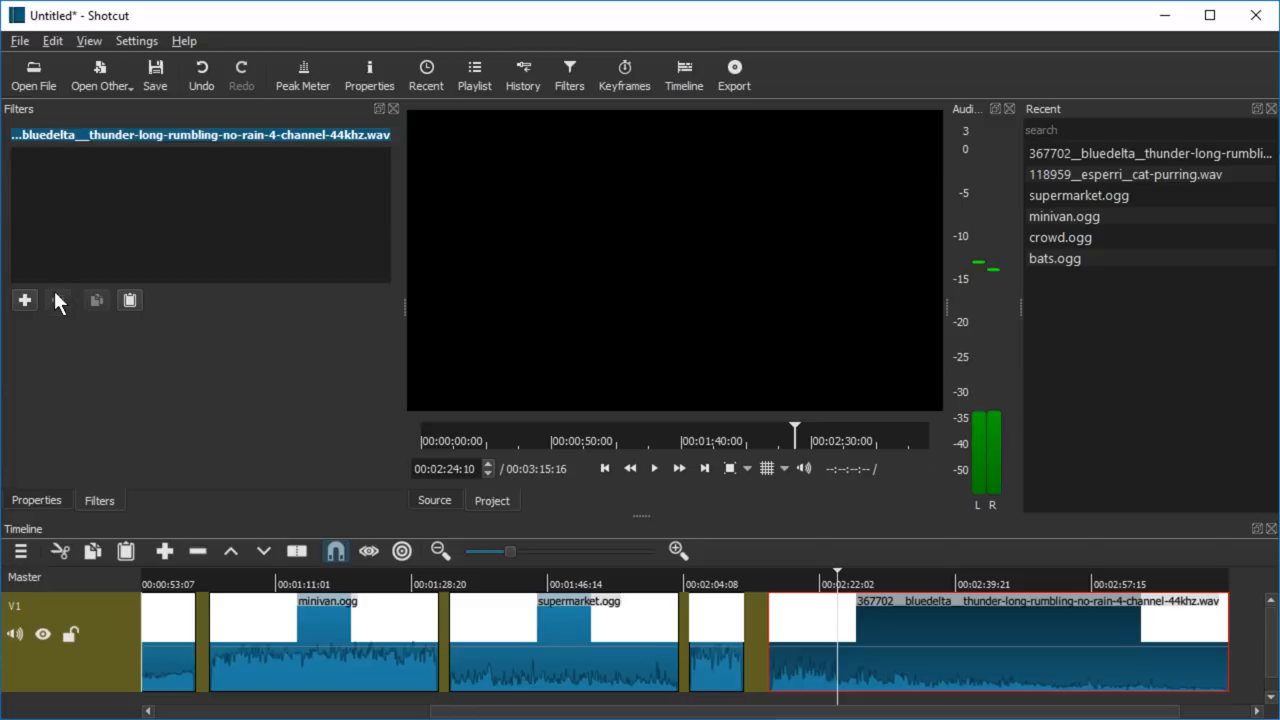
mouse_move(24, 300)
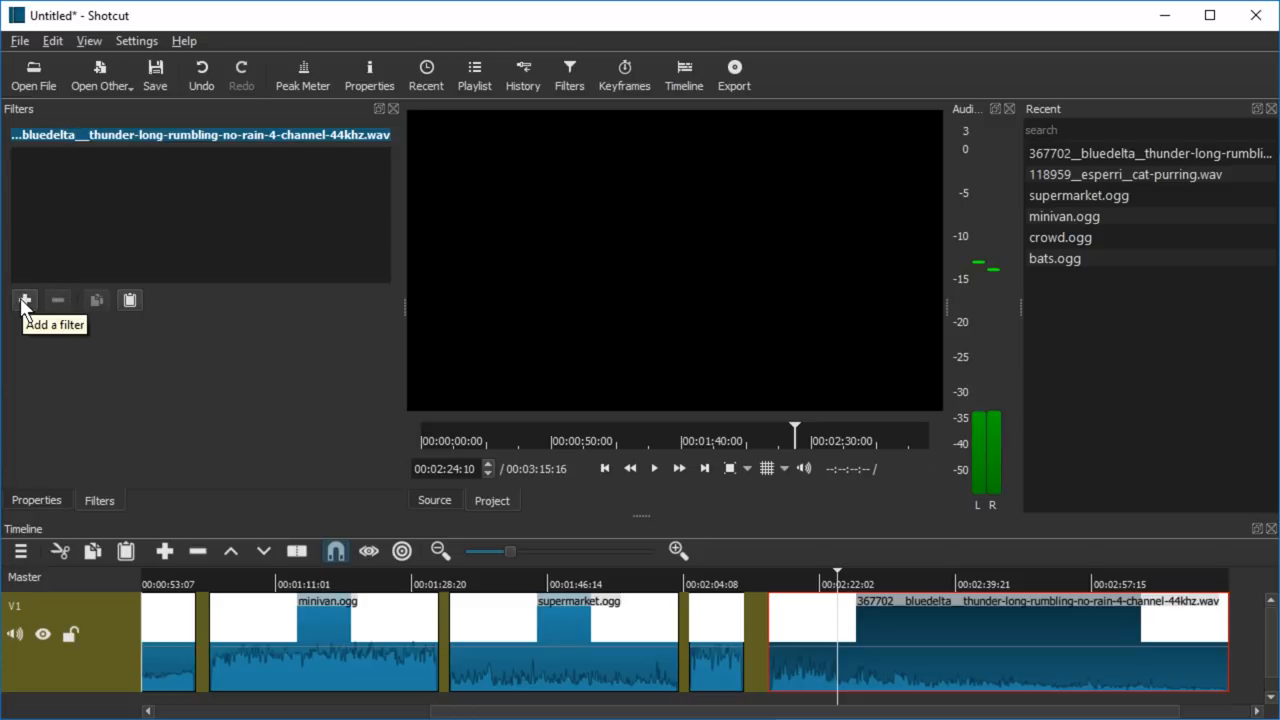
click(25, 300)
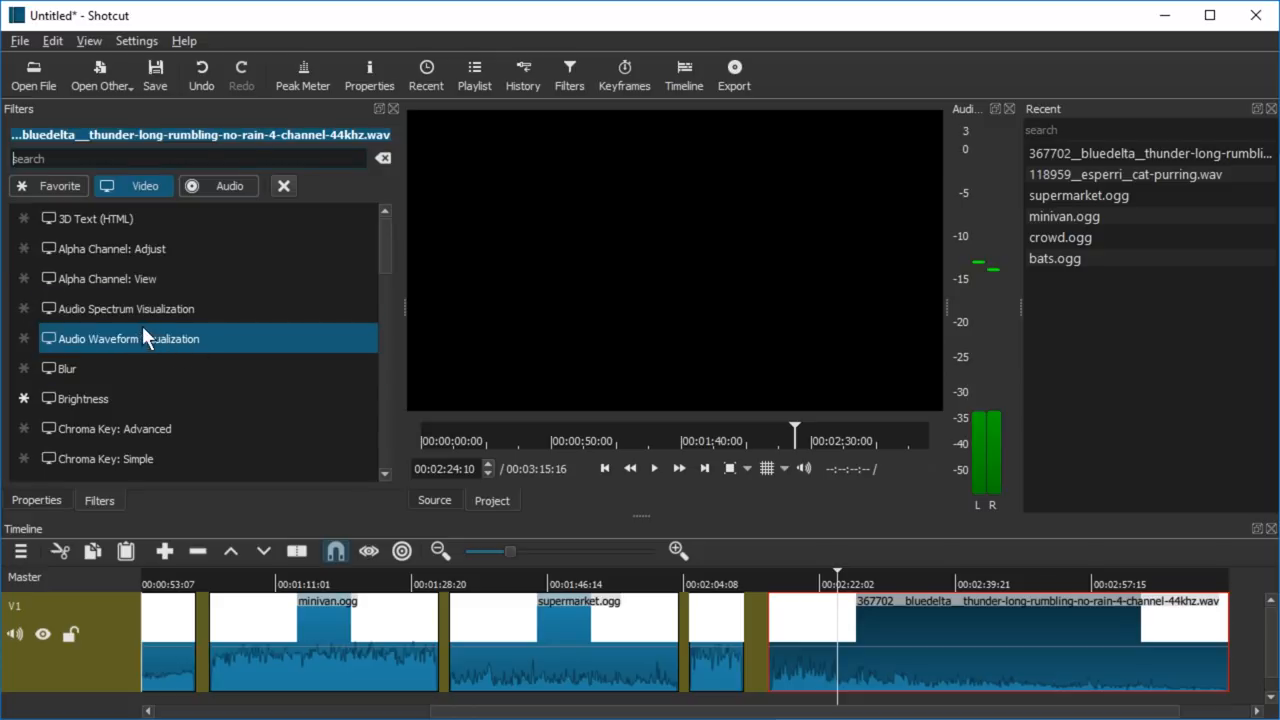
double_click(130, 338)
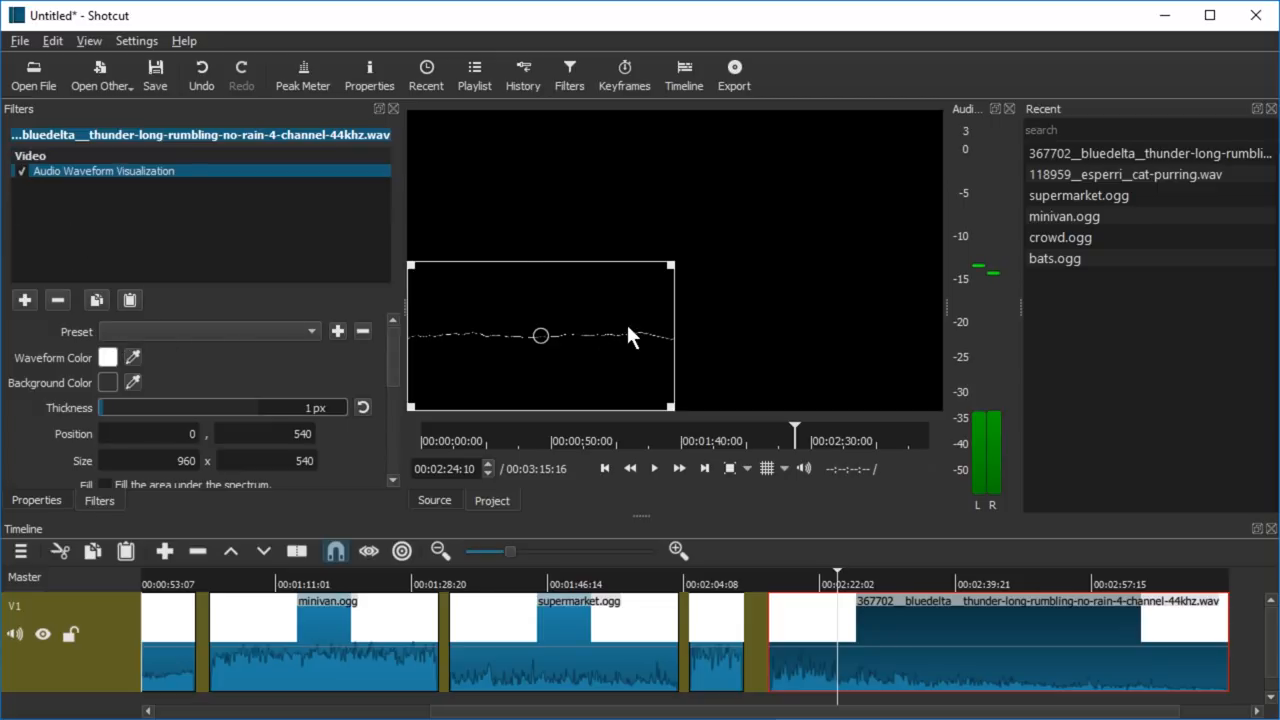
mouse_move(705, 277)
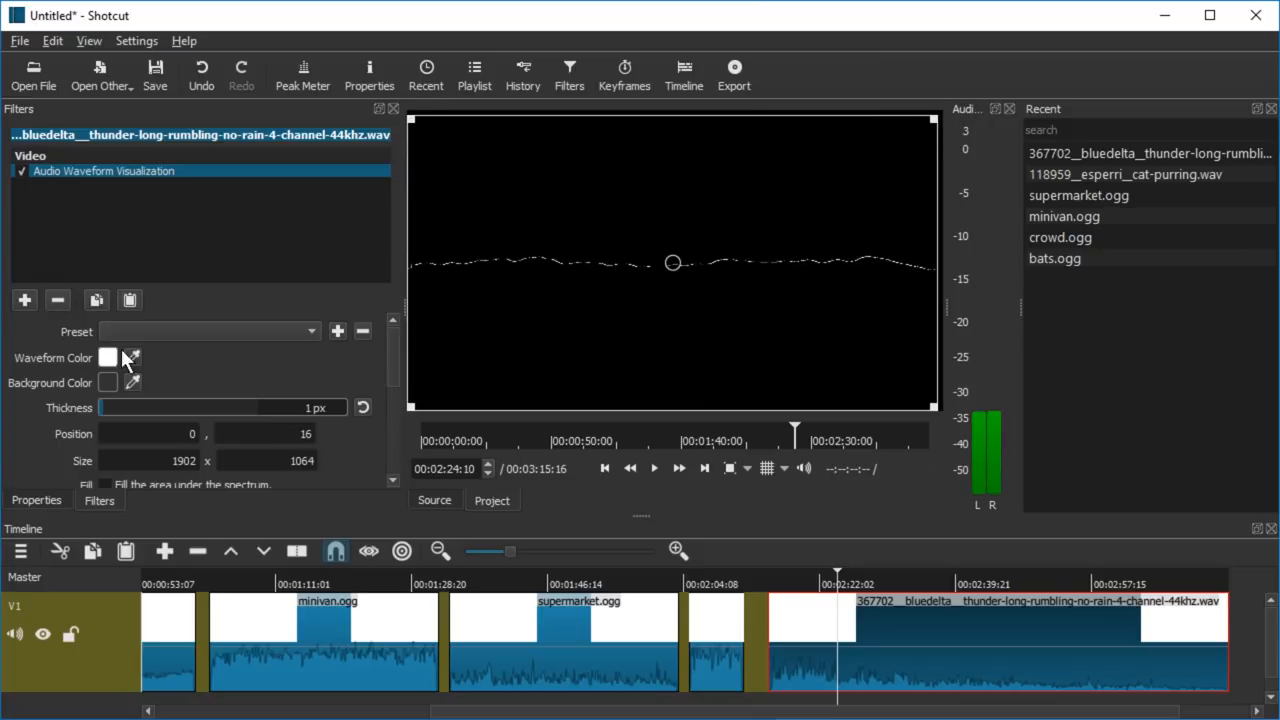
scroll(down, 3)
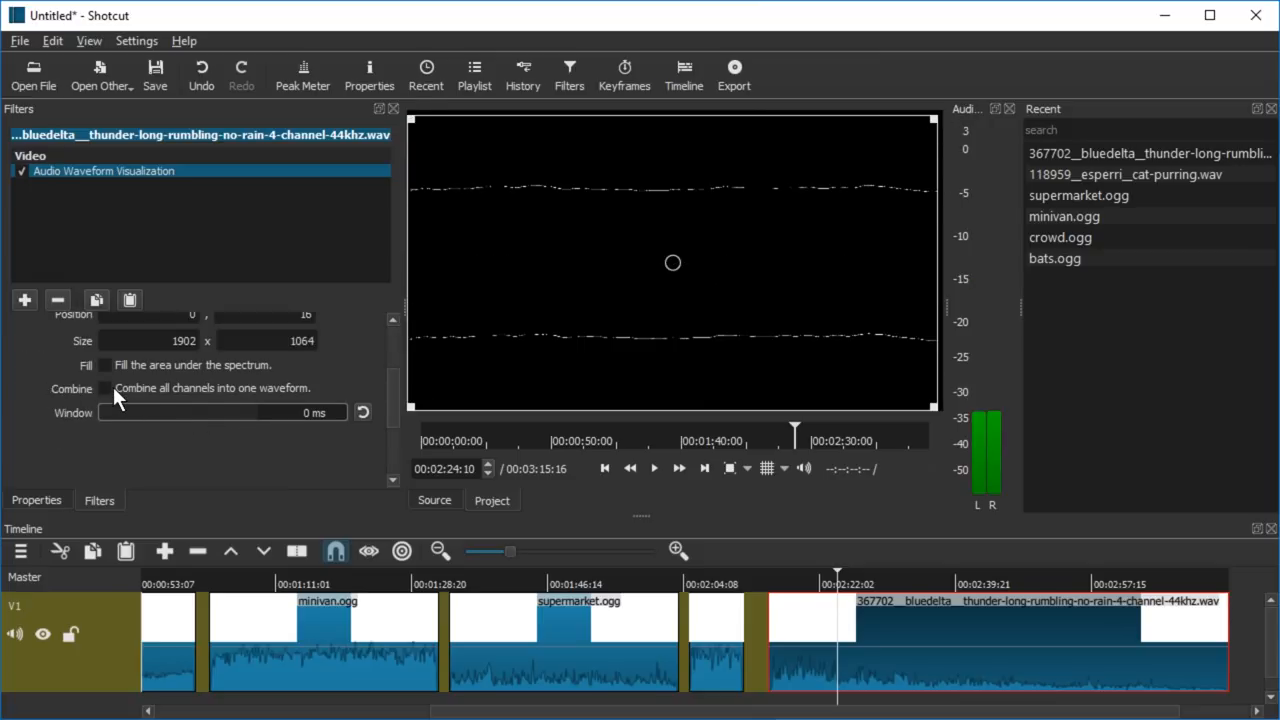
click(653, 468)
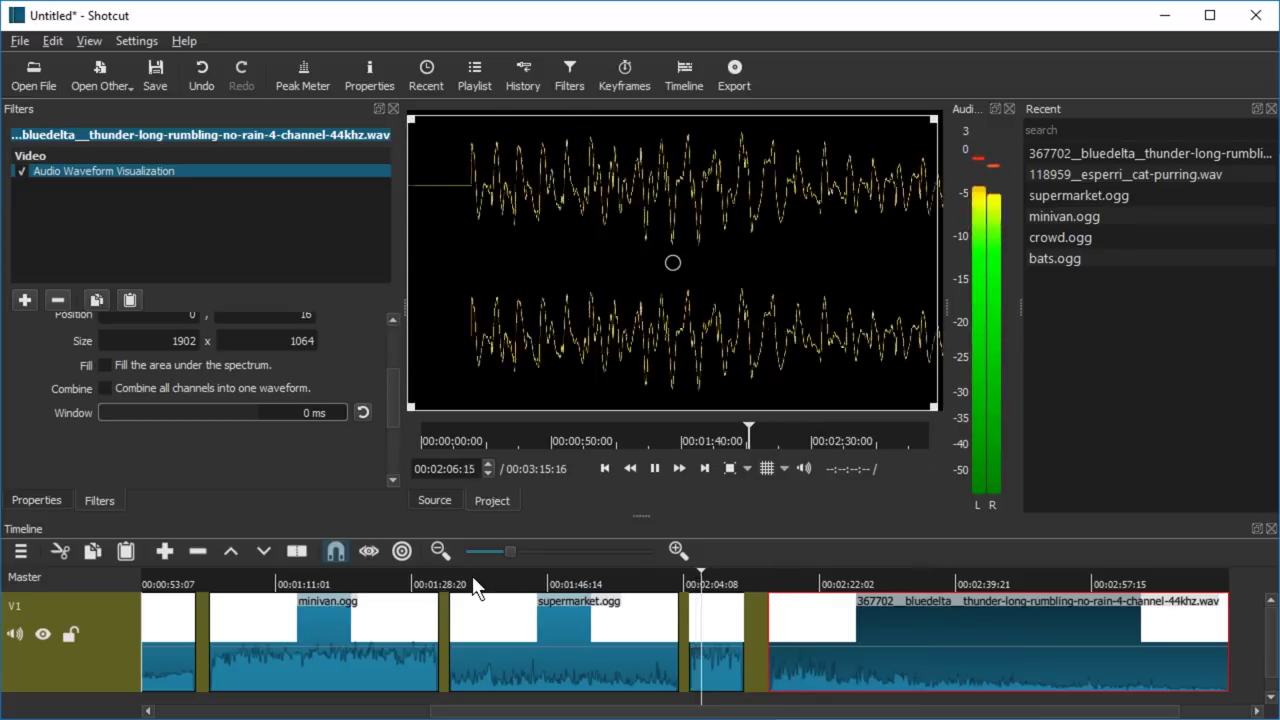
Size supermarket.ogg's waveform to 1085x614 at 0,466, trying orange and blue backgrounds, then clearing them
click(563, 615)
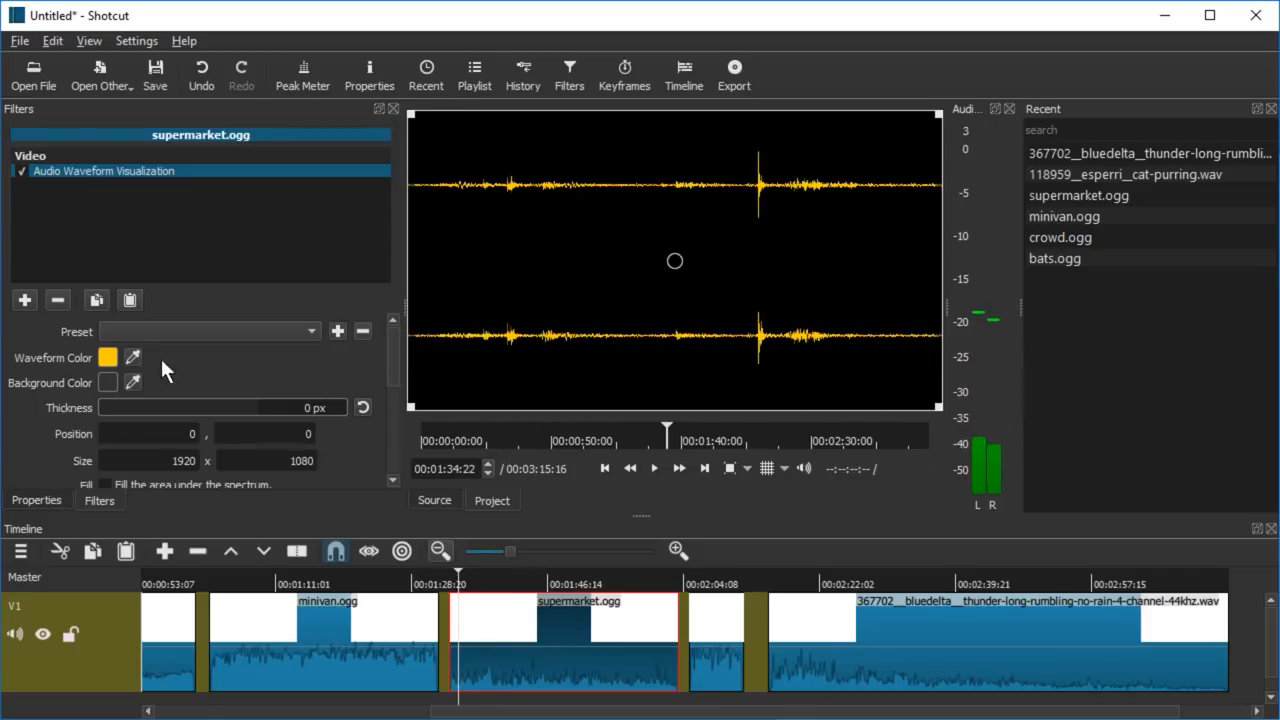
click(107, 382)
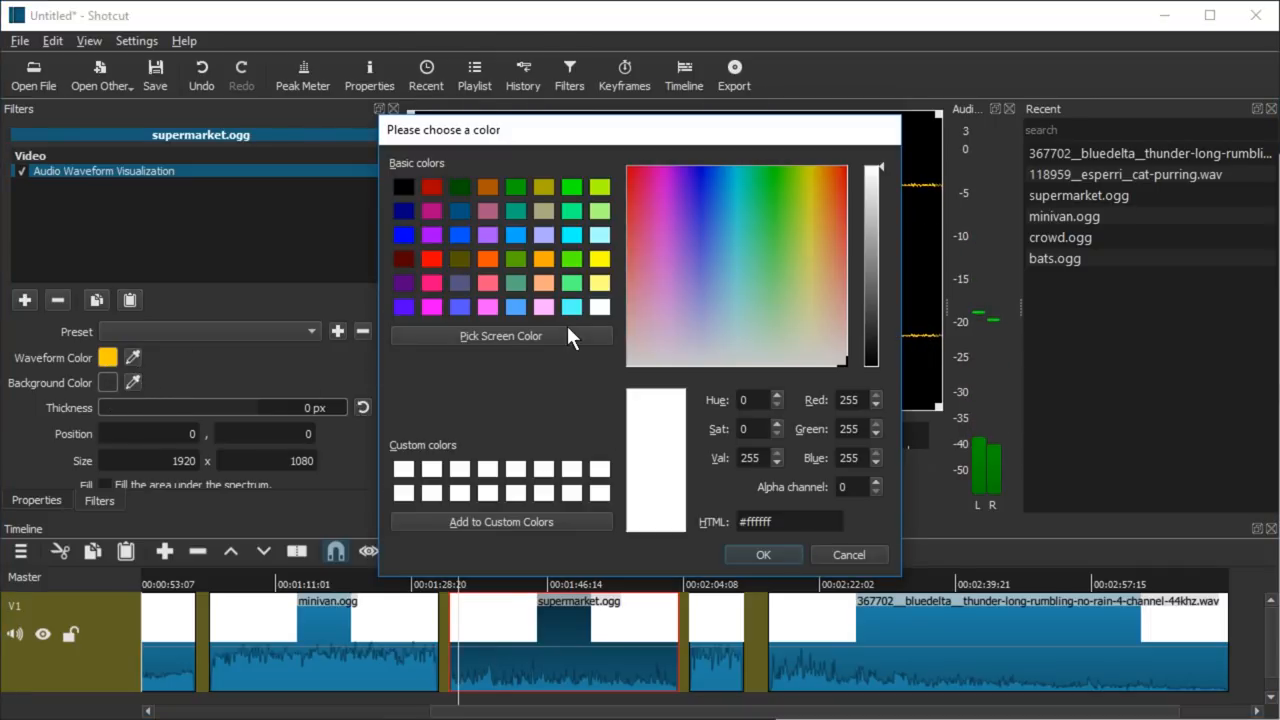
click(763, 554)
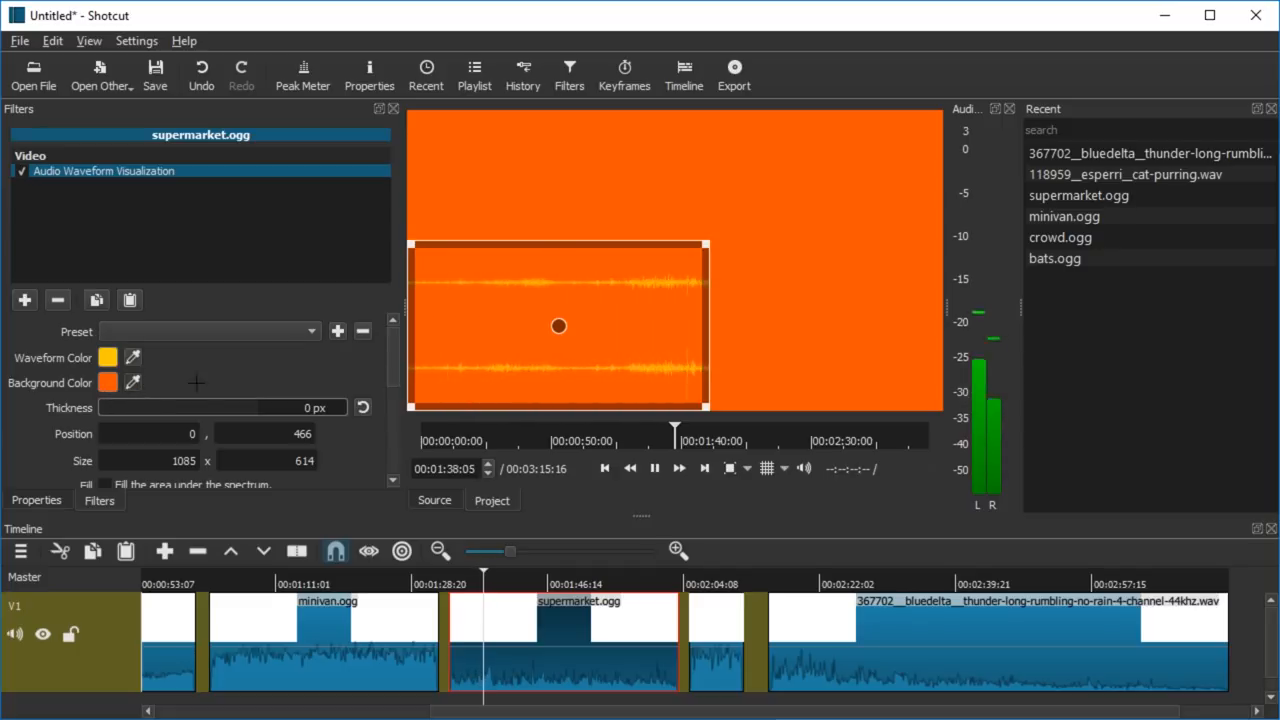
click(107, 382)
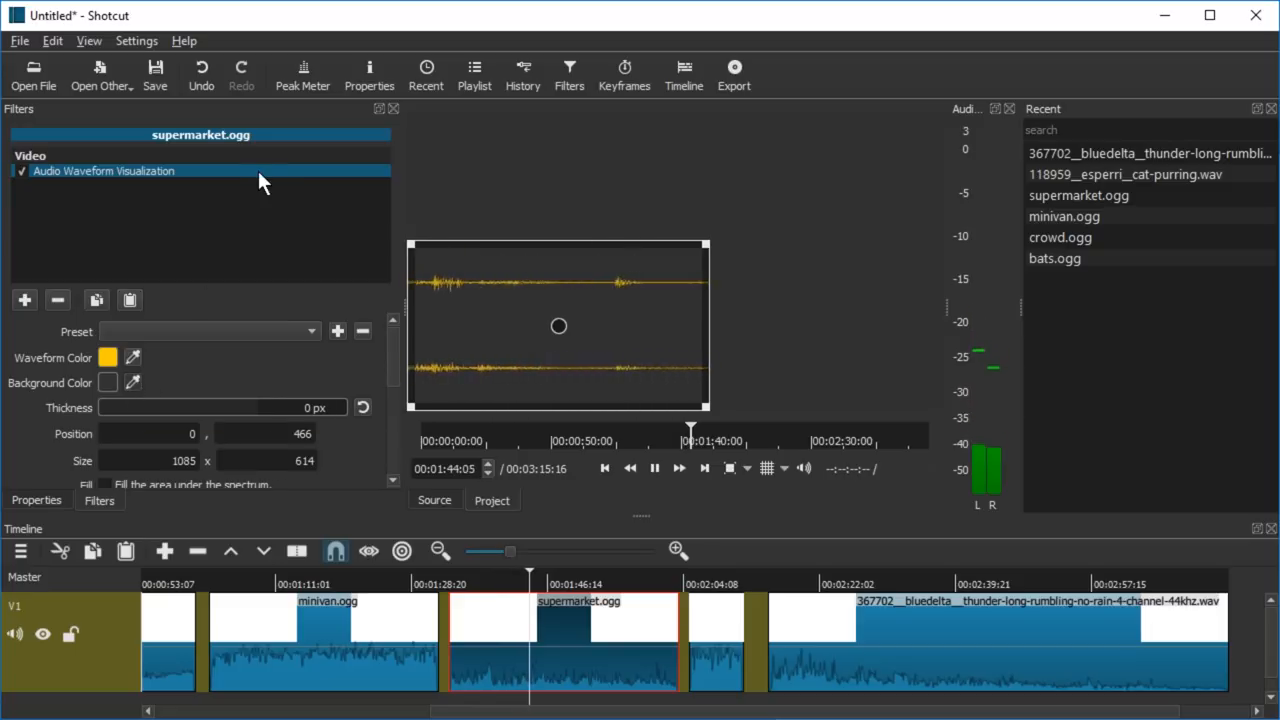
click(107, 382)
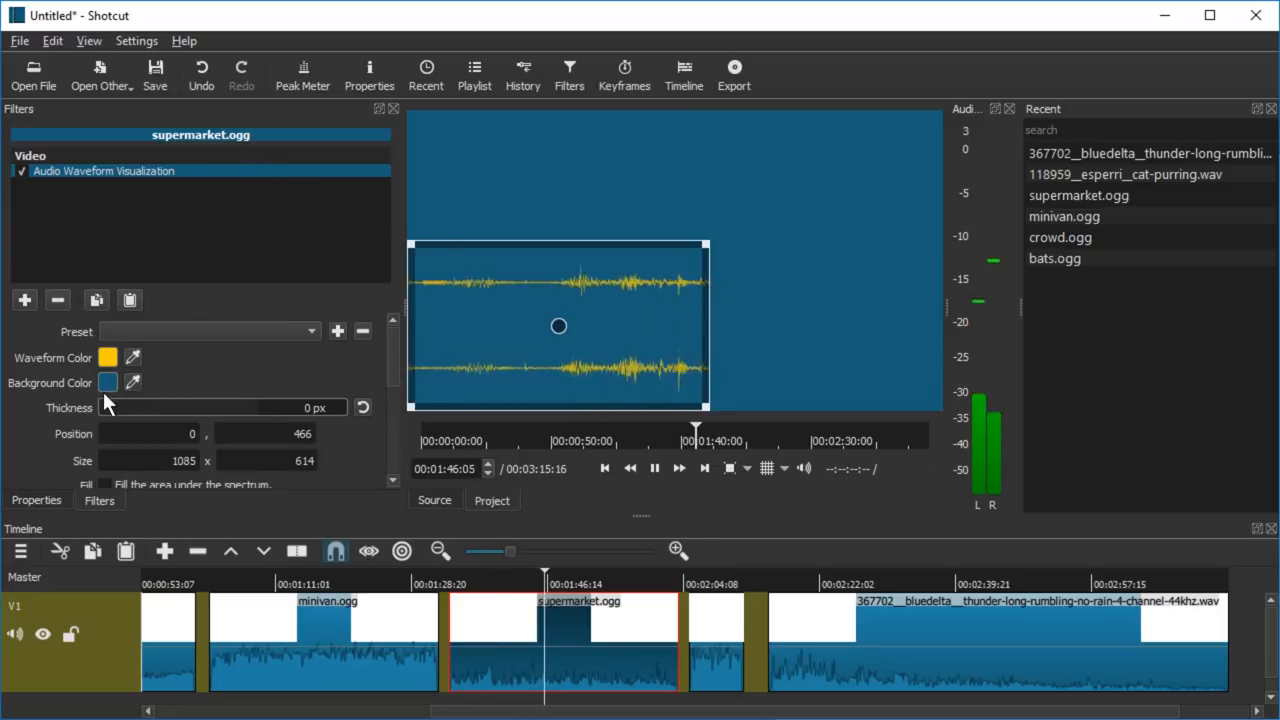
click(108, 382)
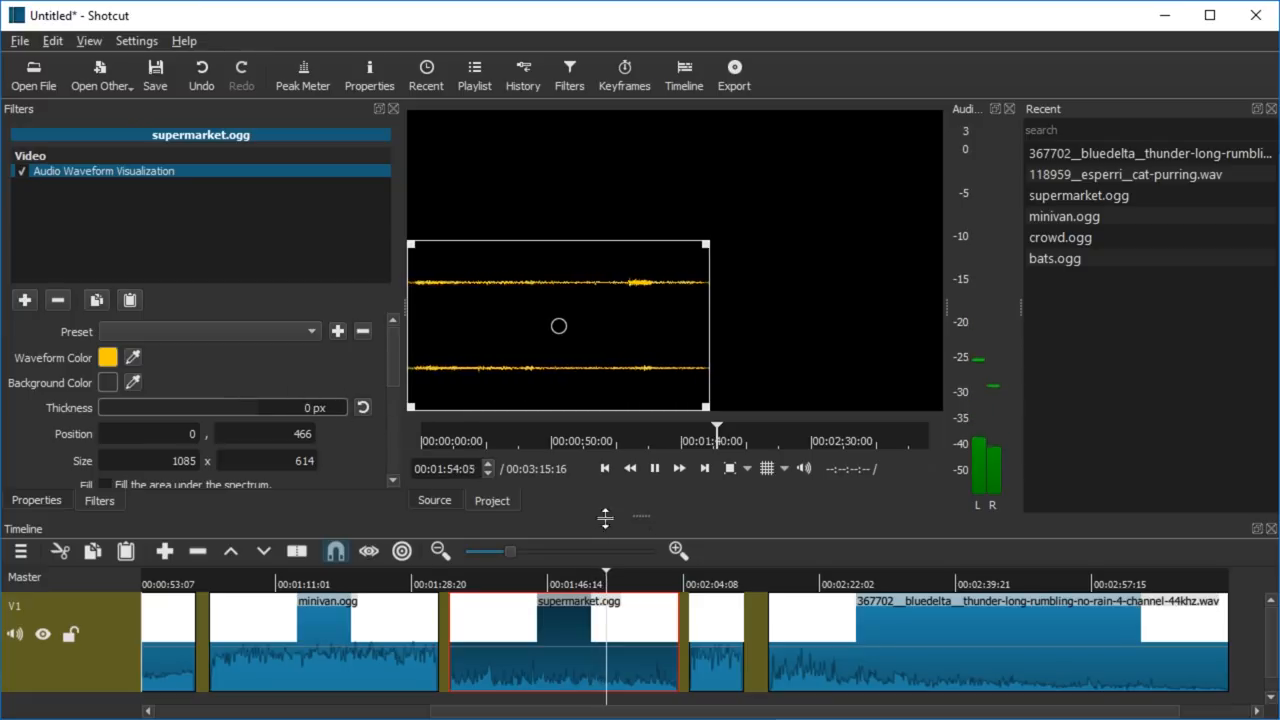
Add Audio Spectrum Visualization to supermarket.ogg, restore the waveform to 1920x1080 at 0,0, and play
click(654, 468)
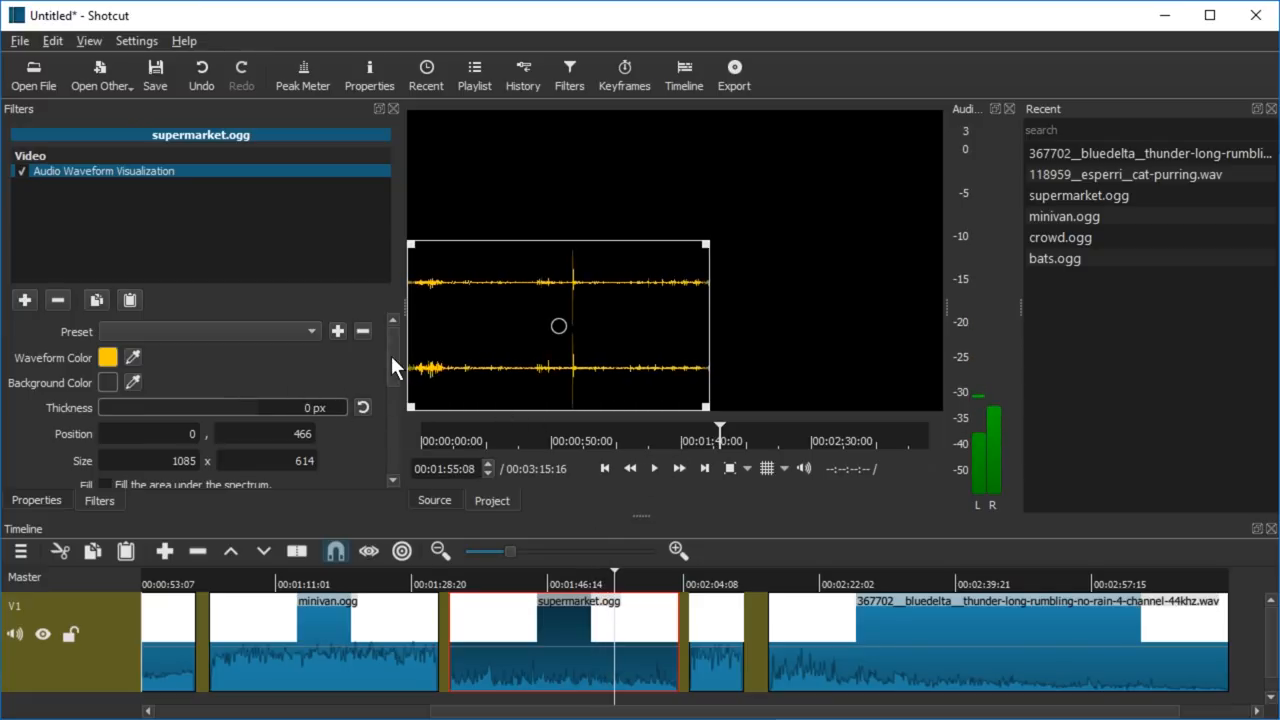
scroll(down, 3)
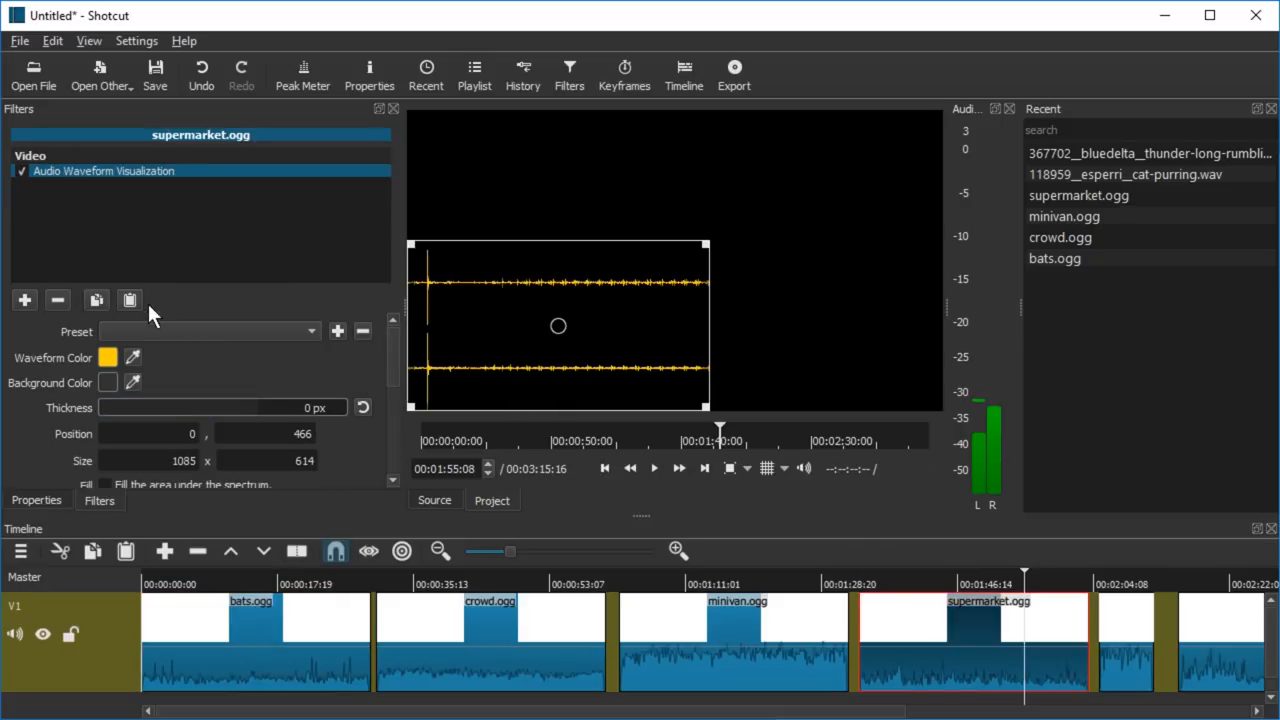
click(24, 300)
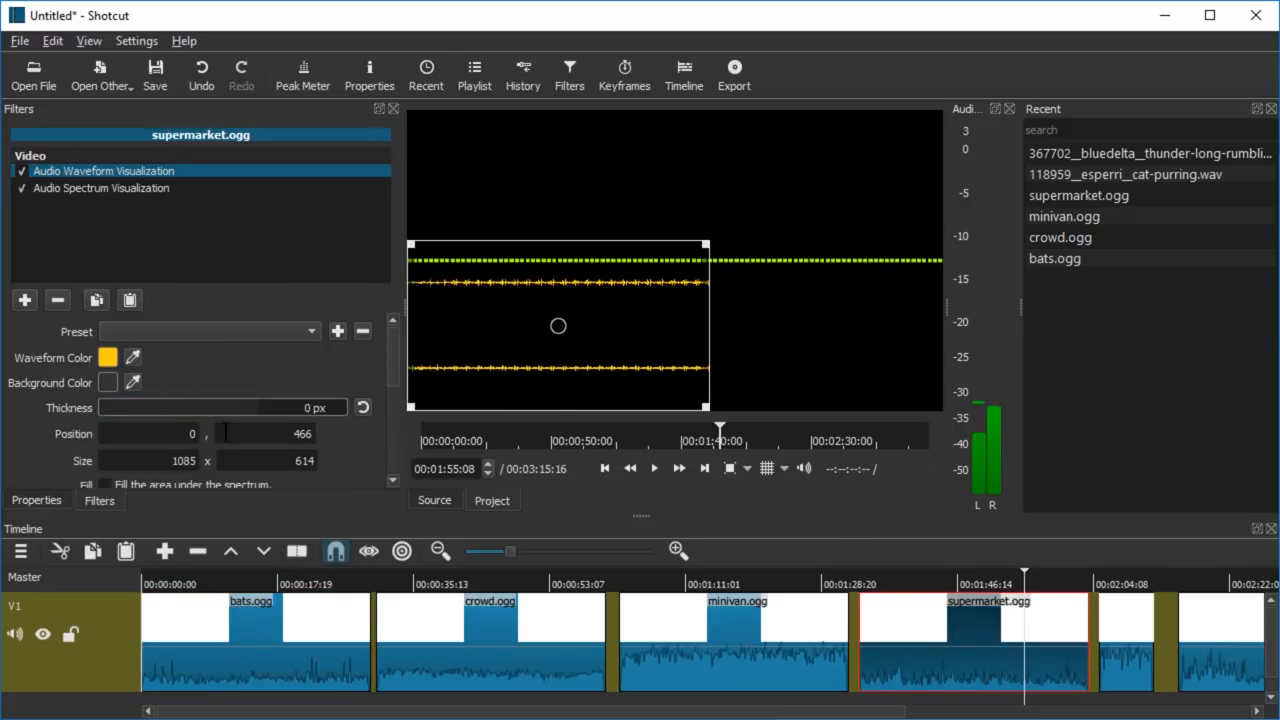
mouse_move(612, 158)
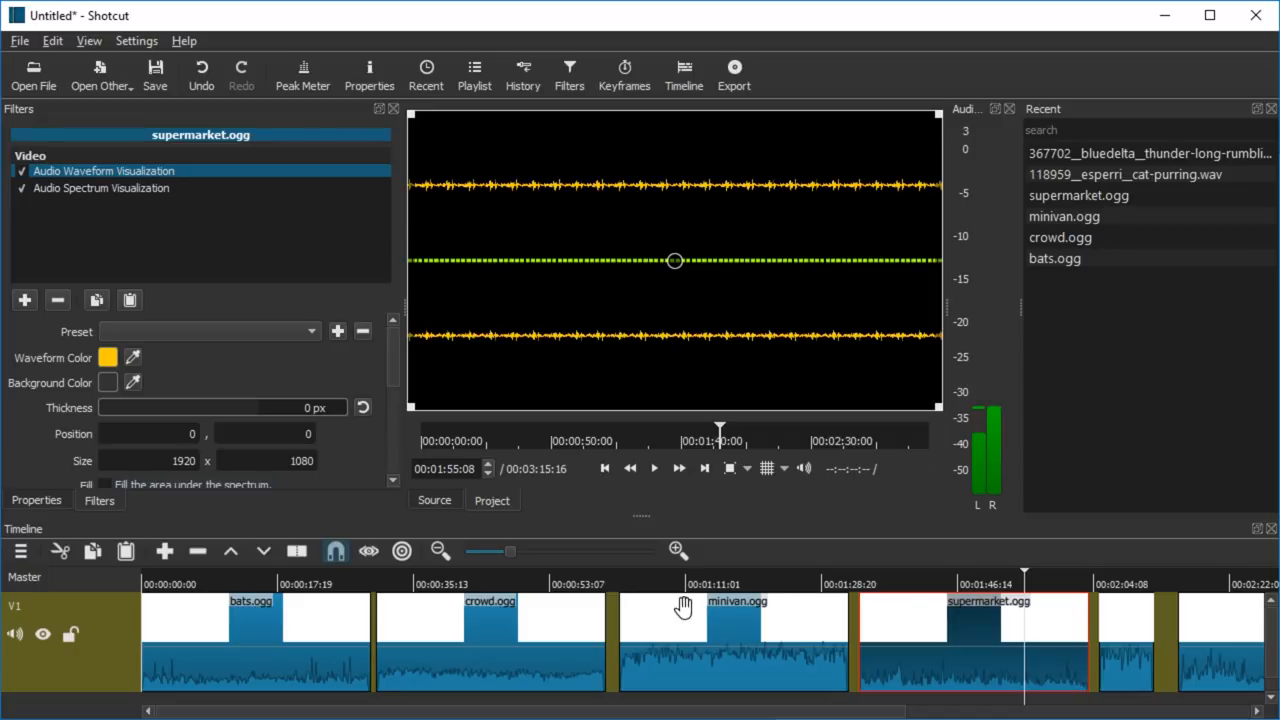
click(654, 468)
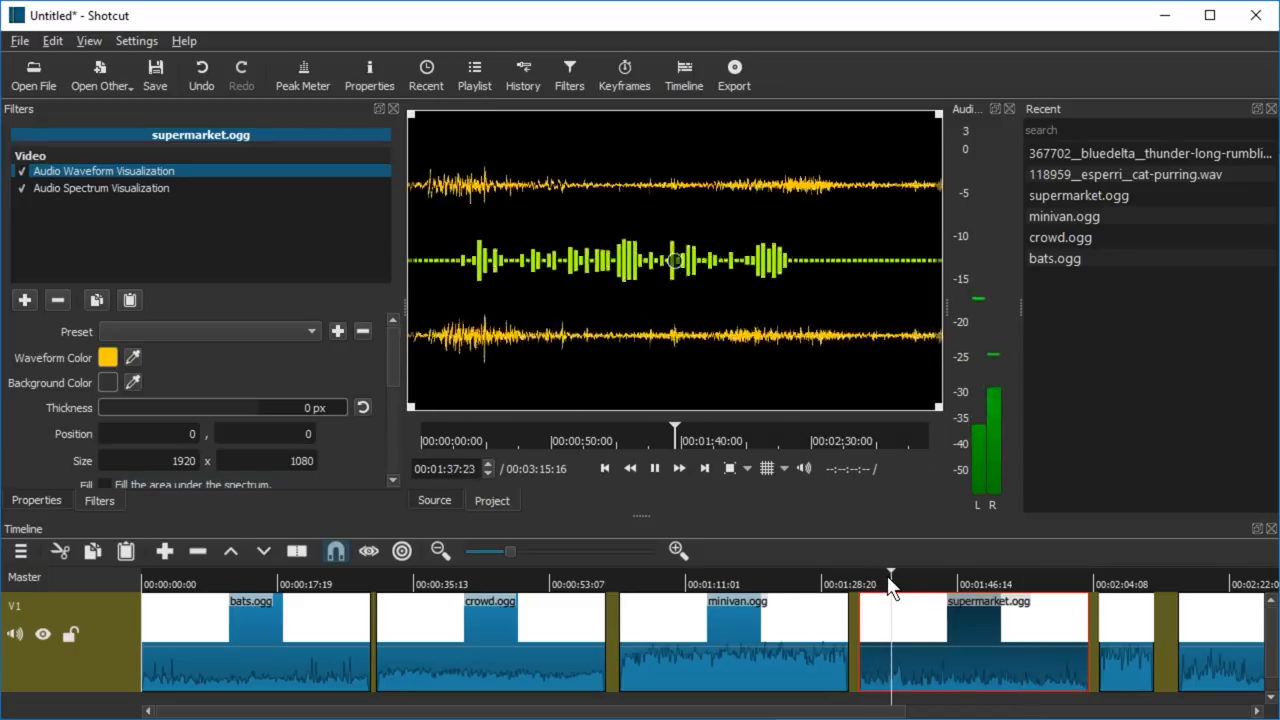
right_click(890, 585)
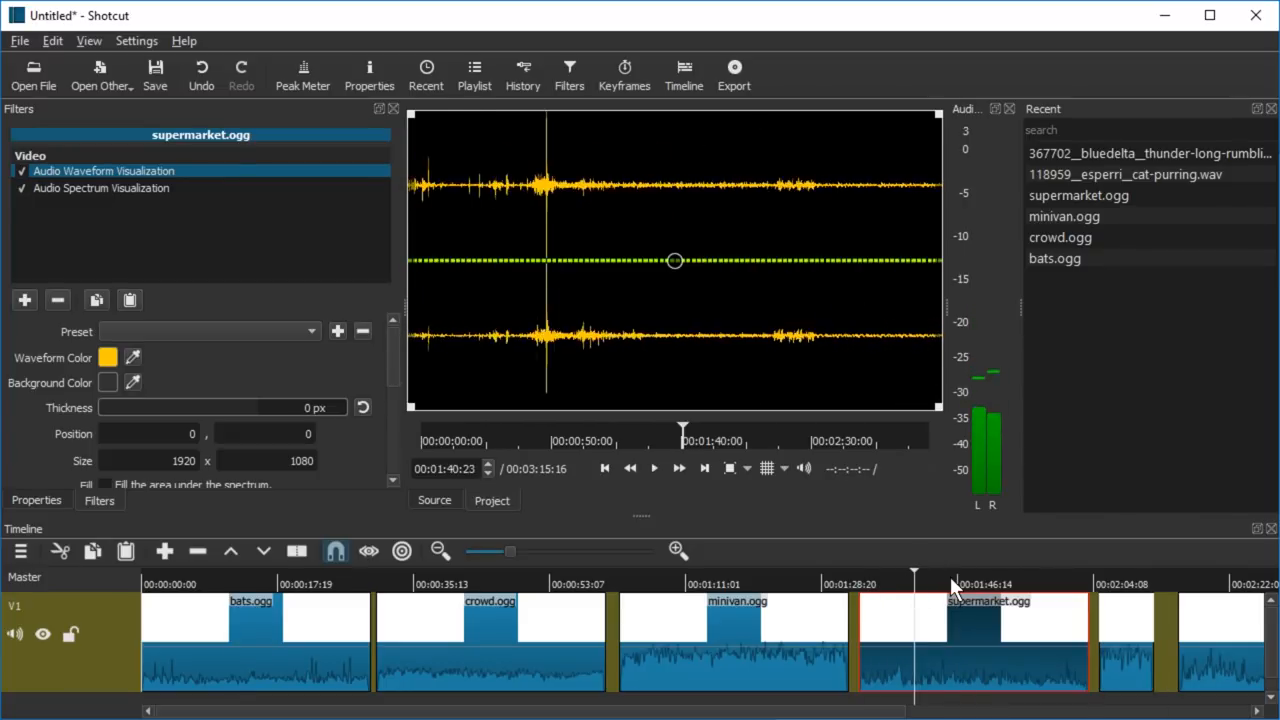
click(653, 468)
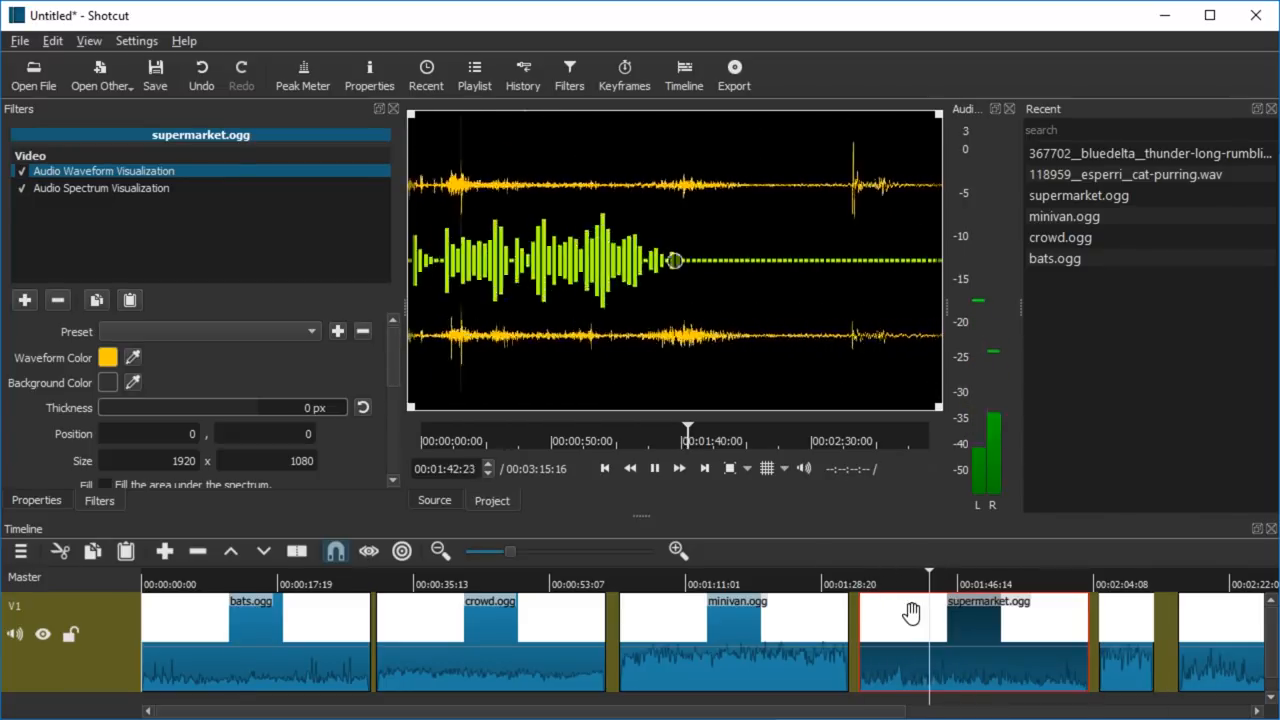